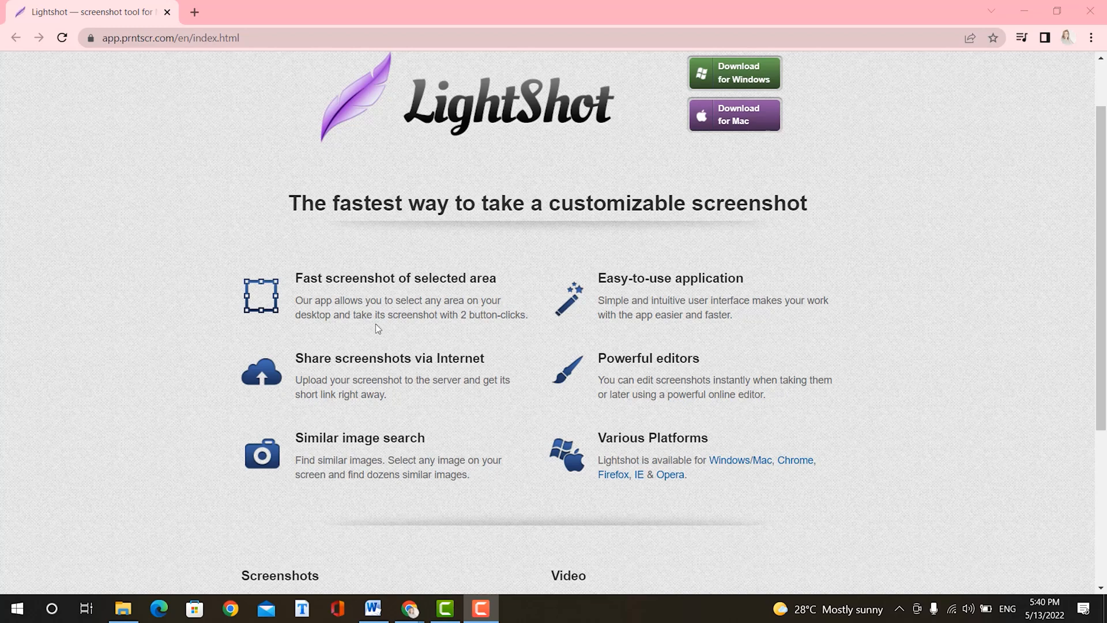
pyautogui.moveTo(357, 383)
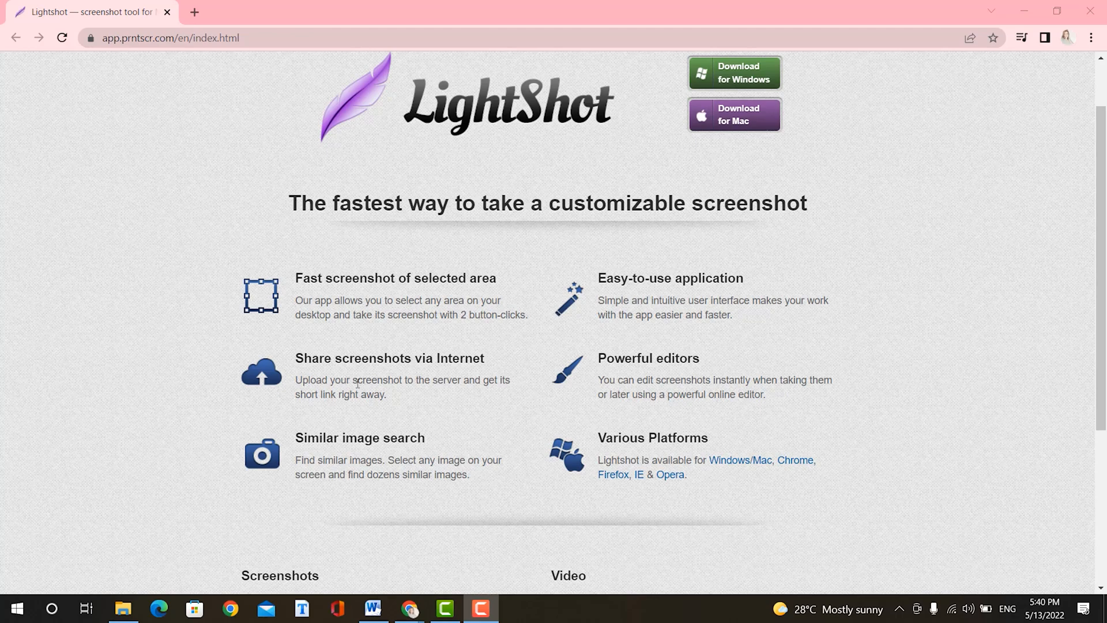
pyautogui.moveTo(370, 370)
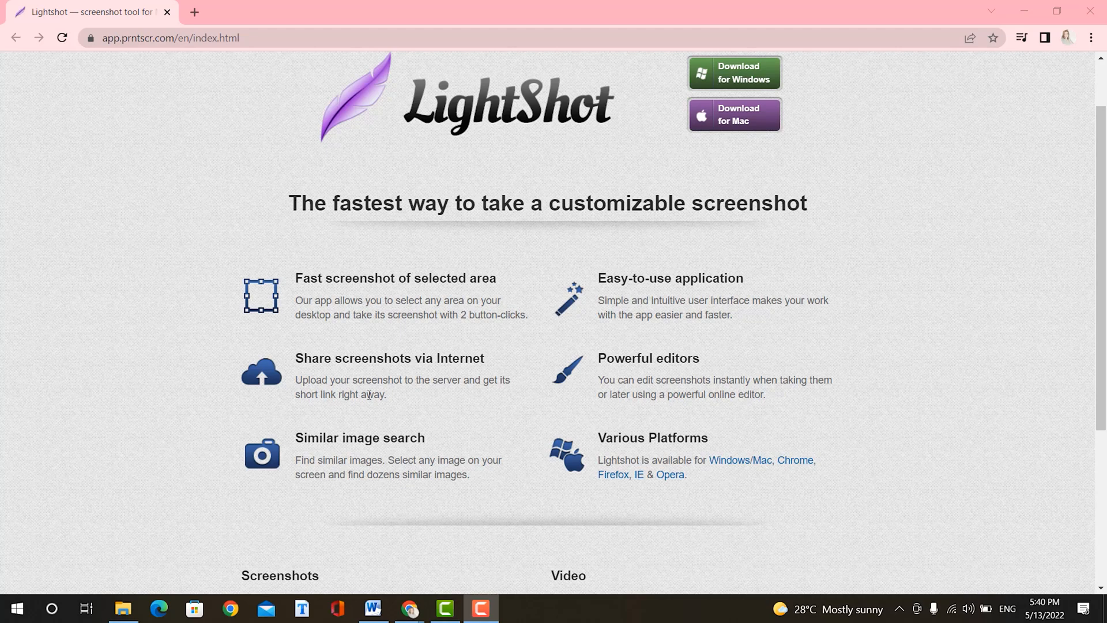
pyautogui.moveTo(387, 456)
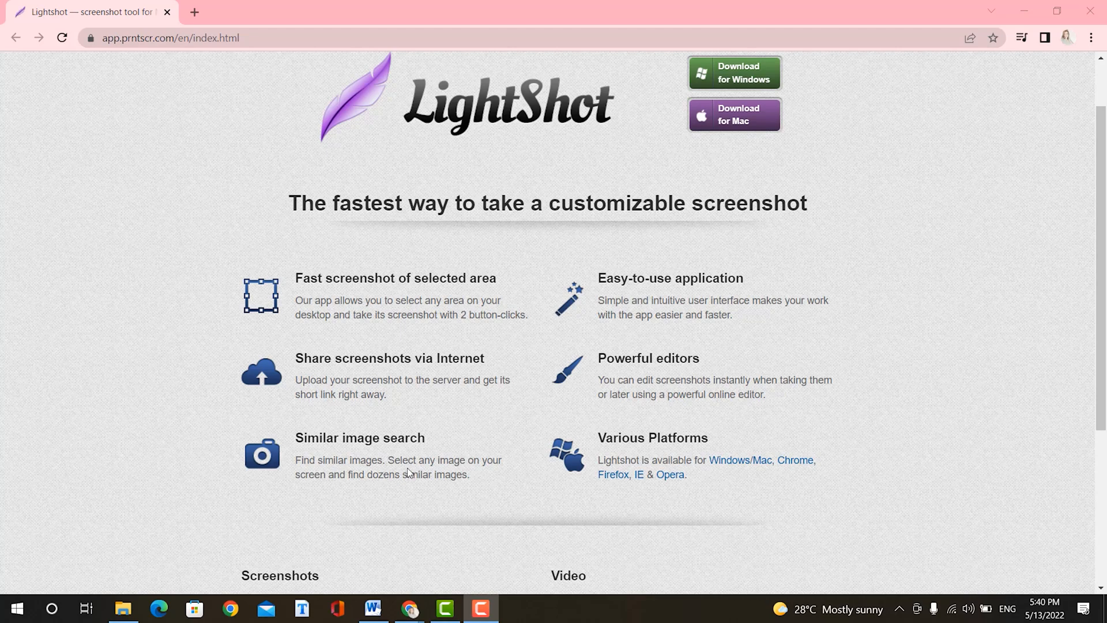
pyautogui.moveTo(418, 487)
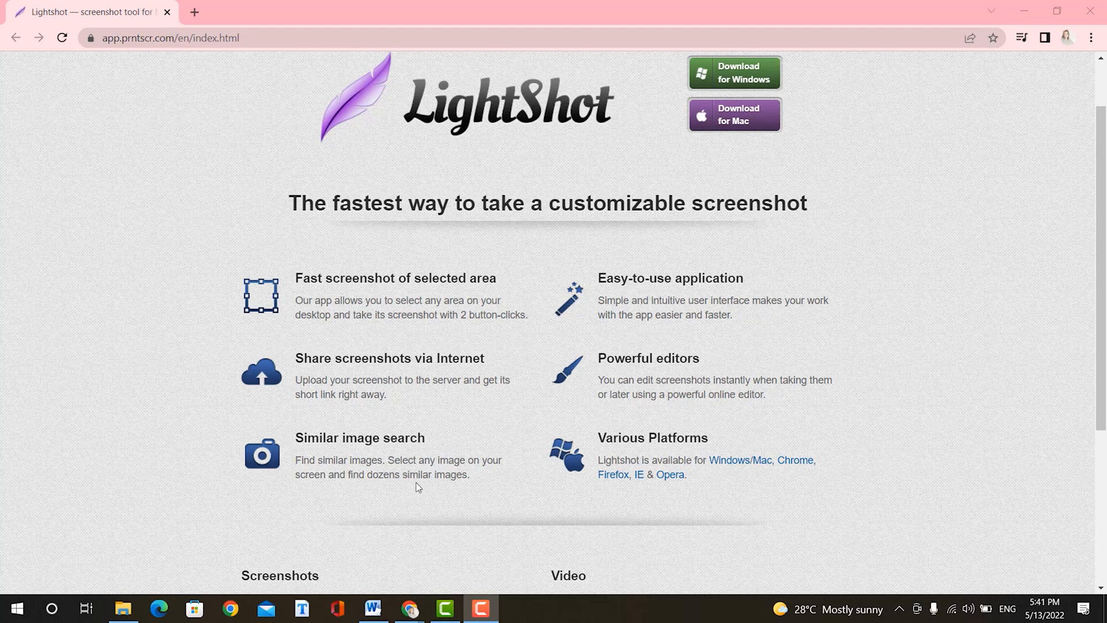
pyautogui.moveTo(579, 420)
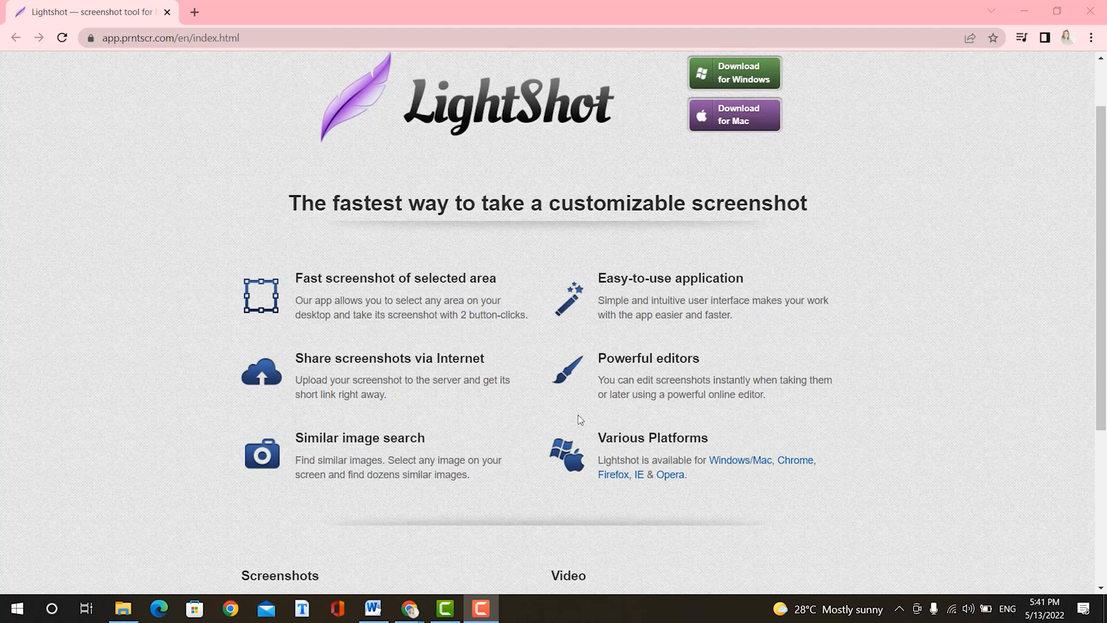
pyautogui.moveTo(678, 298)
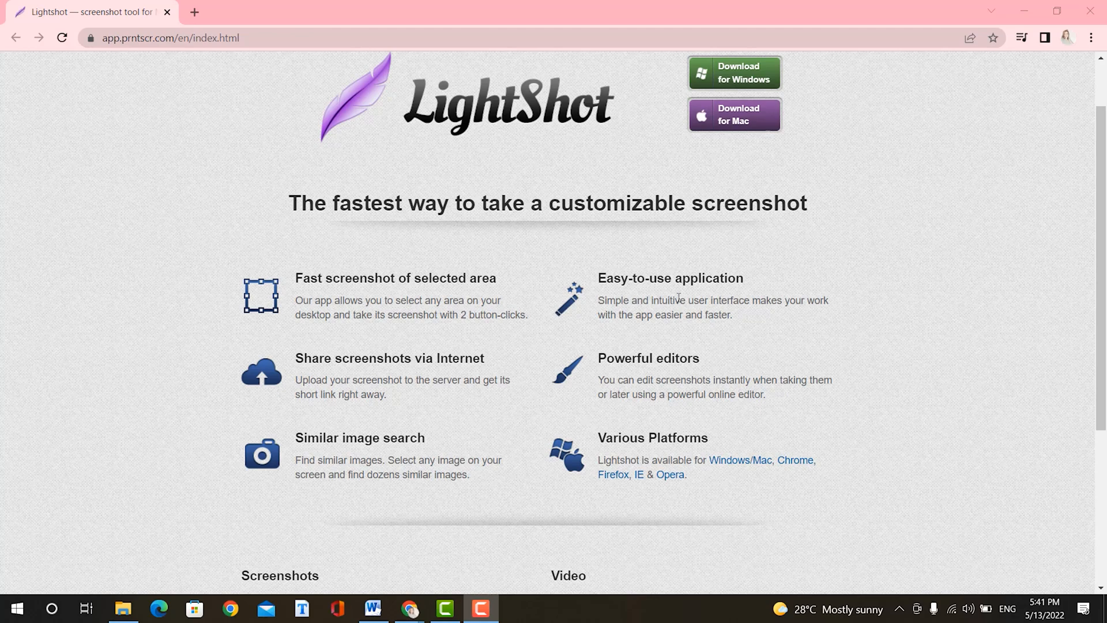
pyautogui.moveTo(668, 383)
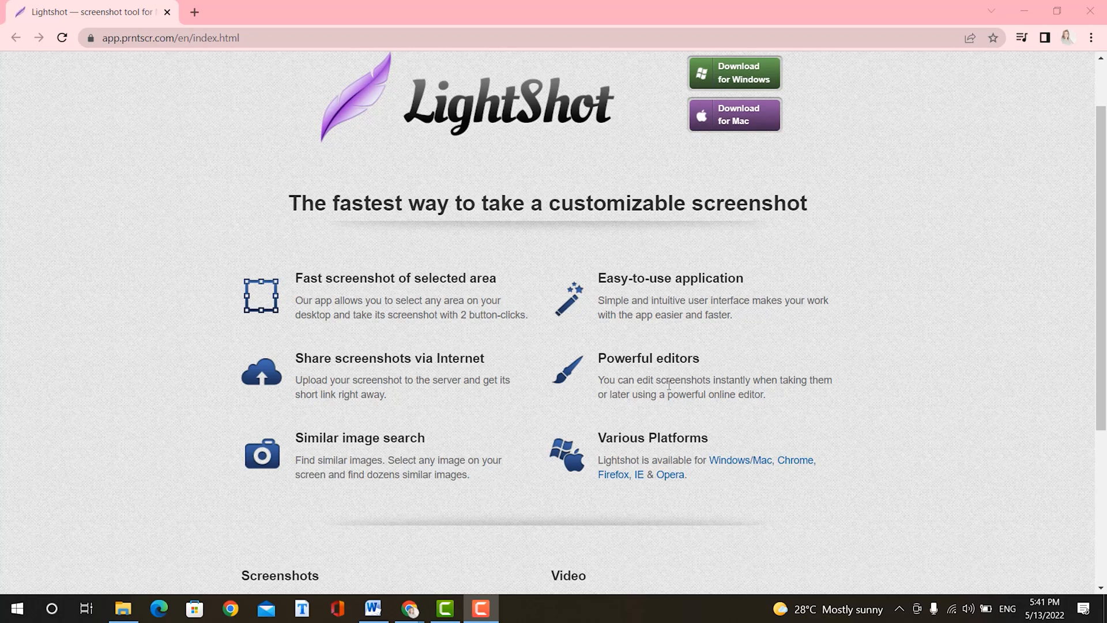
pyautogui.moveTo(644, 400)
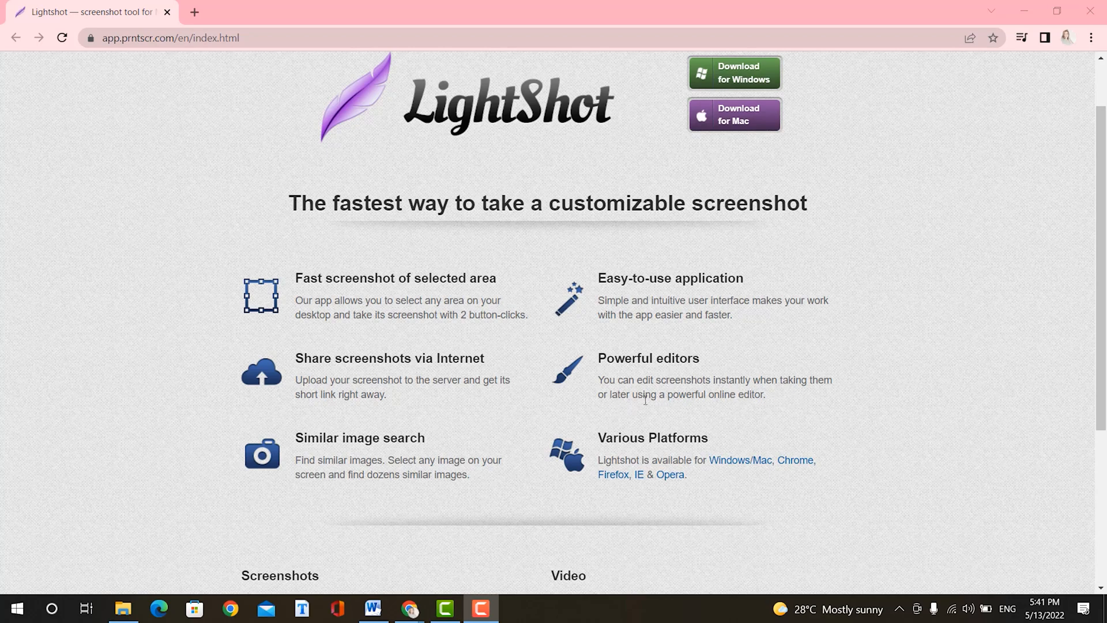
pyautogui.moveTo(691, 409)
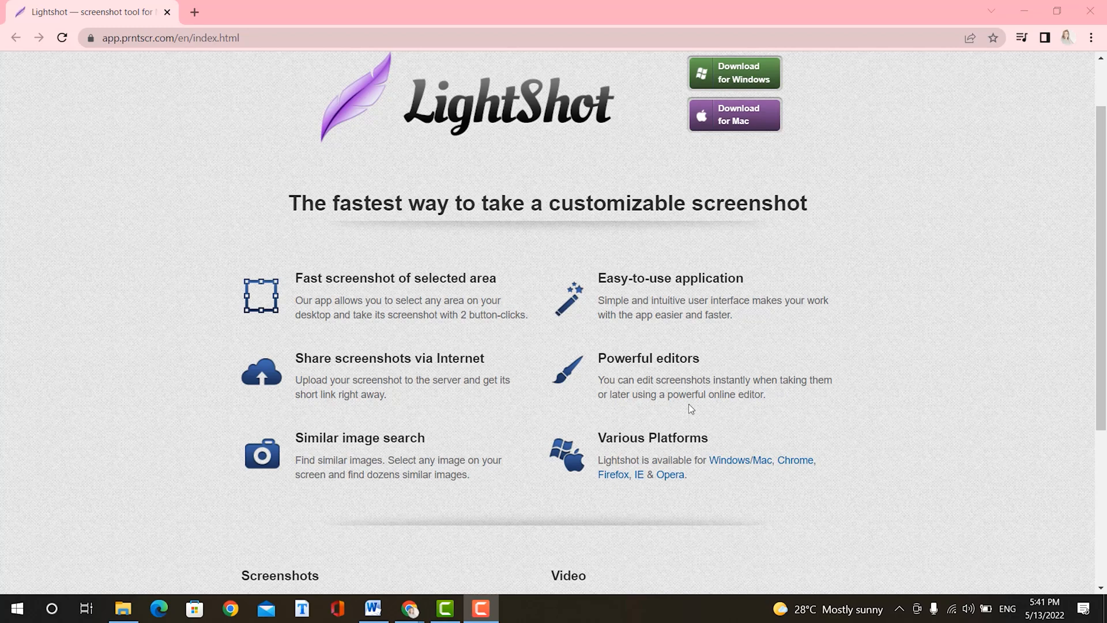
pyautogui.moveTo(669, 456)
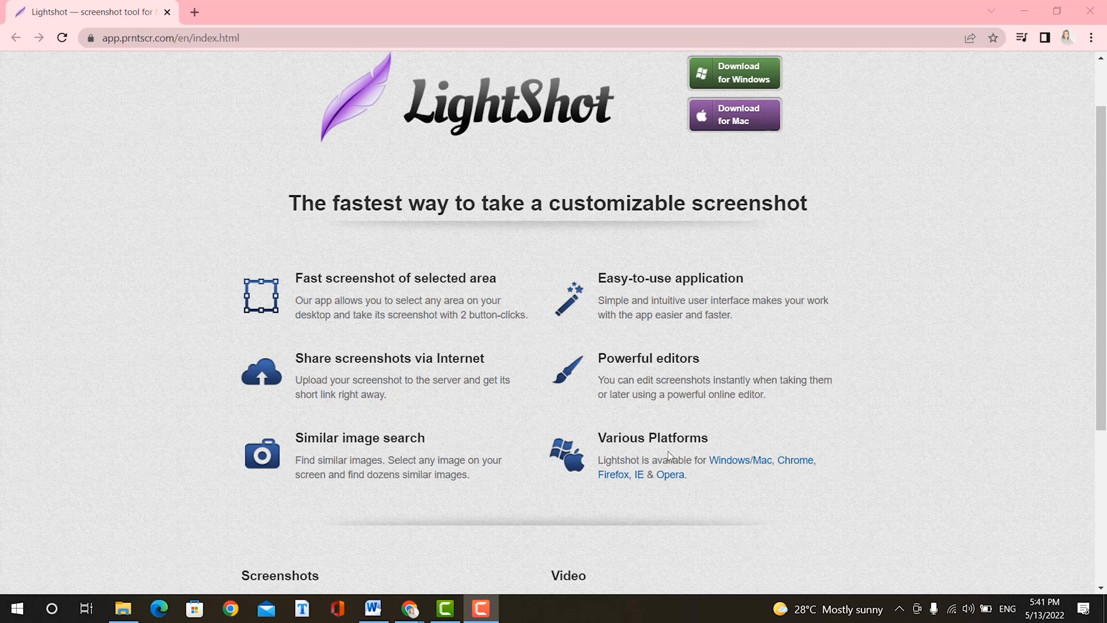
pyautogui.moveTo(667, 477)
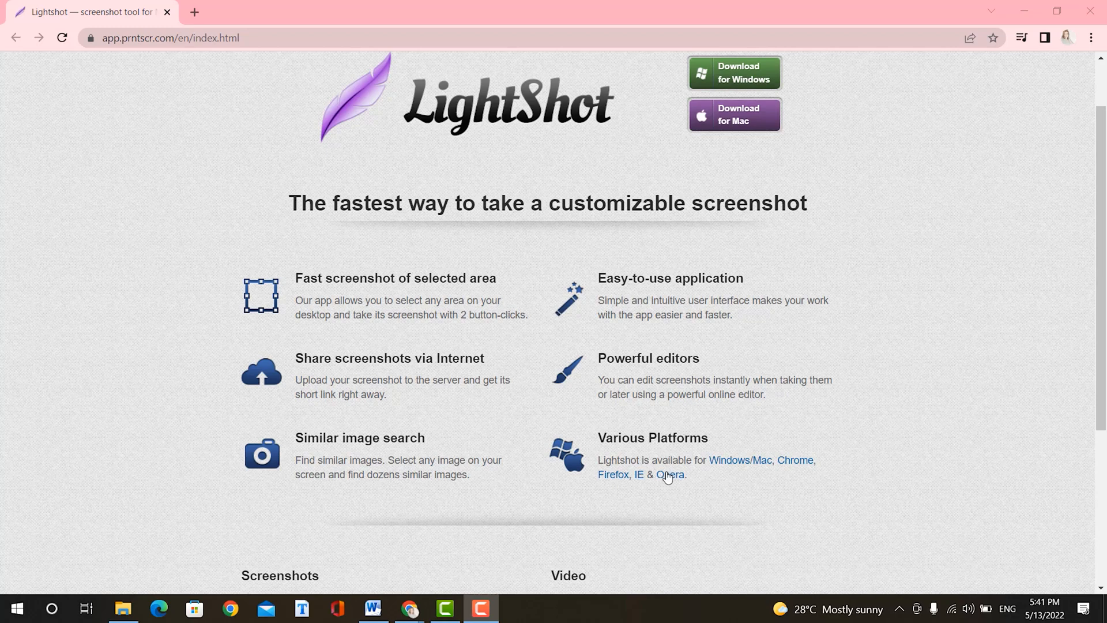
pyautogui.moveTo(756, 474)
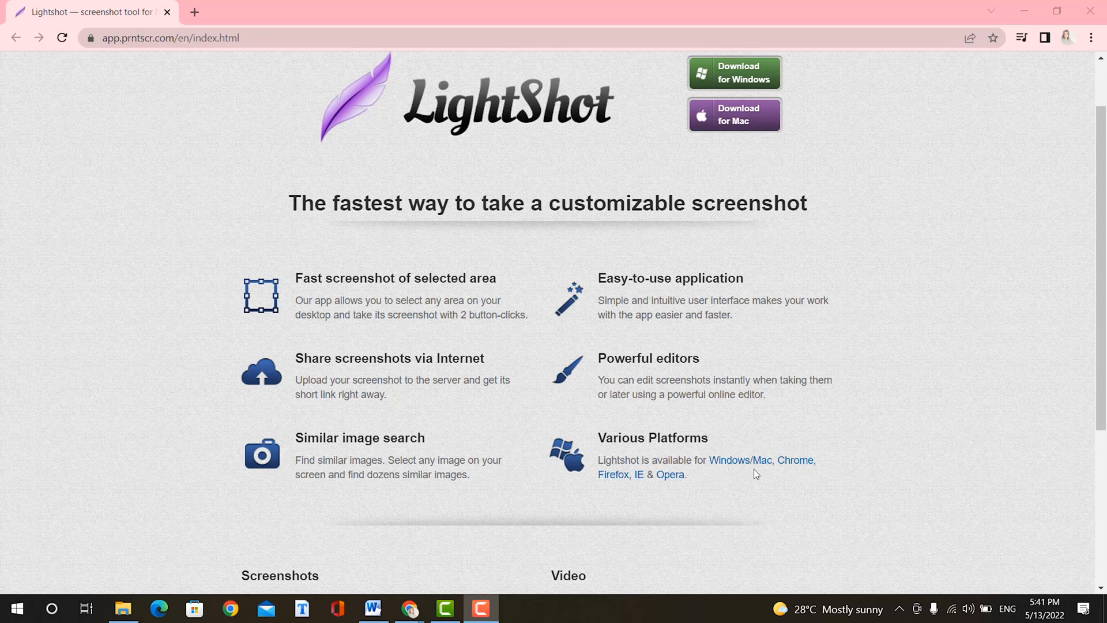
pyautogui.moveTo(665, 489)
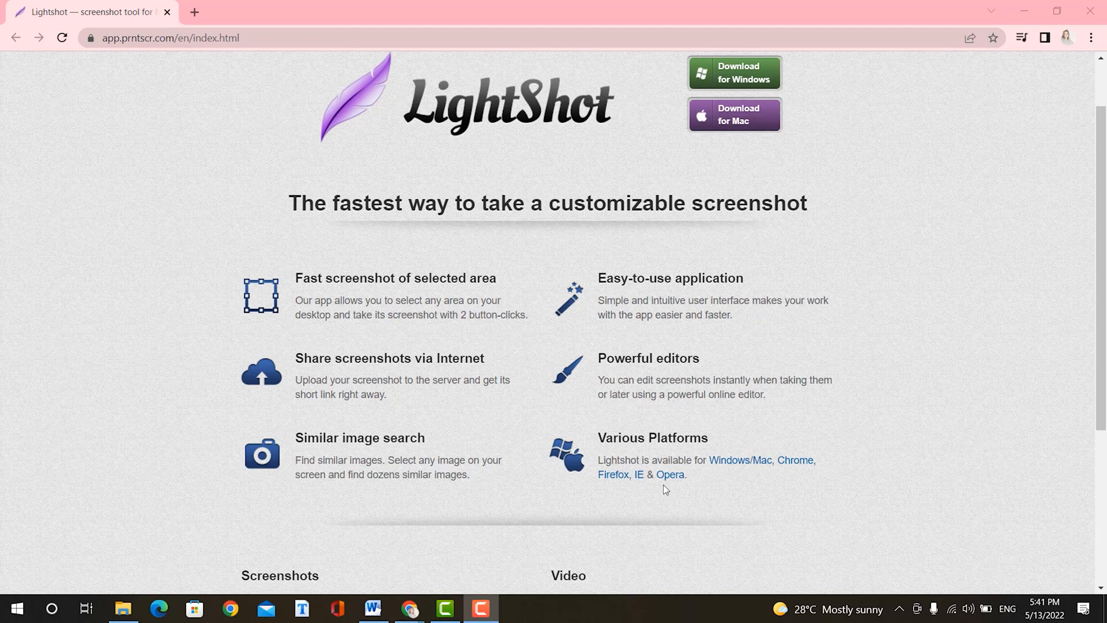
pyautogui.moveTo(668, 490)
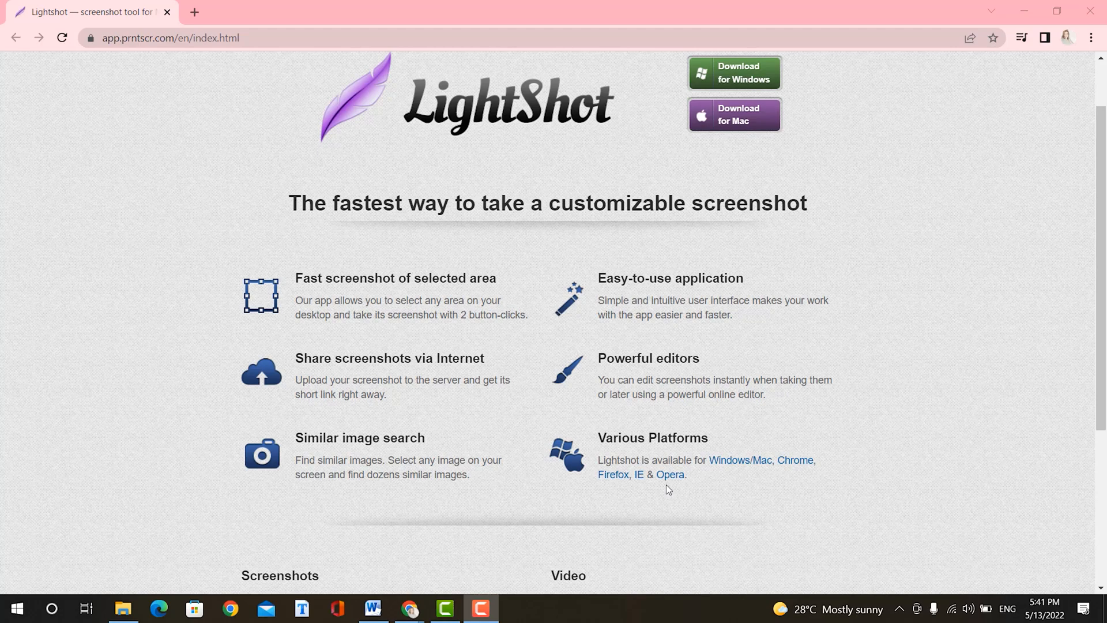
# Step: Search Windows for 'snipp' and launch the Snipping Tool app from the results
pyautogui.scroll(-3)
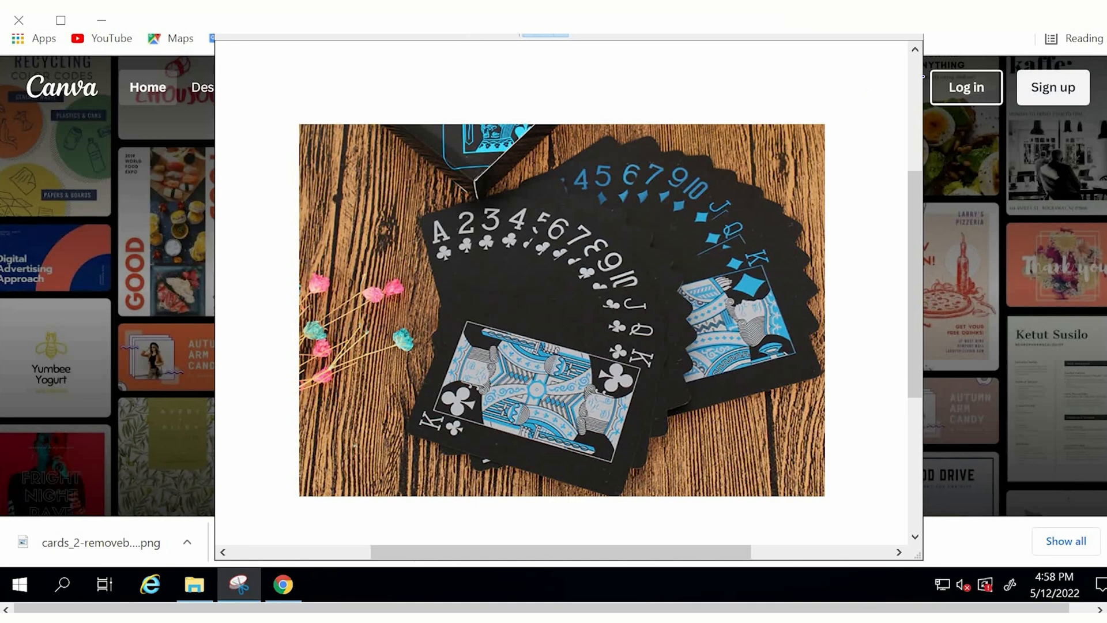
pyautogui.scroll(-3)
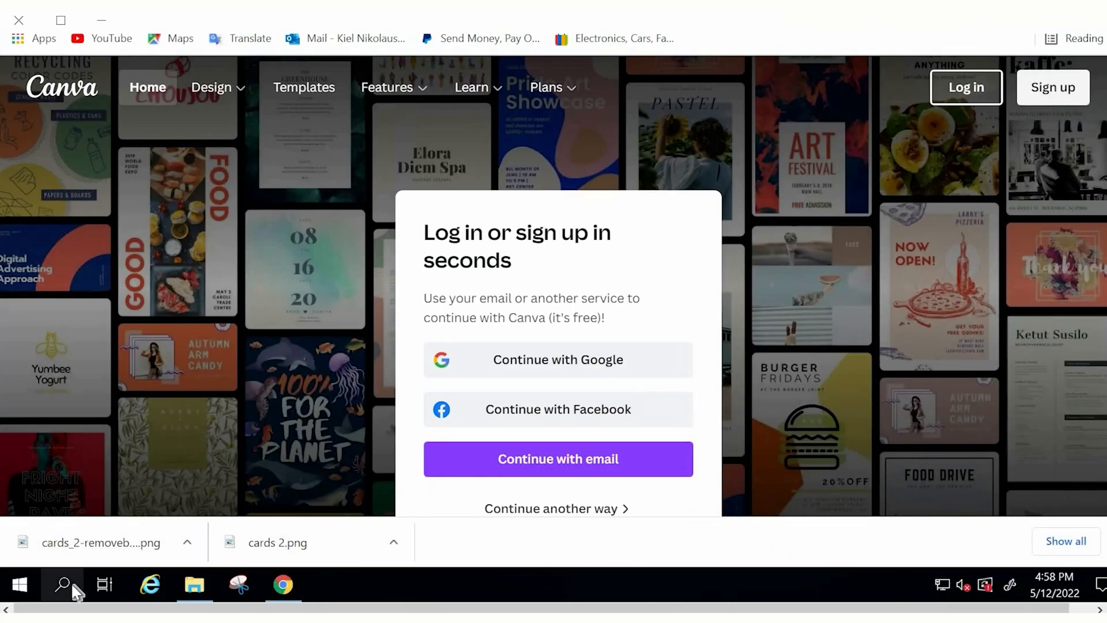
pyautogui.click(64, 585)
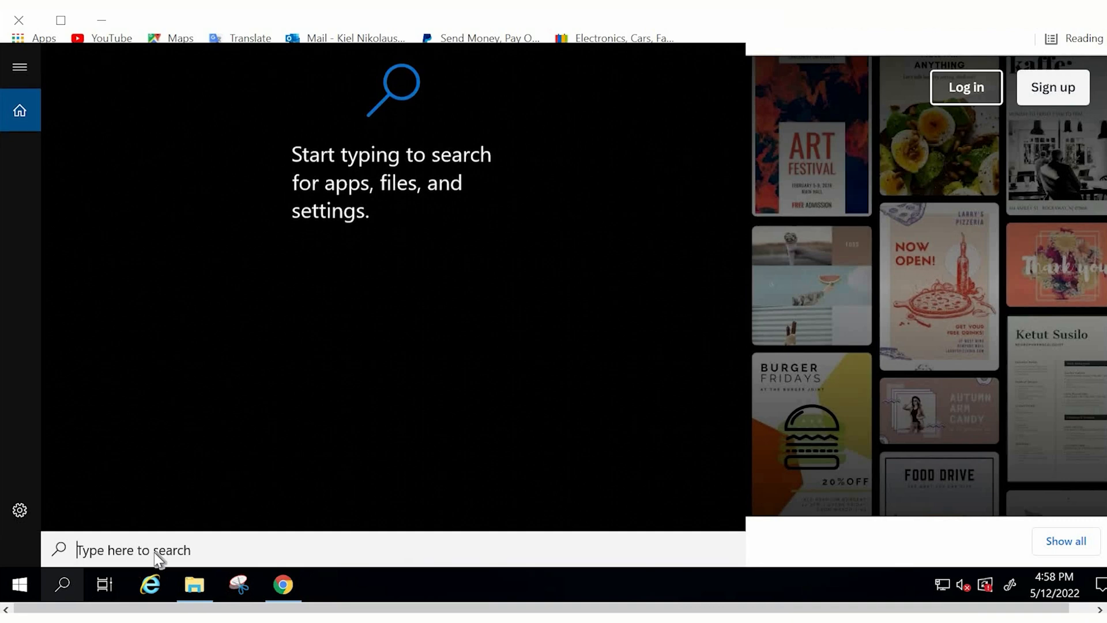
pyautogui.write('snipp')
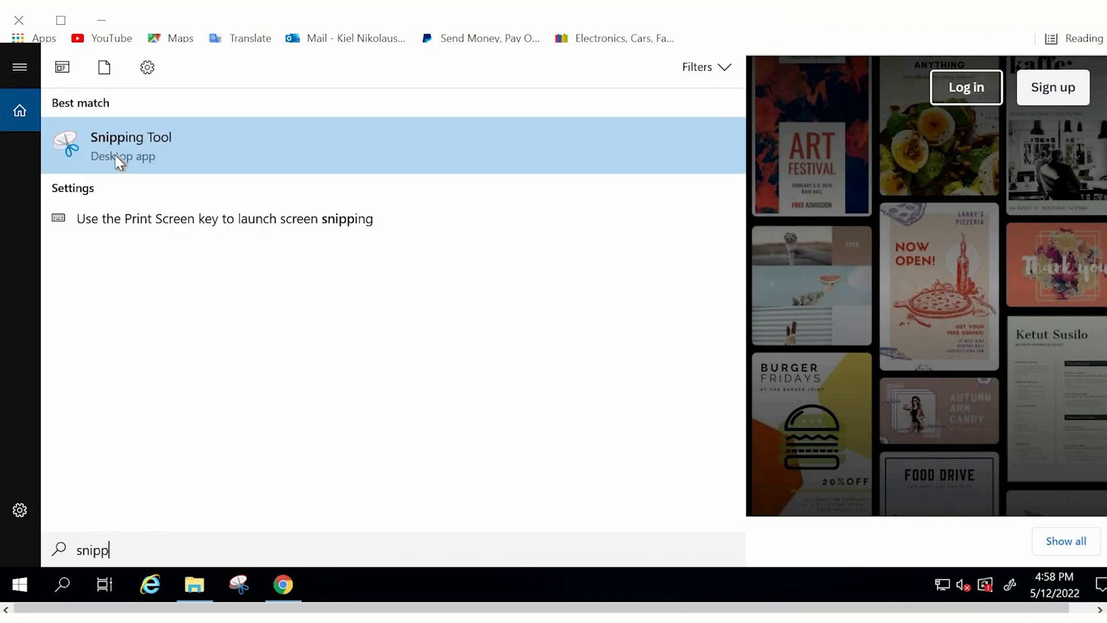
pyautogui.click(131, 146)
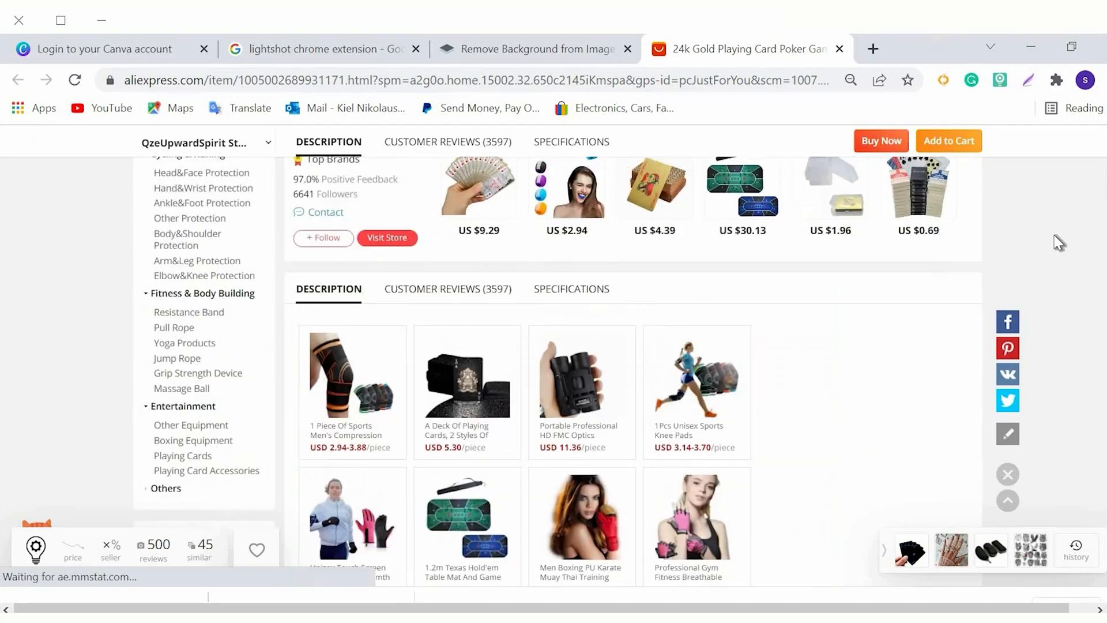
# Step: Snip the gold playing cards photo and save it as 'card' PNG in Downloads
pyautogui.scroll(-3)
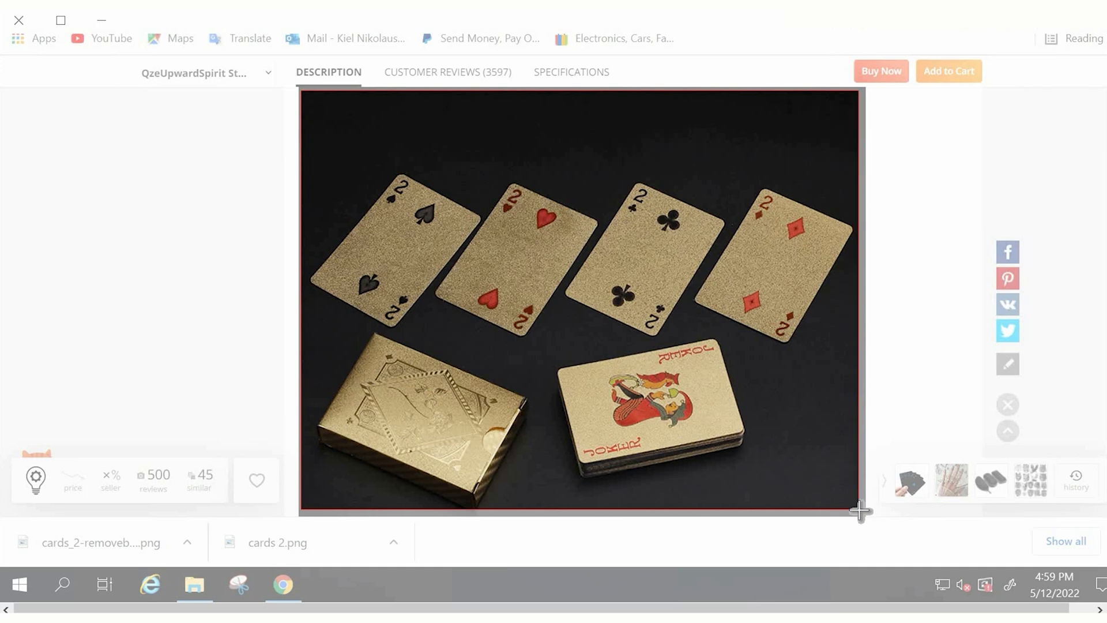
pyautogui.moveTo(864, 516)
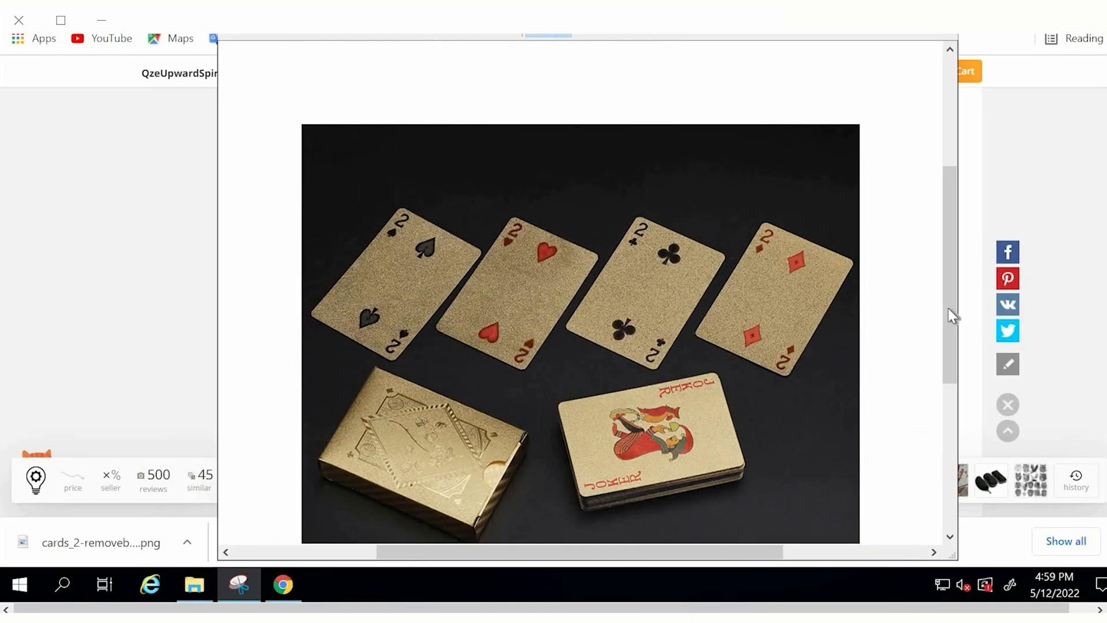
pyautogui.scroll(-3)
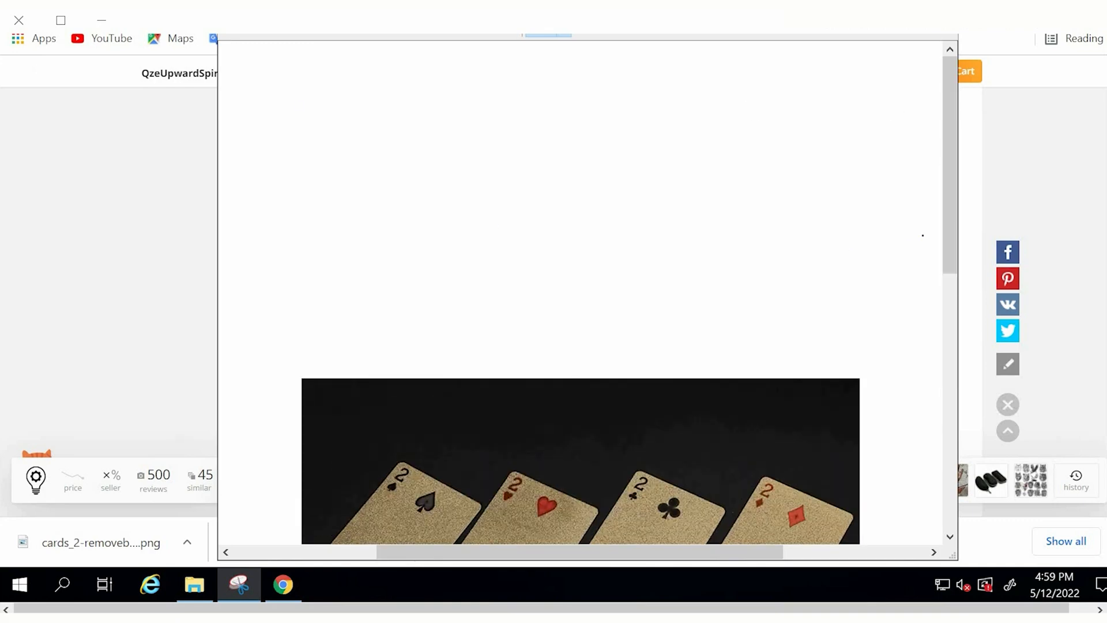
pyautogui.moveTo(1066, 156)
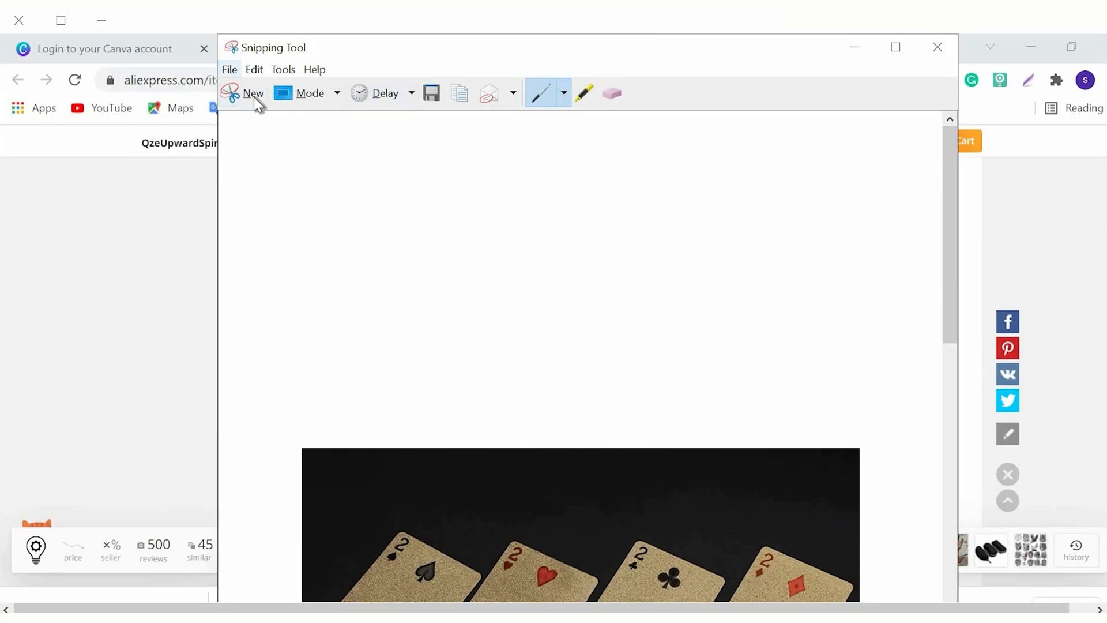
pyautogui.click(430, 92)
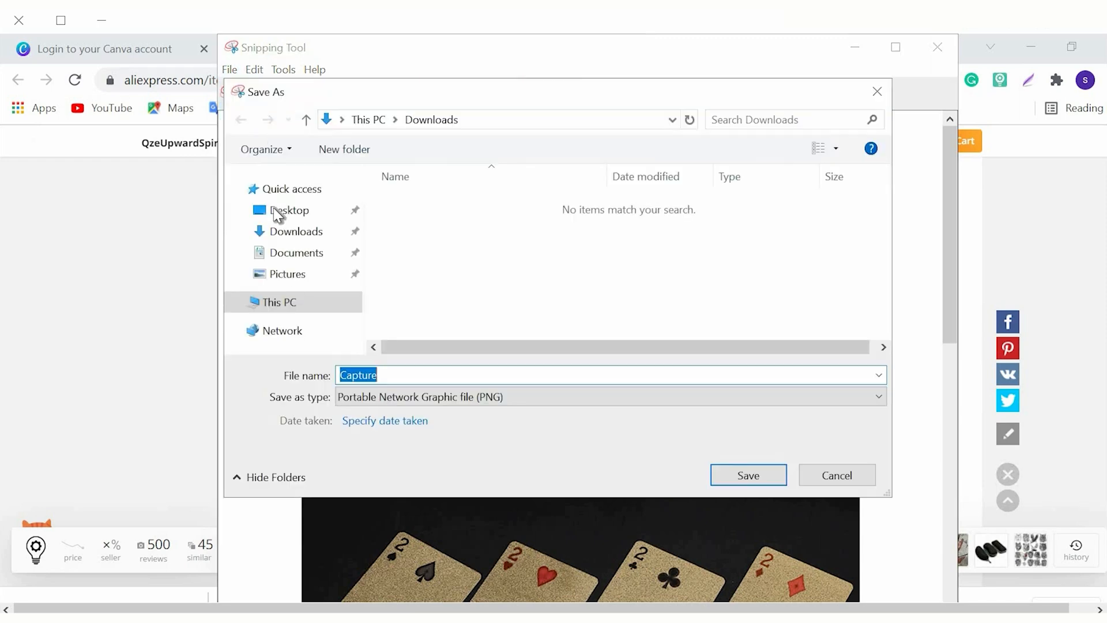
pyautogui.write('card')
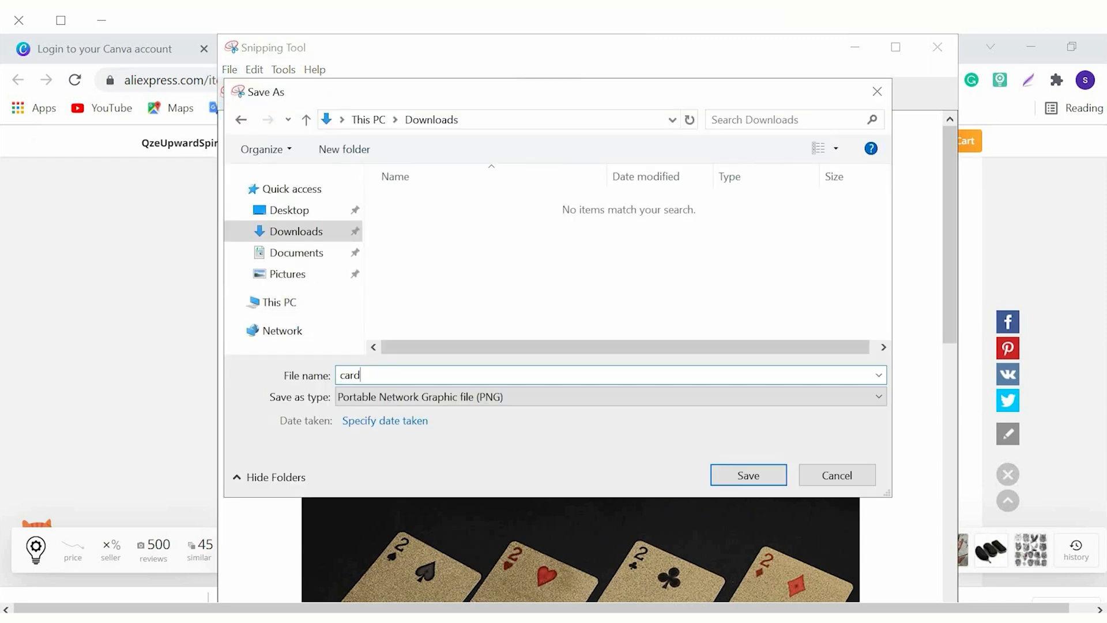
pyautogui.click(747, 474)
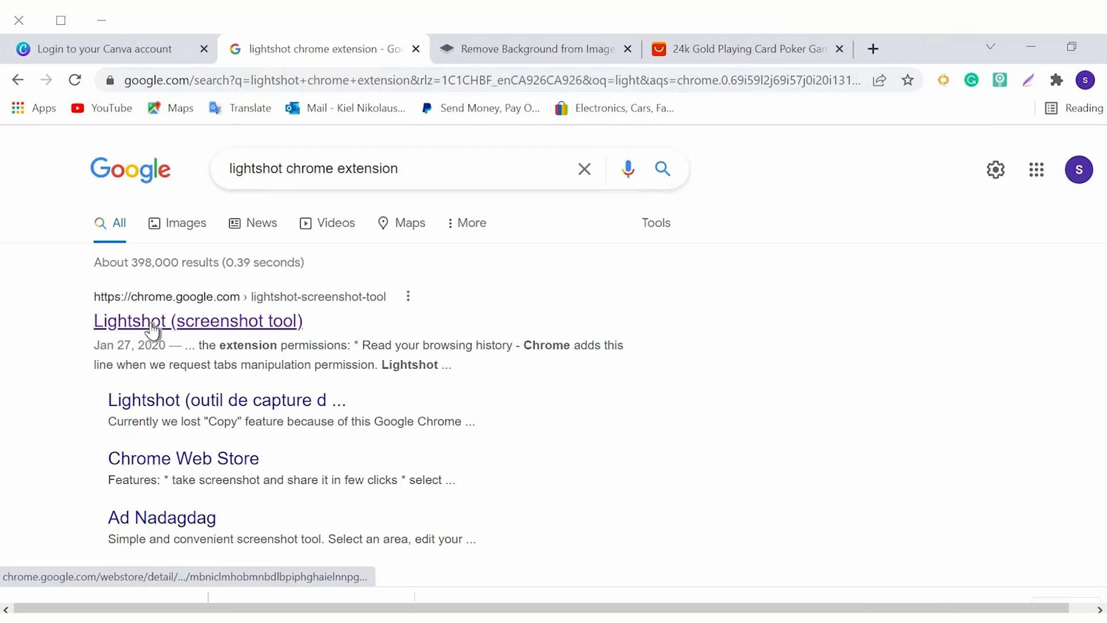
# Step: View the Lightshot Chrome Web Store listing, then return to the AliExpress gold cards page
pyautogui.click(197, 320)
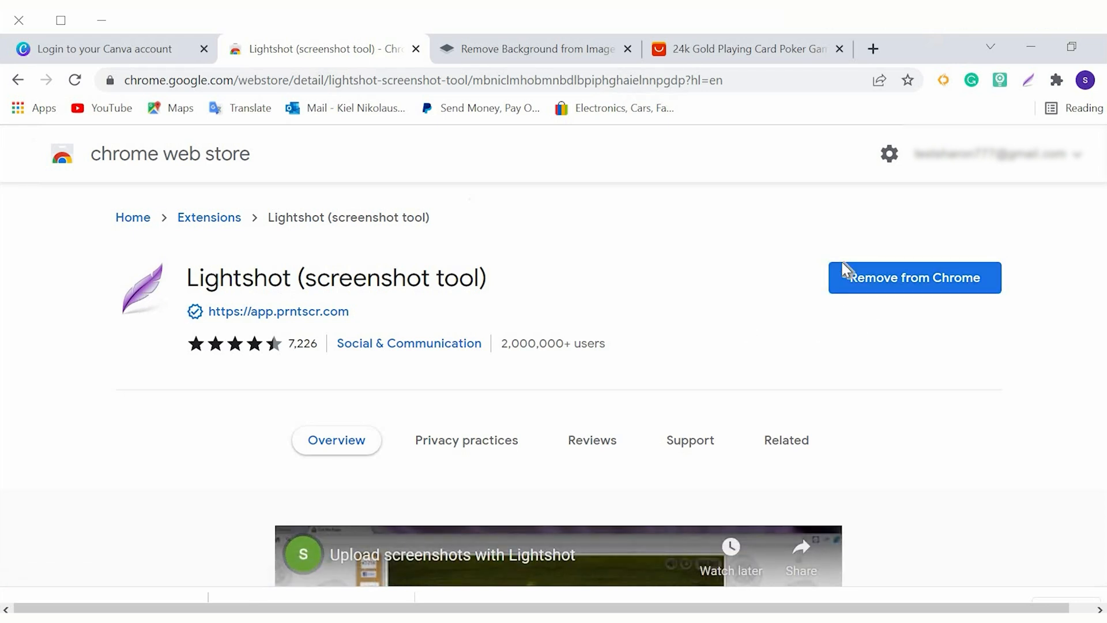
pyautogui.click(1058, 80)
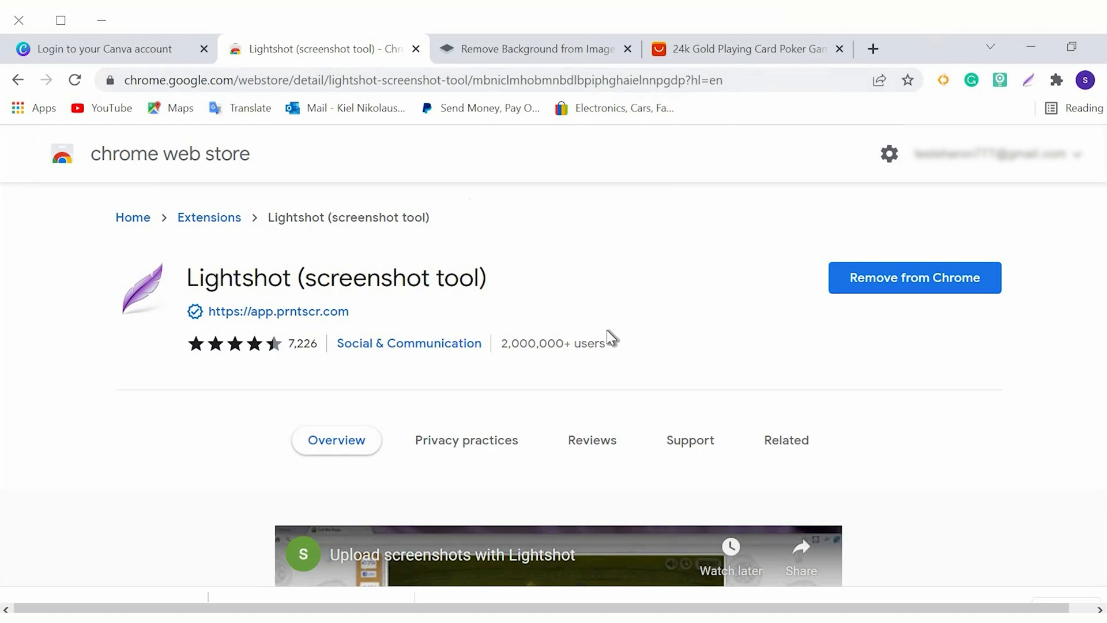
pyautogui.click(742, 49)
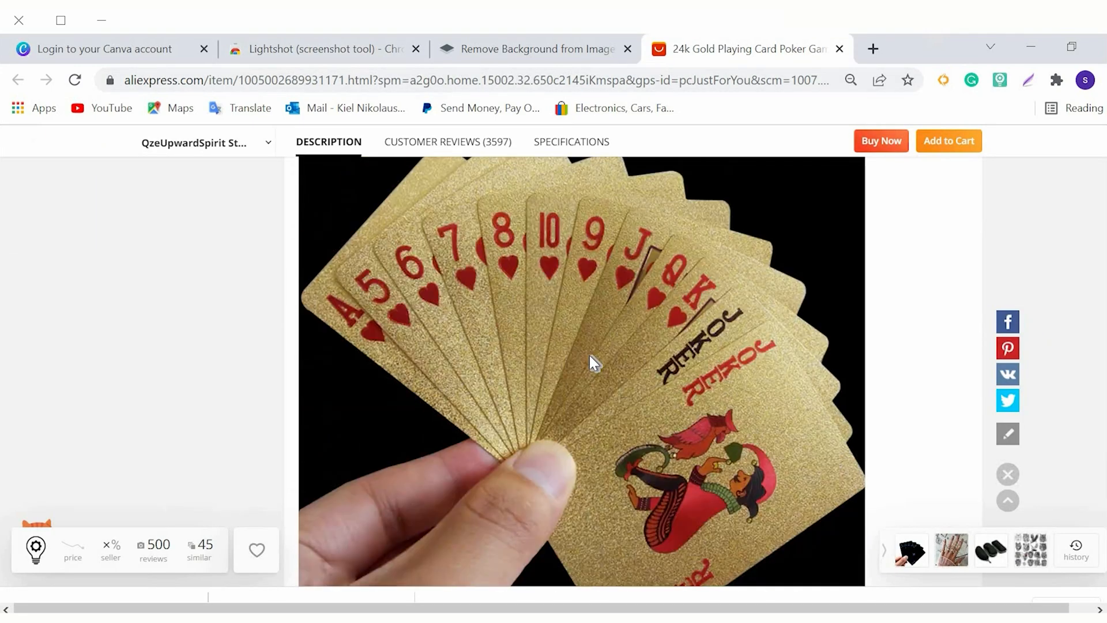
pyautogui.moveTo(599, 356)
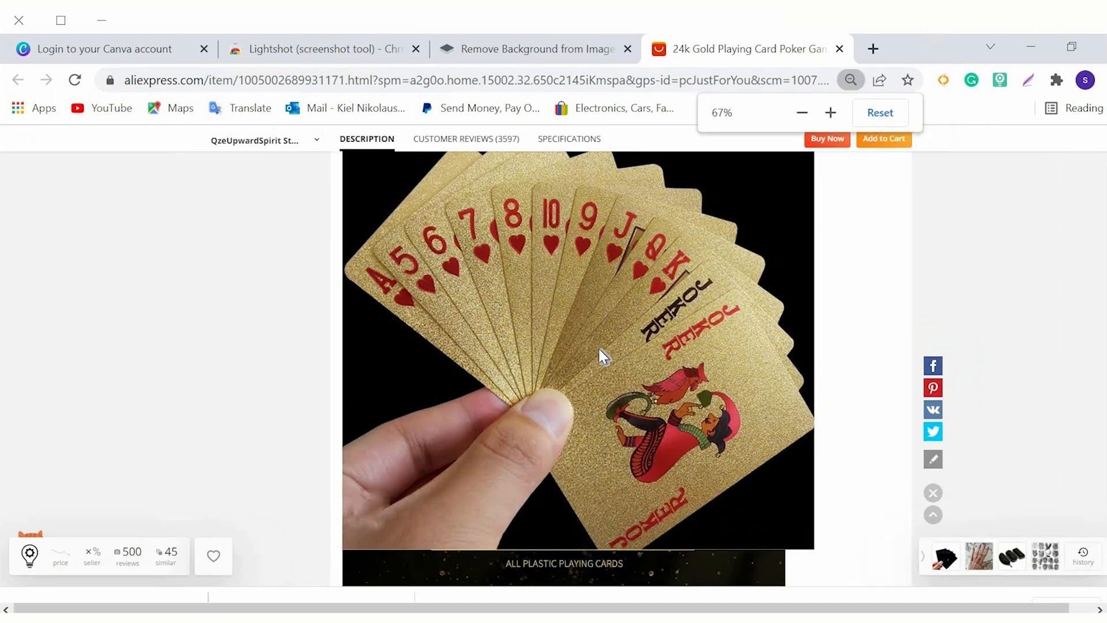
# Step: Capture the gold playing-card photo with Lightshot and save it as 'cards' PNG in Downloads
pyautogui.click(802, 113)
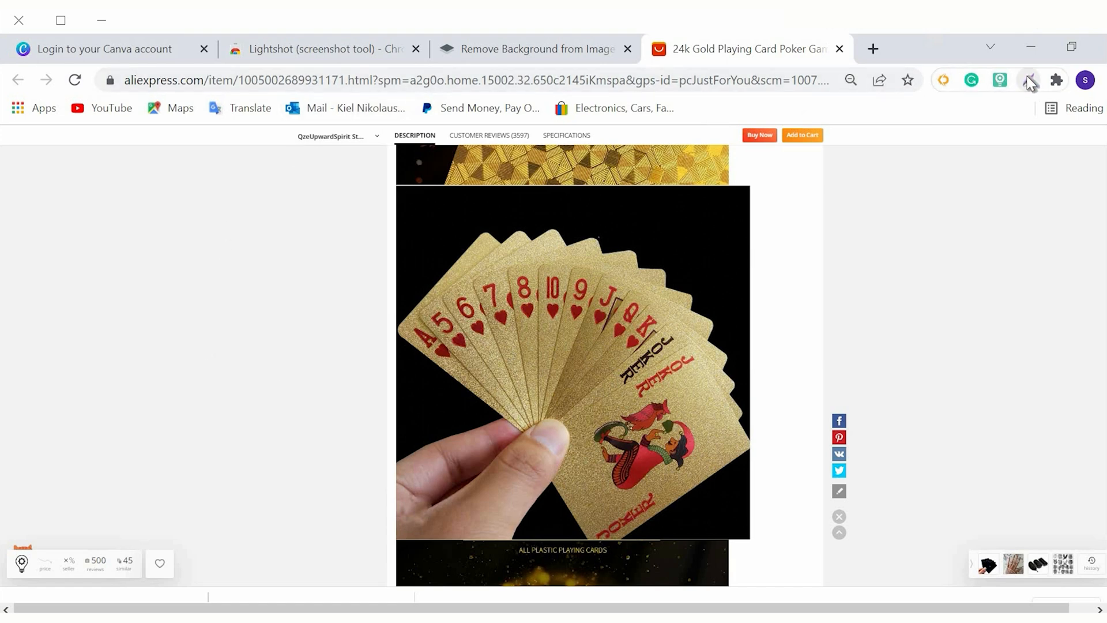
pyautogui.click(1027, 80)
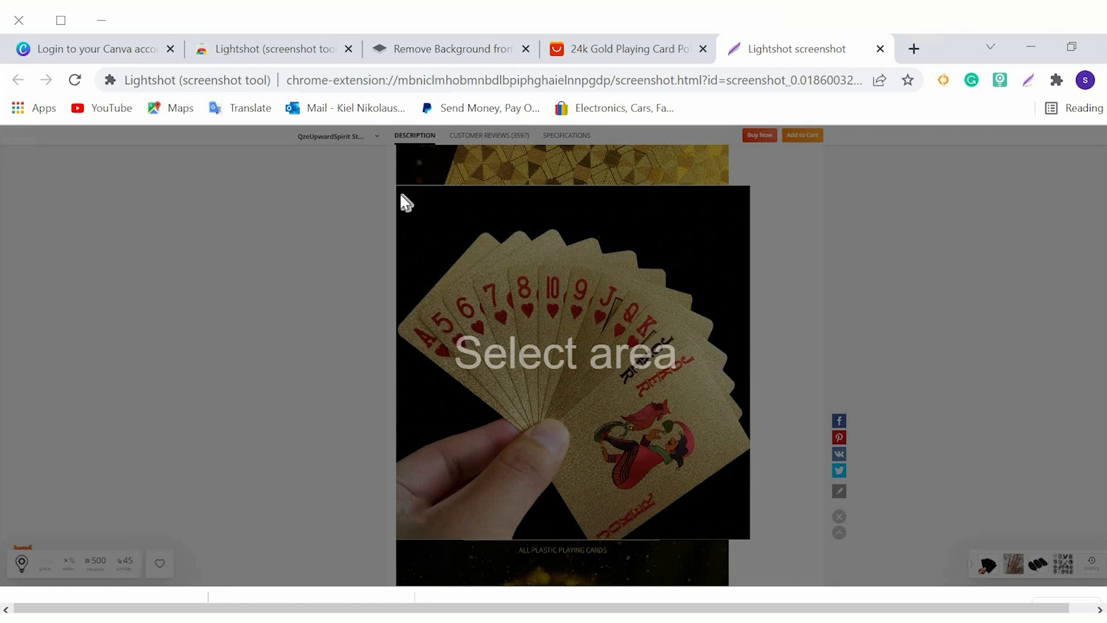
pyautogui.moveTo(423, 239)
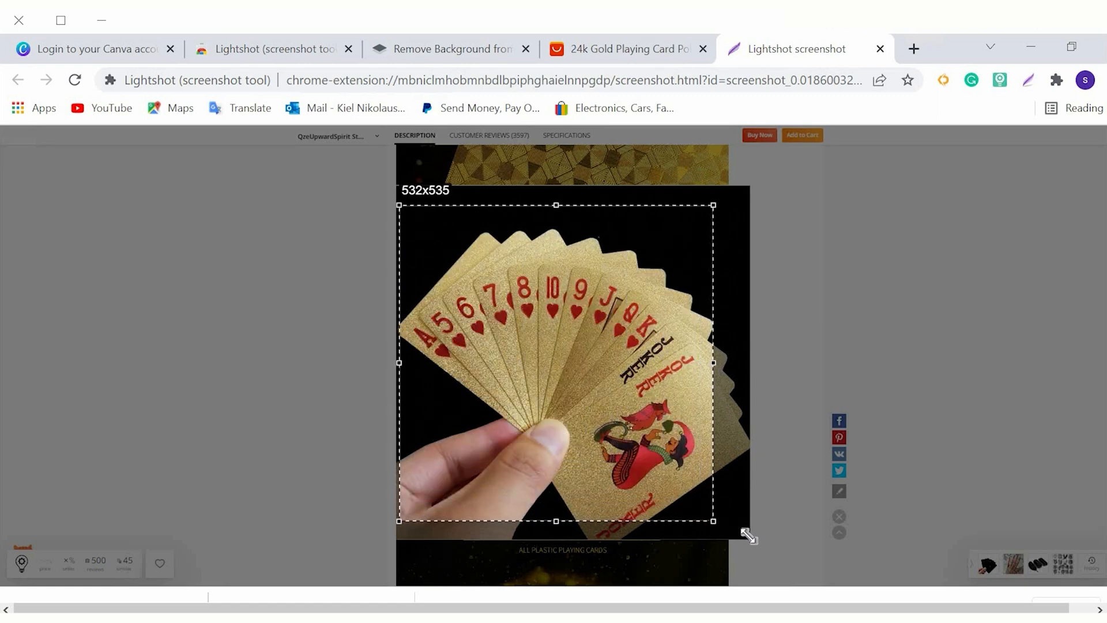
pyautogui.moveTo(713, 521); pyautogui.dragTo(748, 539)
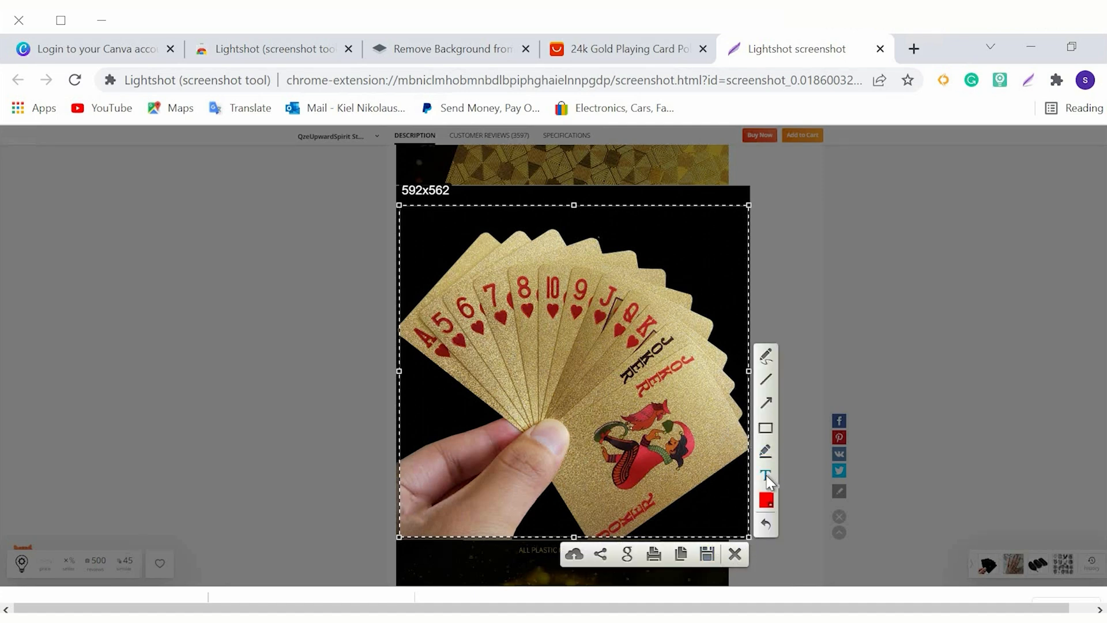
pyautogui.moveTo(770, 483)
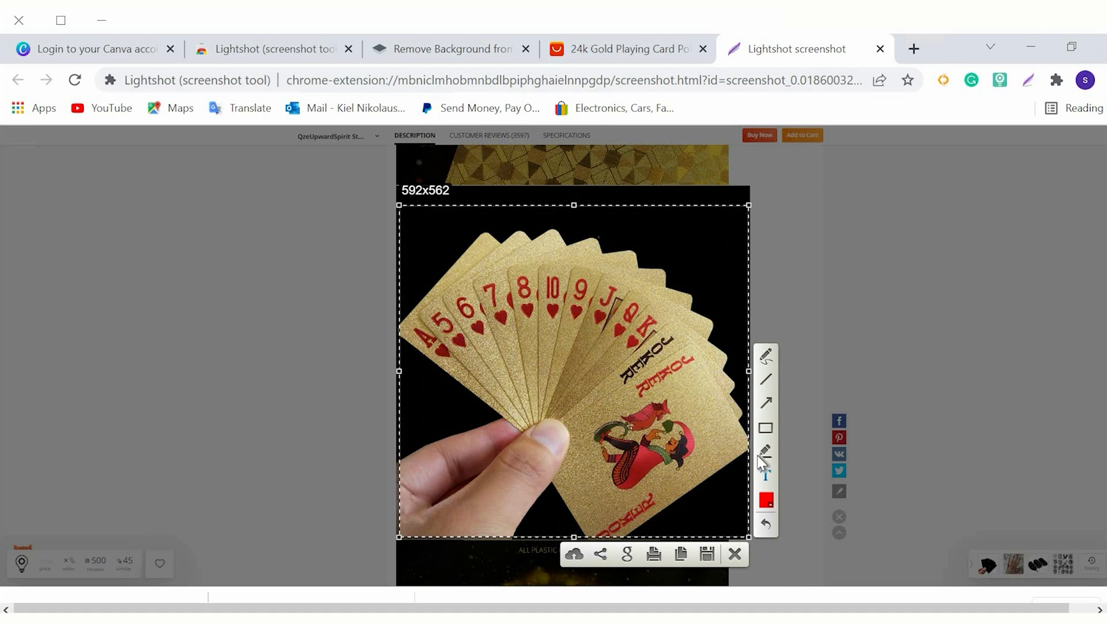
pyautogui.moveTo(706, 555)
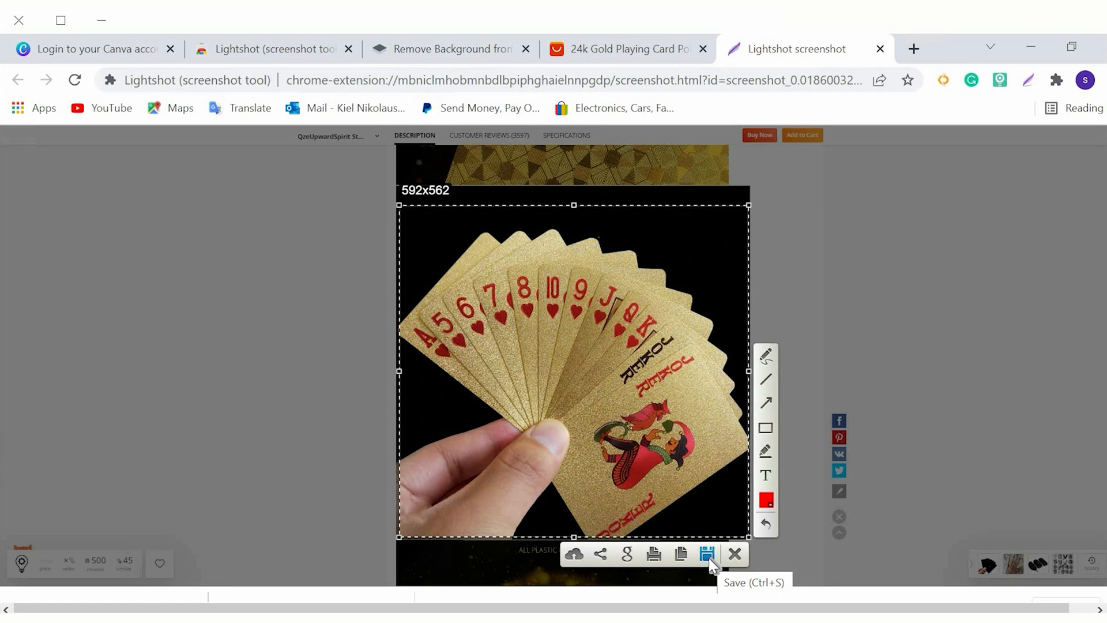
pyautogui.click(707, 554)
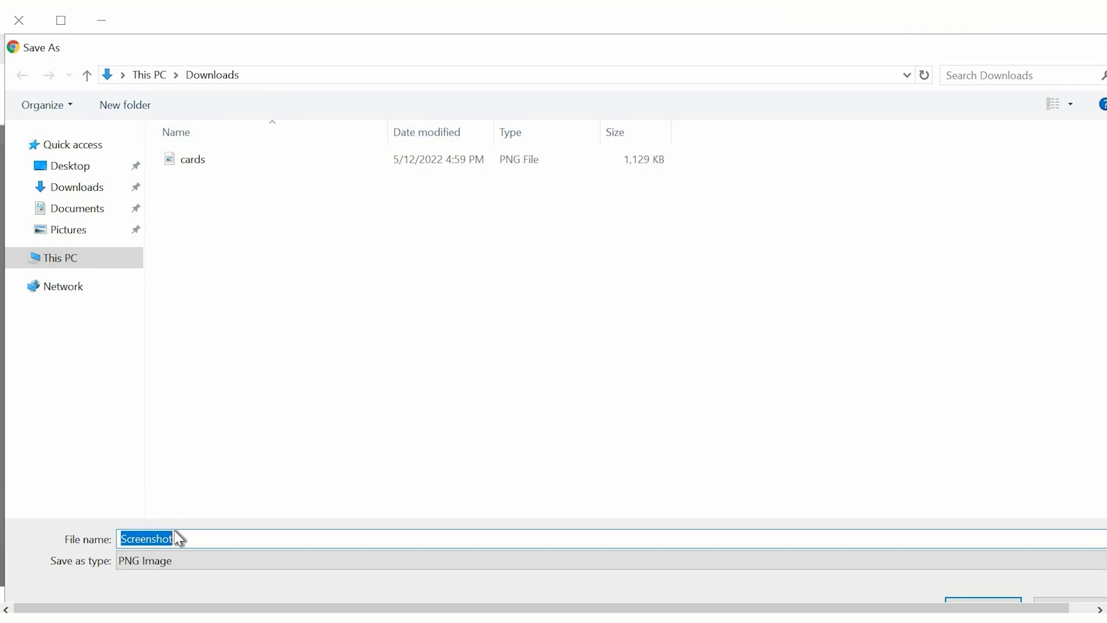
pyautogui.write('cards')
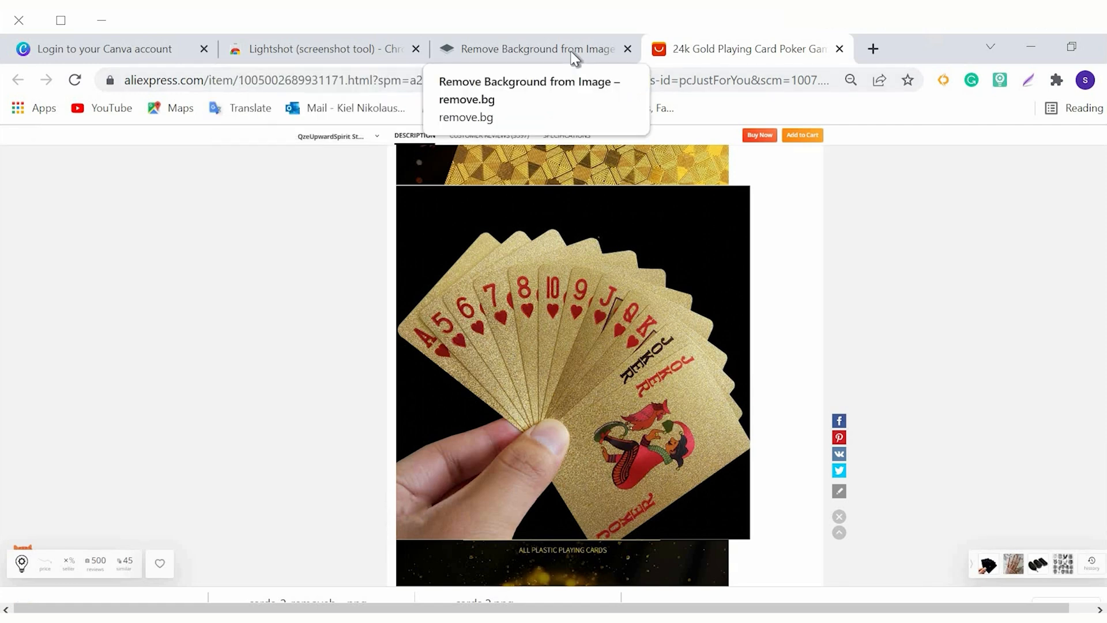
# Step: Upload the cards picture to remove.bg and download the background-free result
pyautogui.click(534, 49)
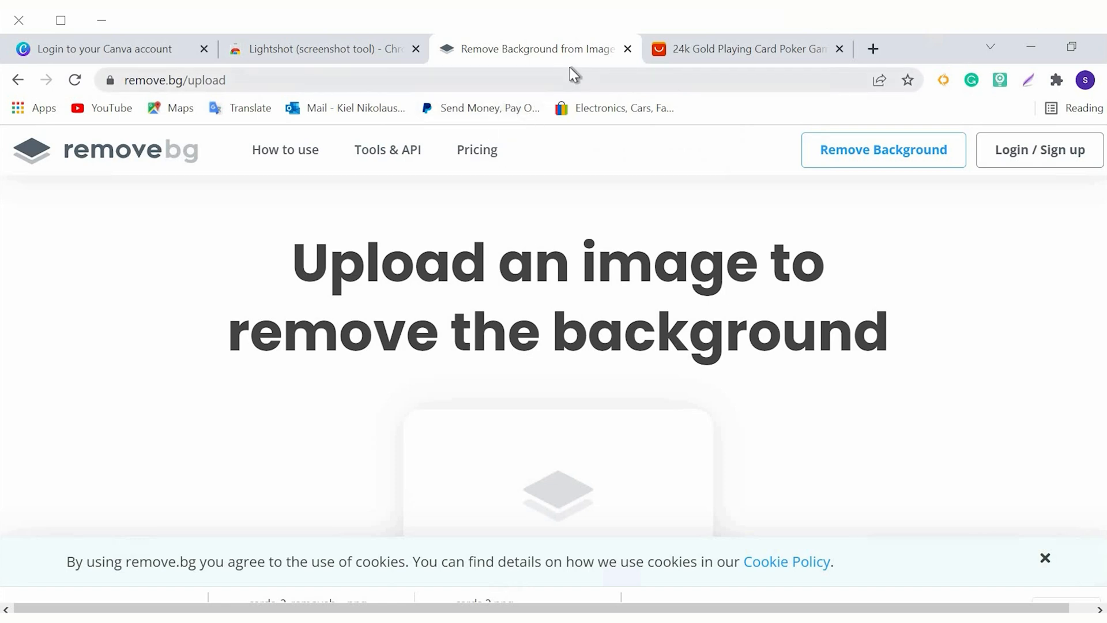
pyautogui.moveTo(196, 281)
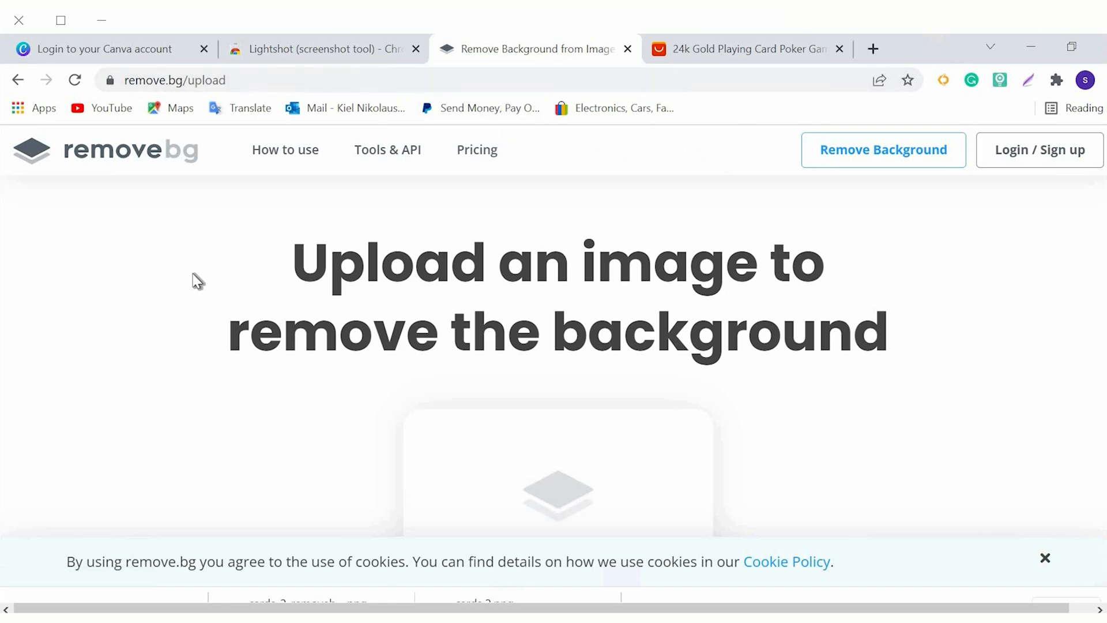
pyautogui.scroll(-3)
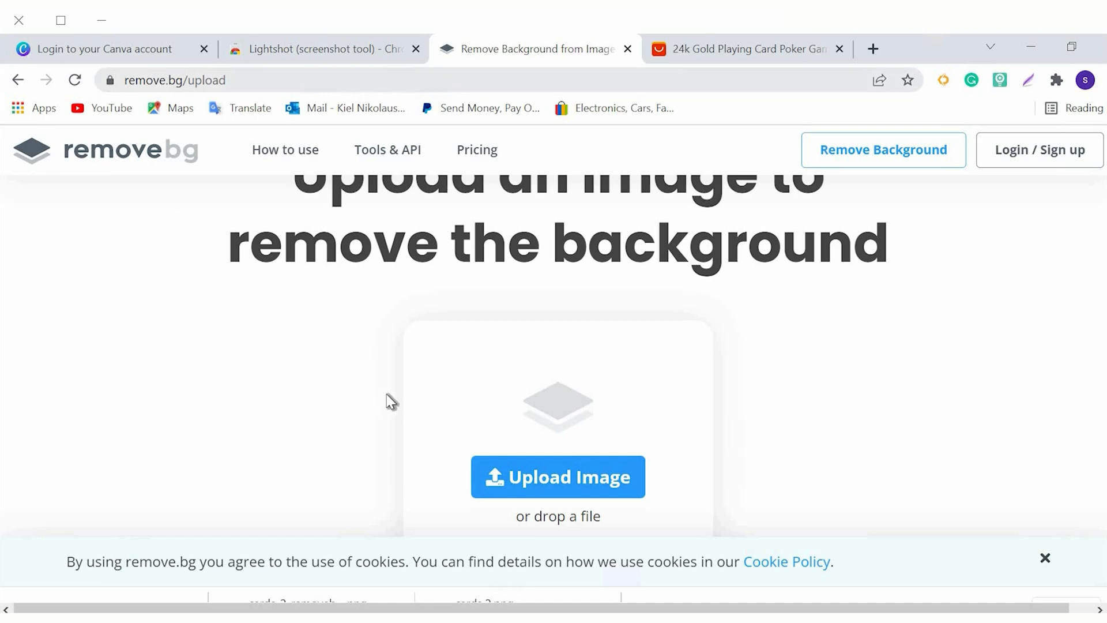
pyautogui.moveTo(566, 483)
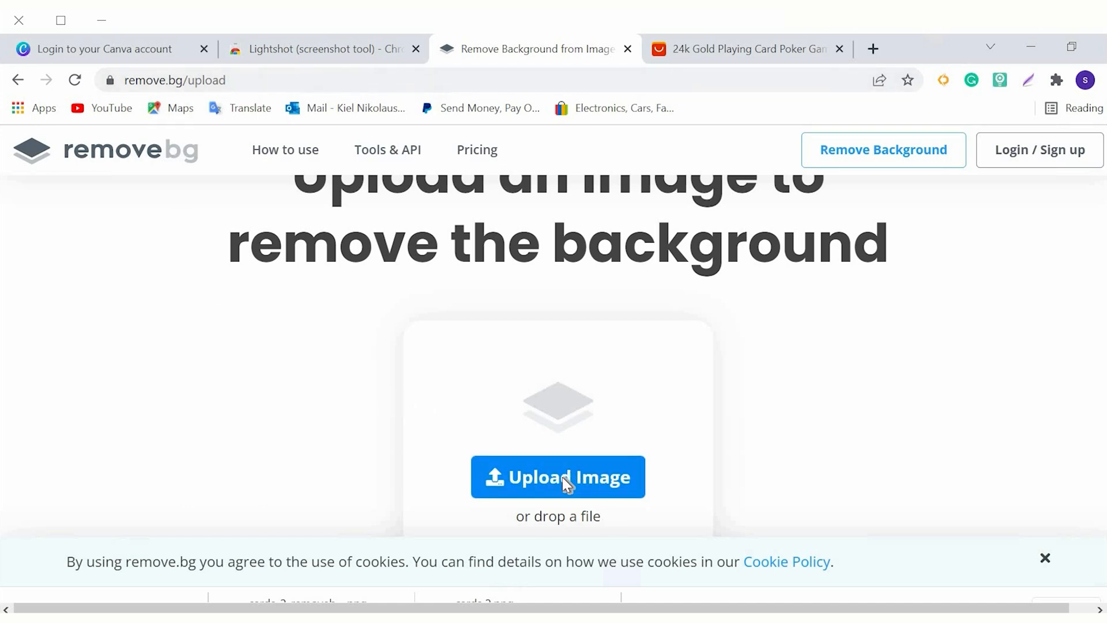
pyautogui.click(557, 476)
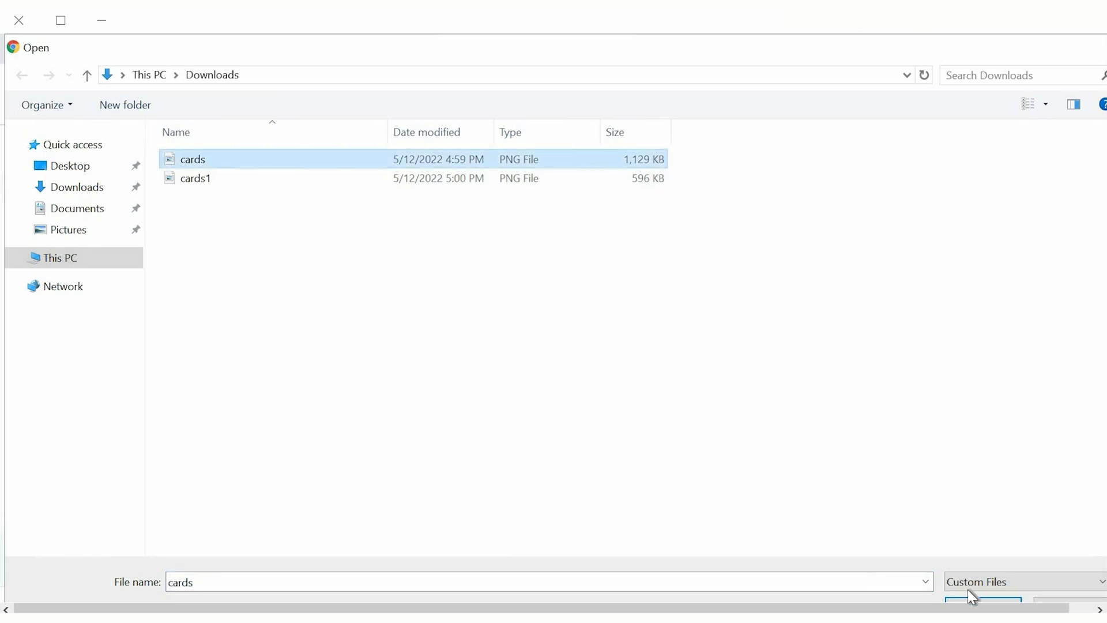
pyautogui.click(983, 599)
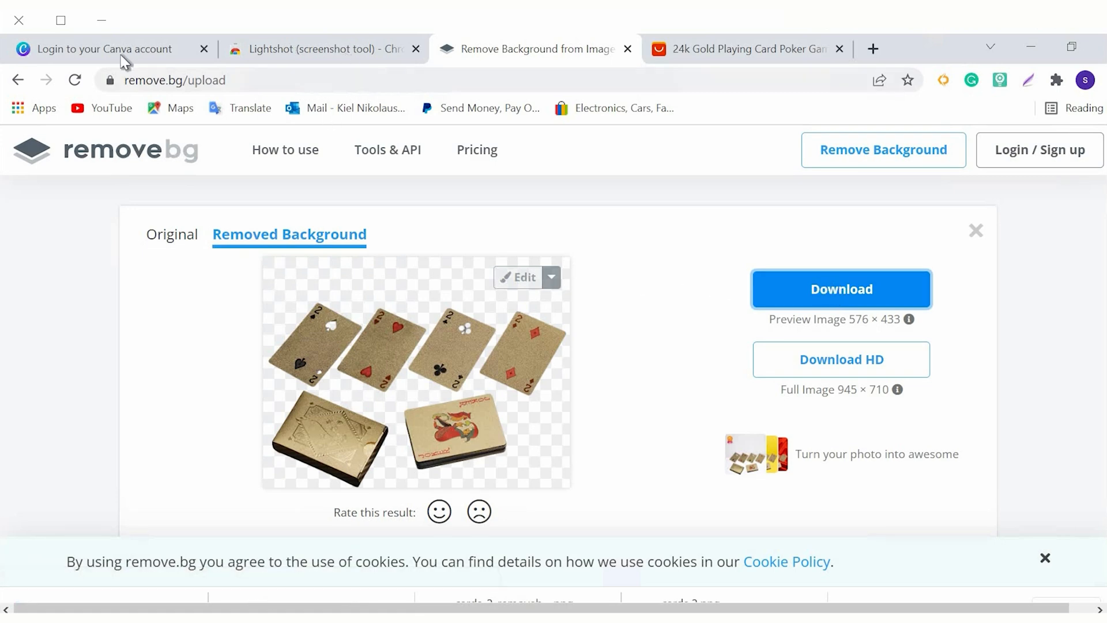
pyautogui.moveTo(367, 256)
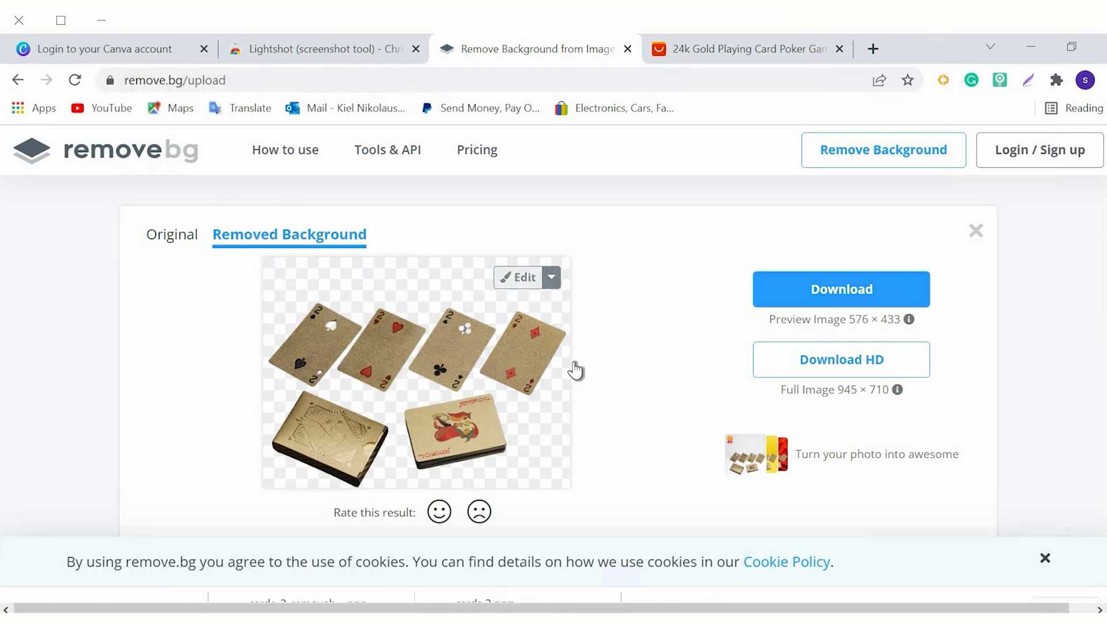
pyautogui.click(841, 288)
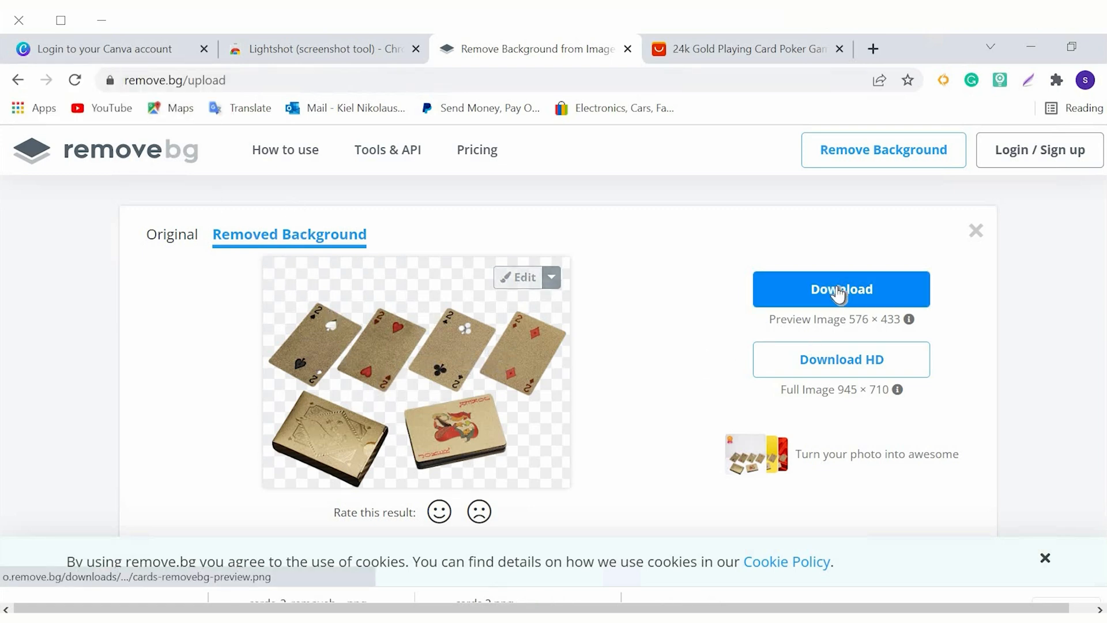
pyautogui.click(841, 288)
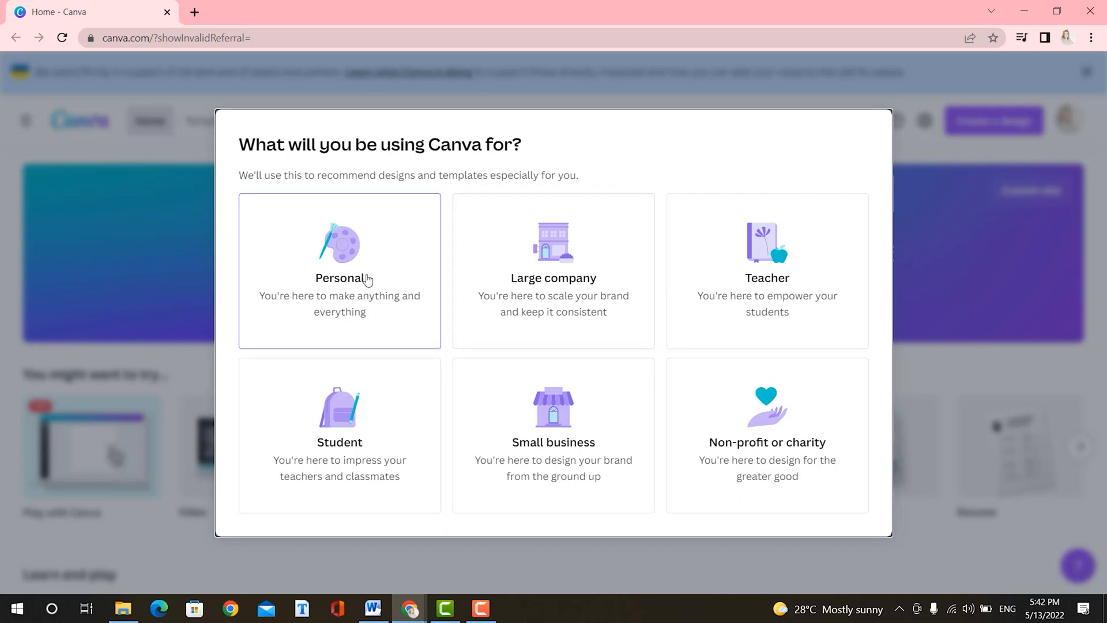
pyautogui.moveTo(409, 268)
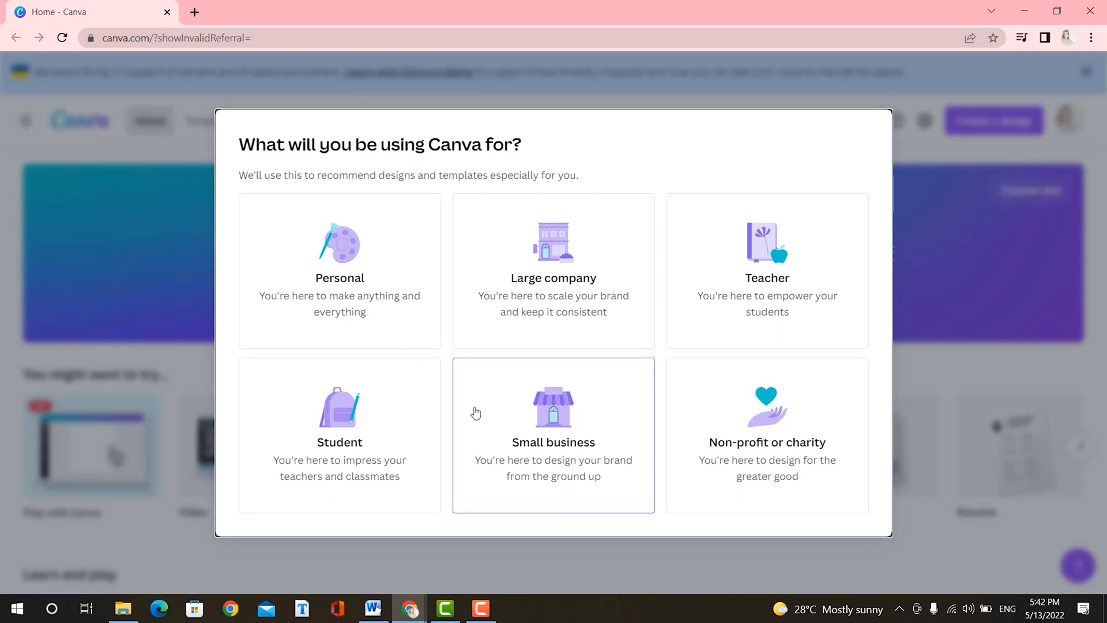
# Step: Answer Canva's onboarding question with Small business
pyautogui.click(554, 435)
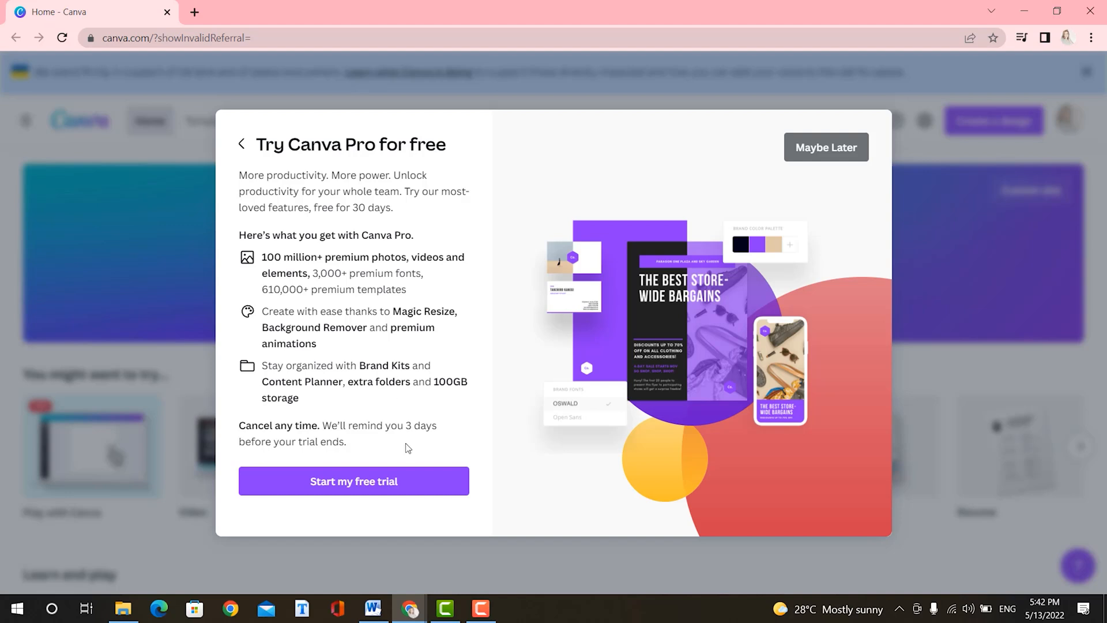
pyautogui.moveTo(353, 481)
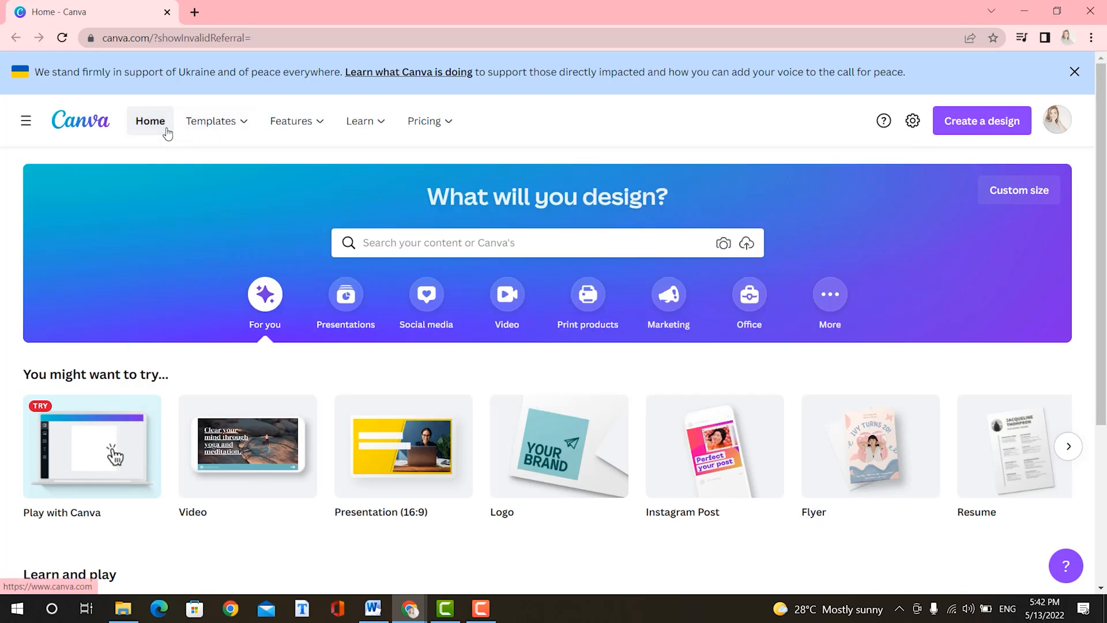
pyautogui.click(216, 121)
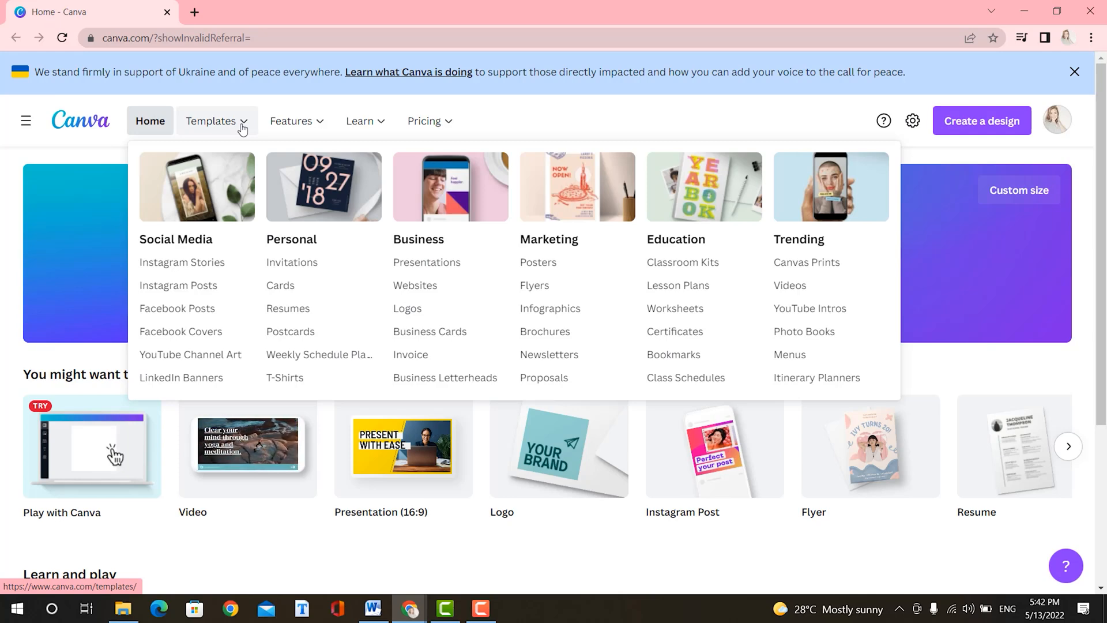
pyautogui.moveTo(260, 242)
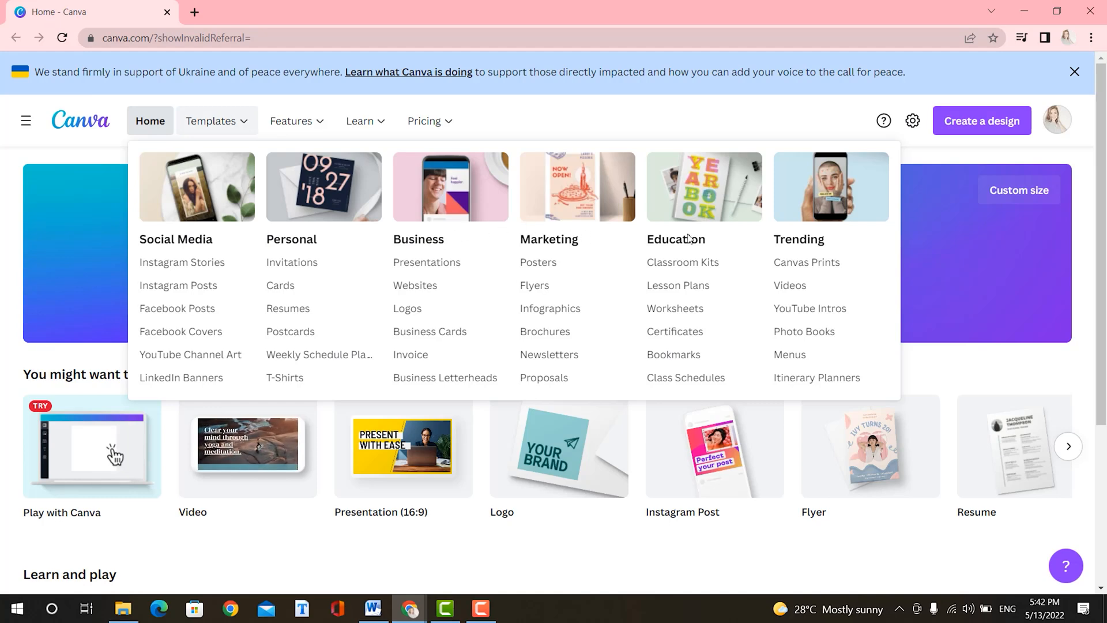
pyautogui.moveTo(806, 262)
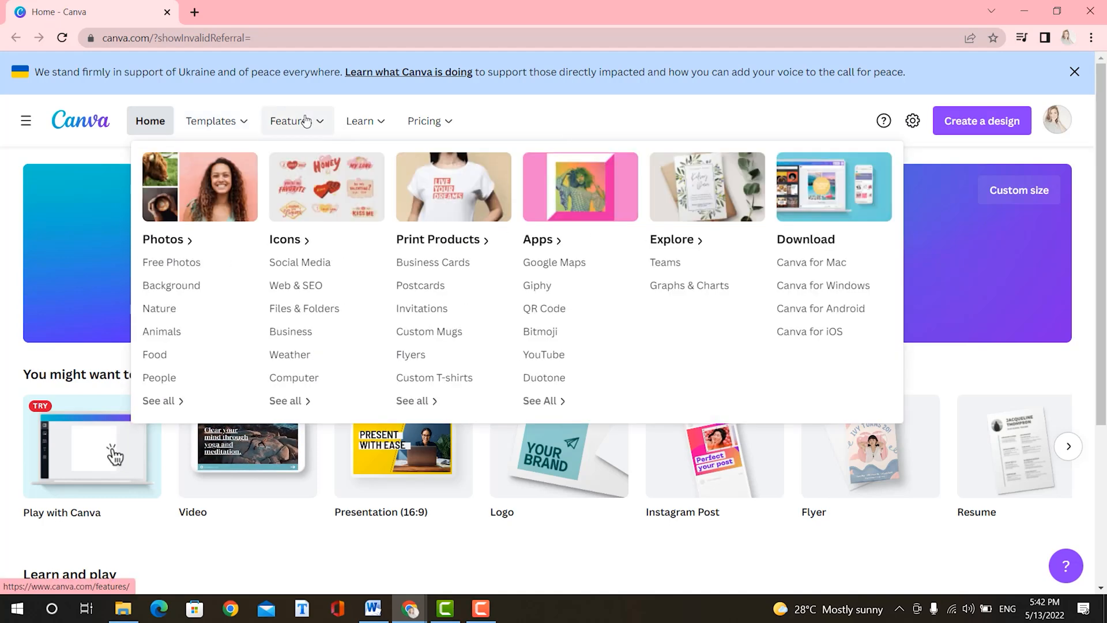
pyautogui.moveTo(506, 199)
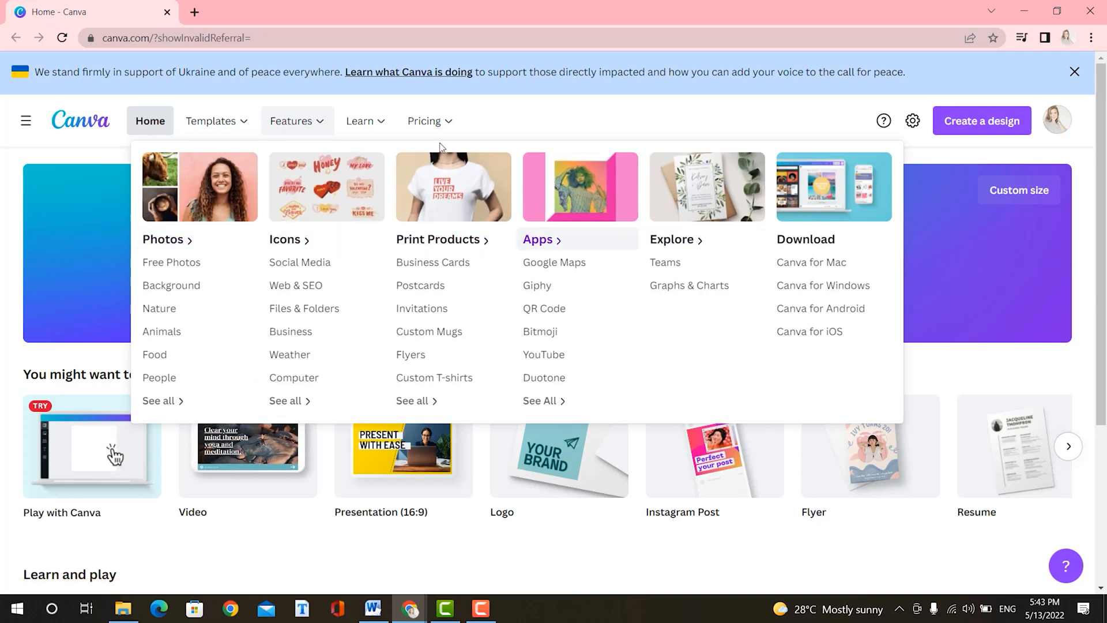
pyautogui.click(365, 121)
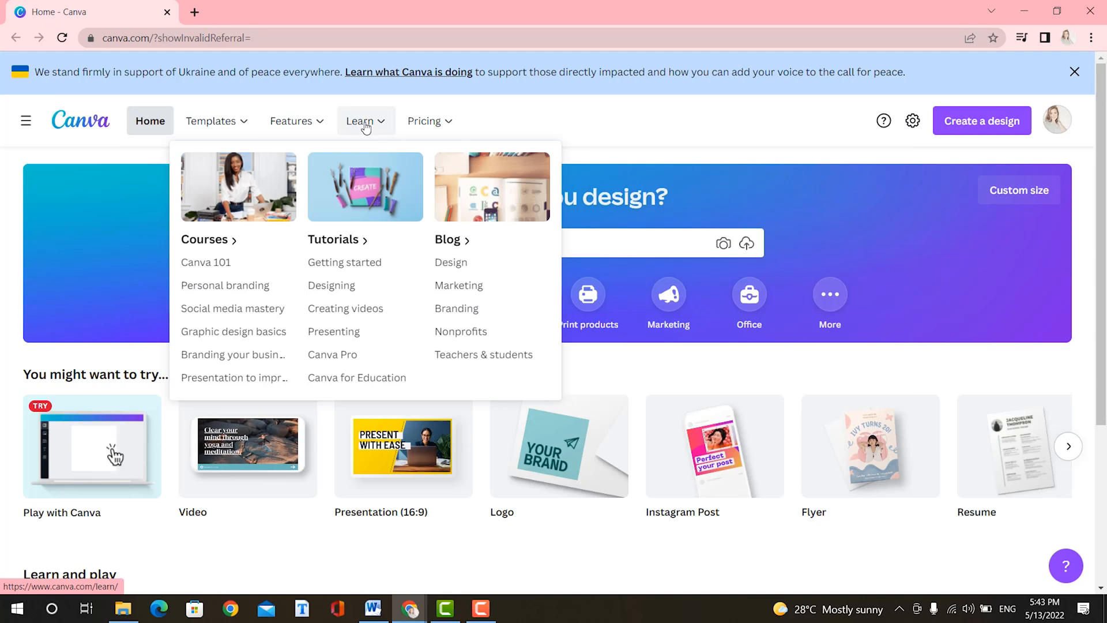
pyautogui.moveTo(449, 192)
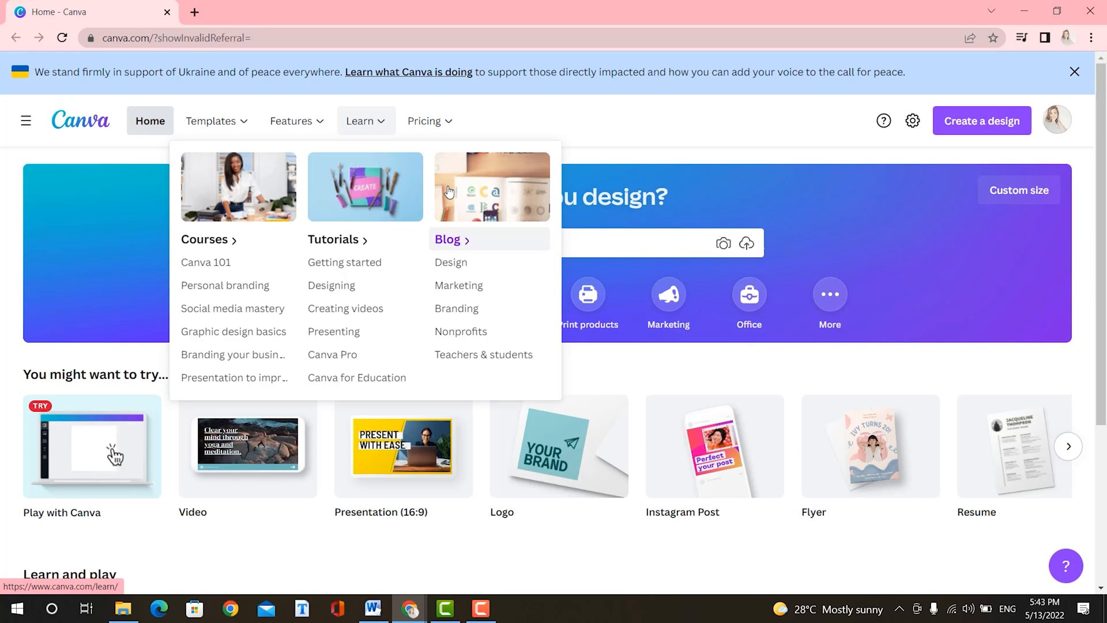
pyautogui.click(425, 121)
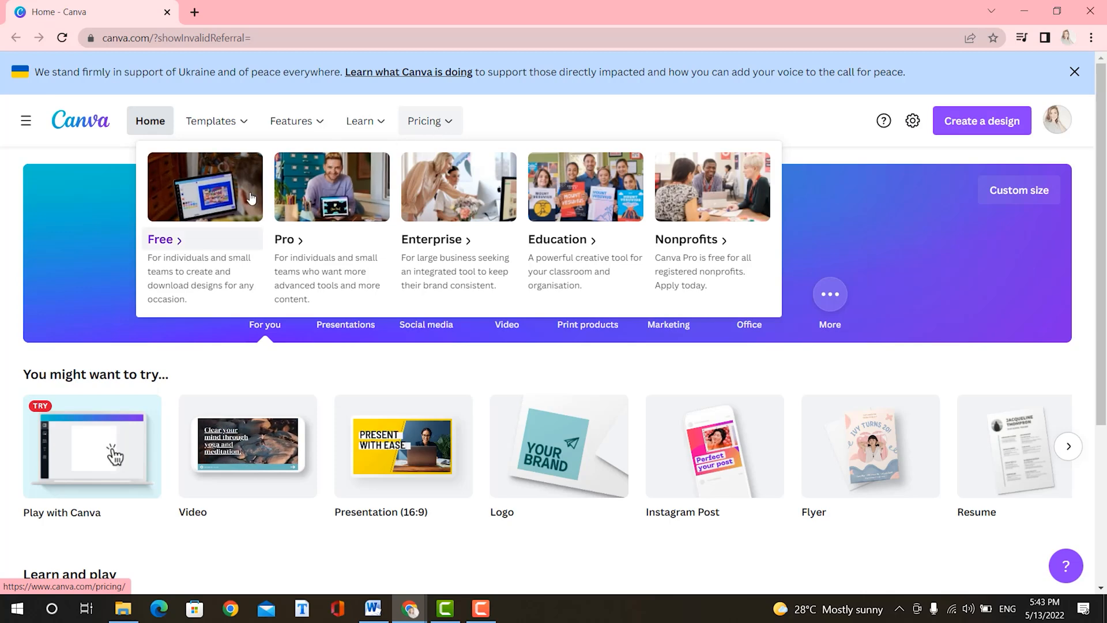
pyautogui.moveTo(218, 273)
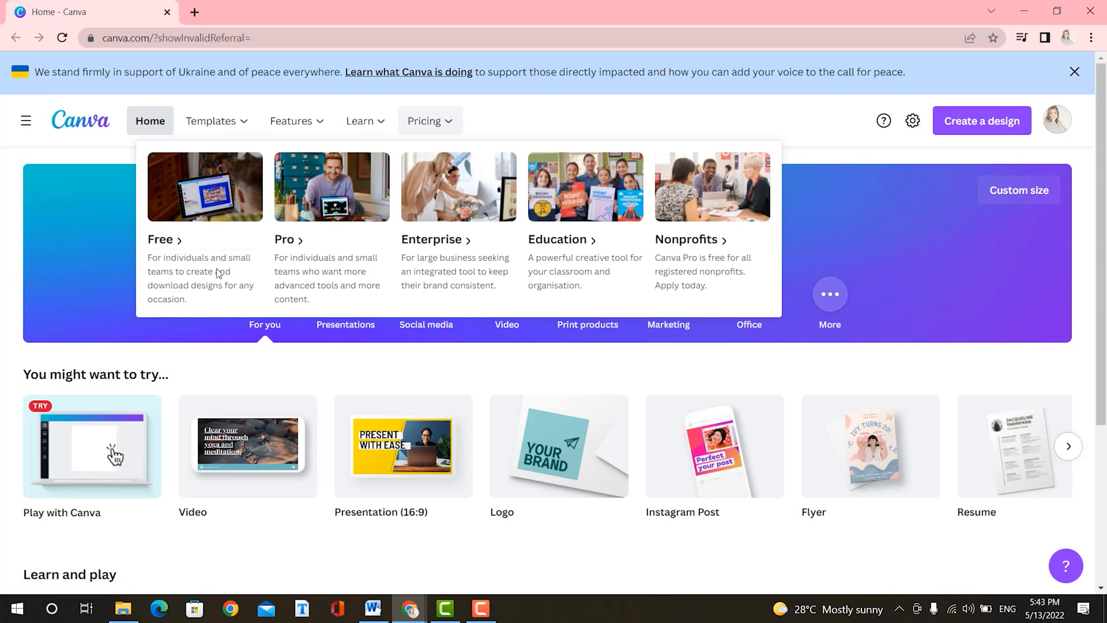
pyautogui.moveTo(198, 296)
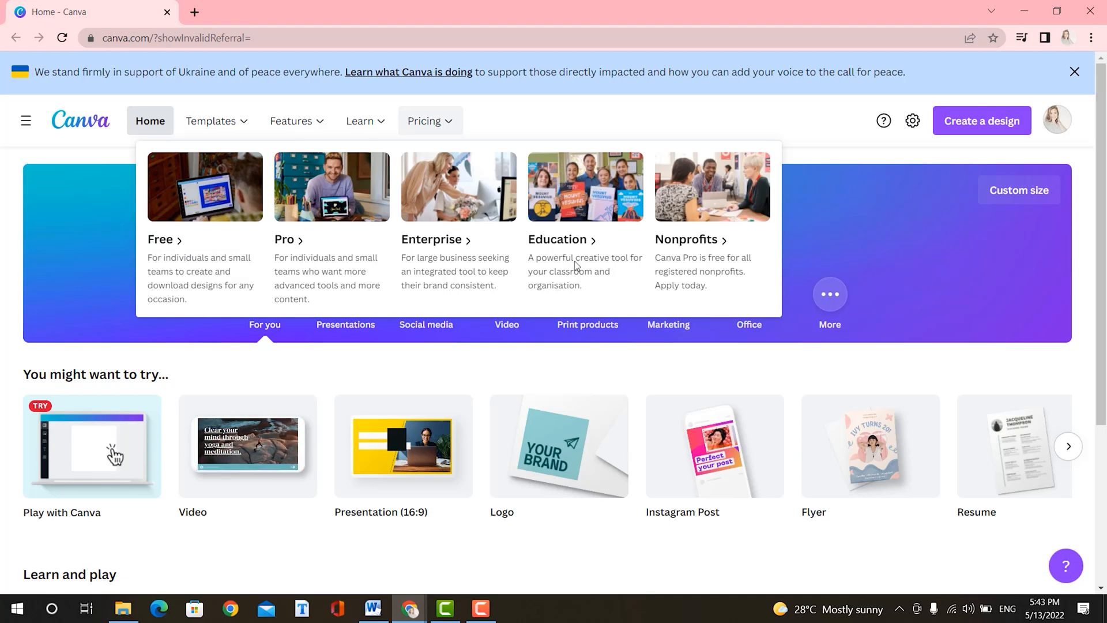
pyautogui.moveTo(691, 257)
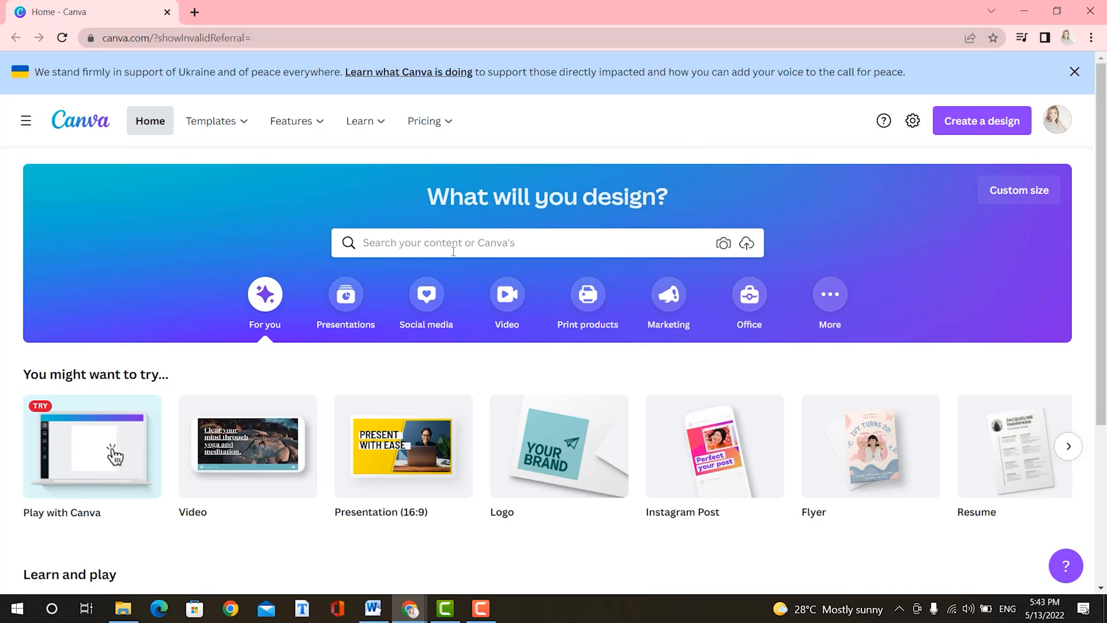
# Step: Browse the Presentations and Print products design categories on the Canva home page
pyautogui.click(345, 304)
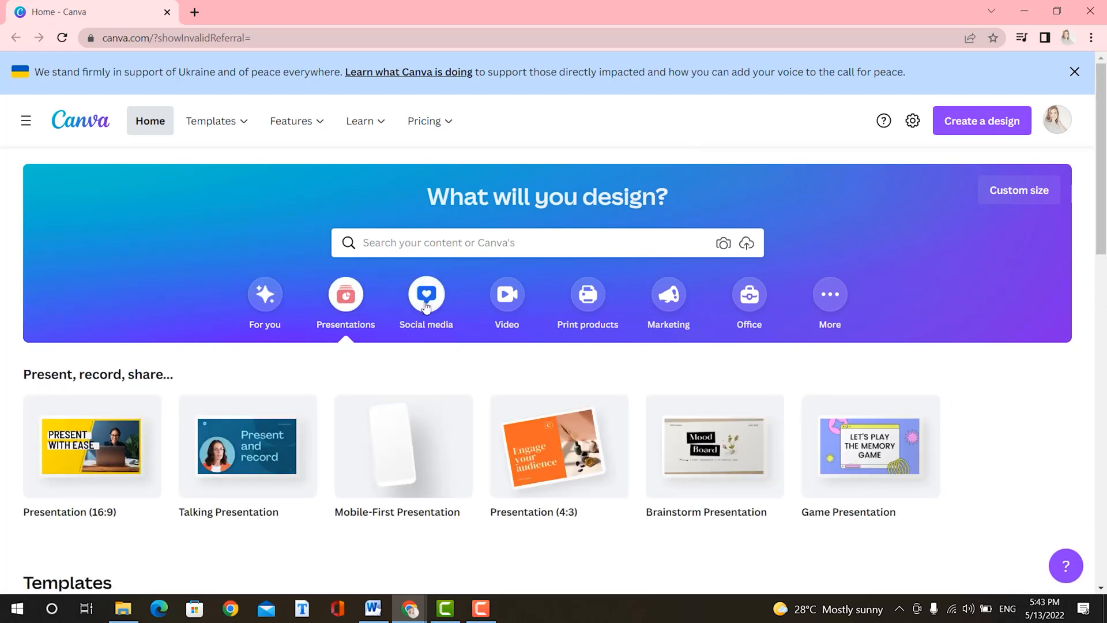
pyautogui.click(507, 300)
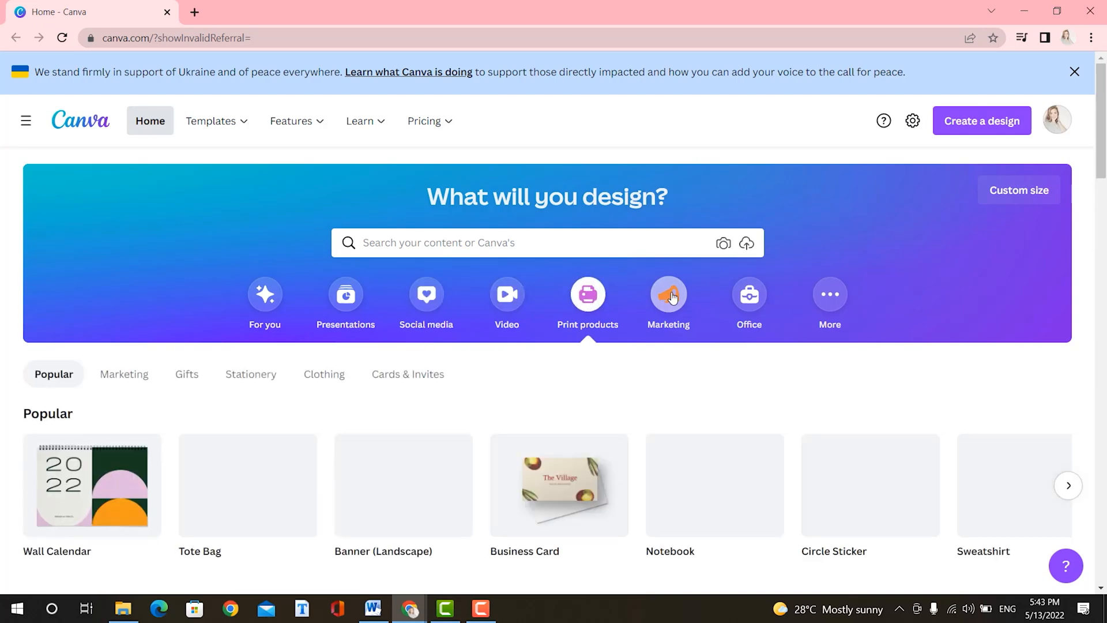
pyautogui.click(668, 294)
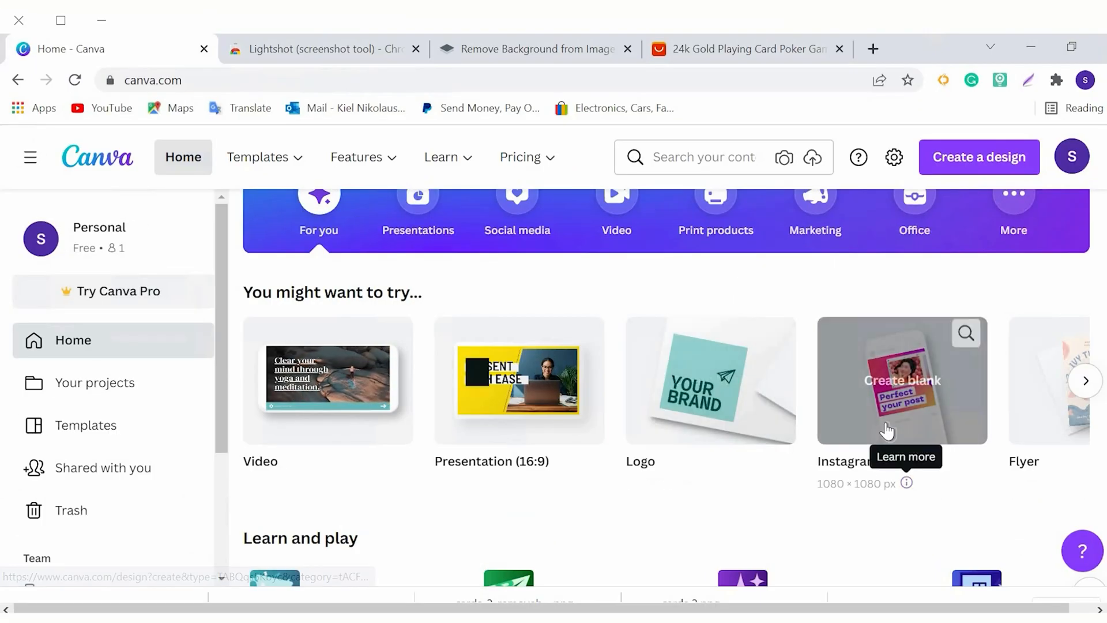
# Step: Create a new custom-size Canva design of 500 × 500 px
pyautogui.scroll(-3)
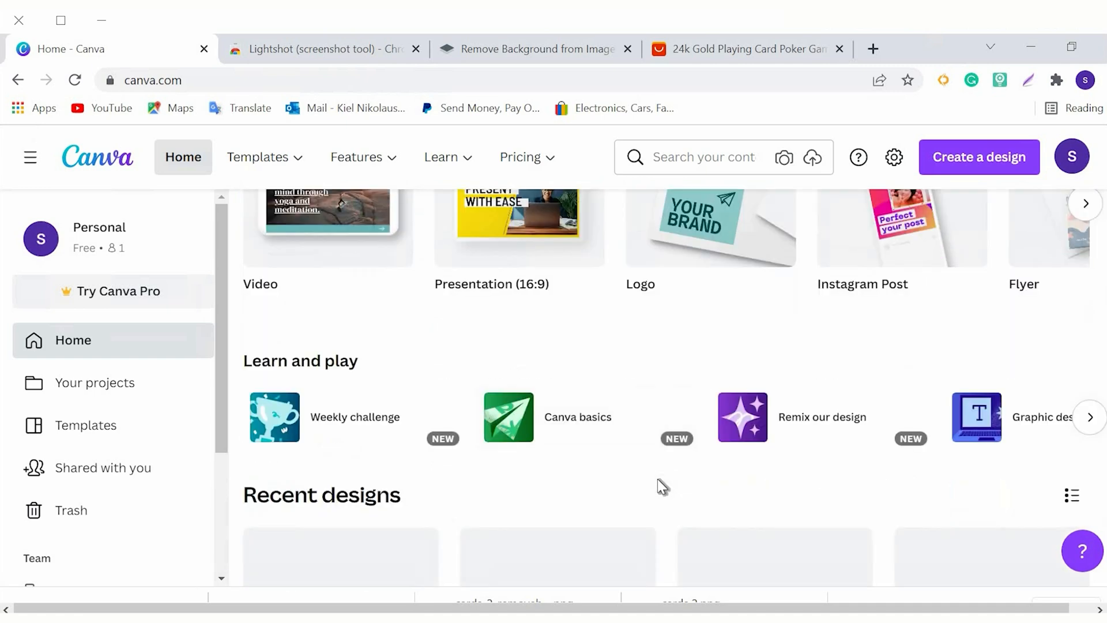
pyautogui.scroll(-3)
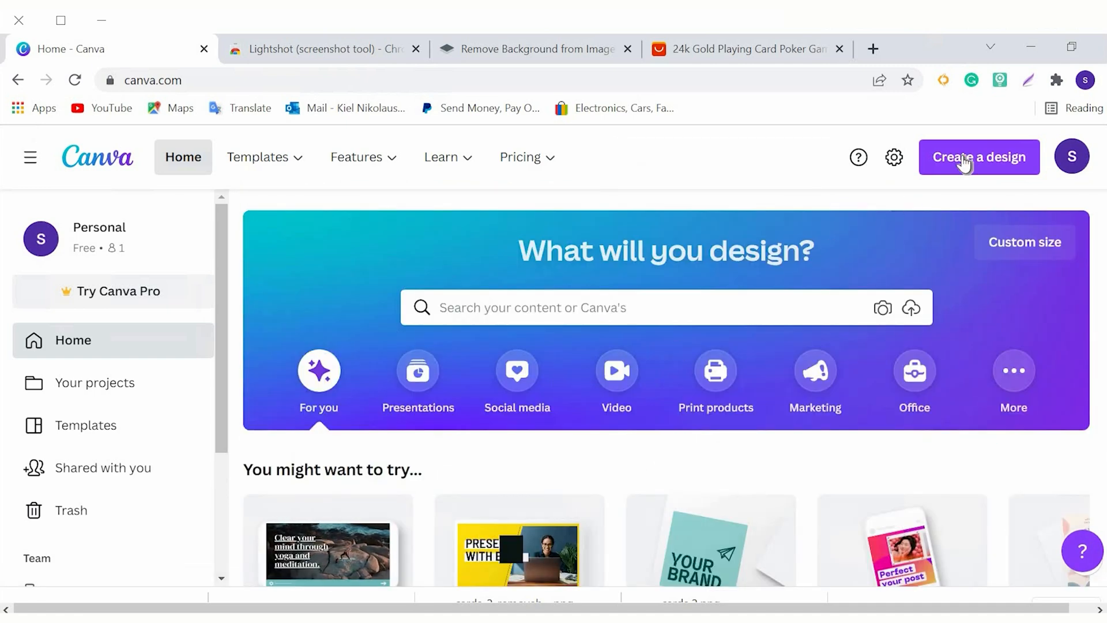
pyautogui.click(979, 157)
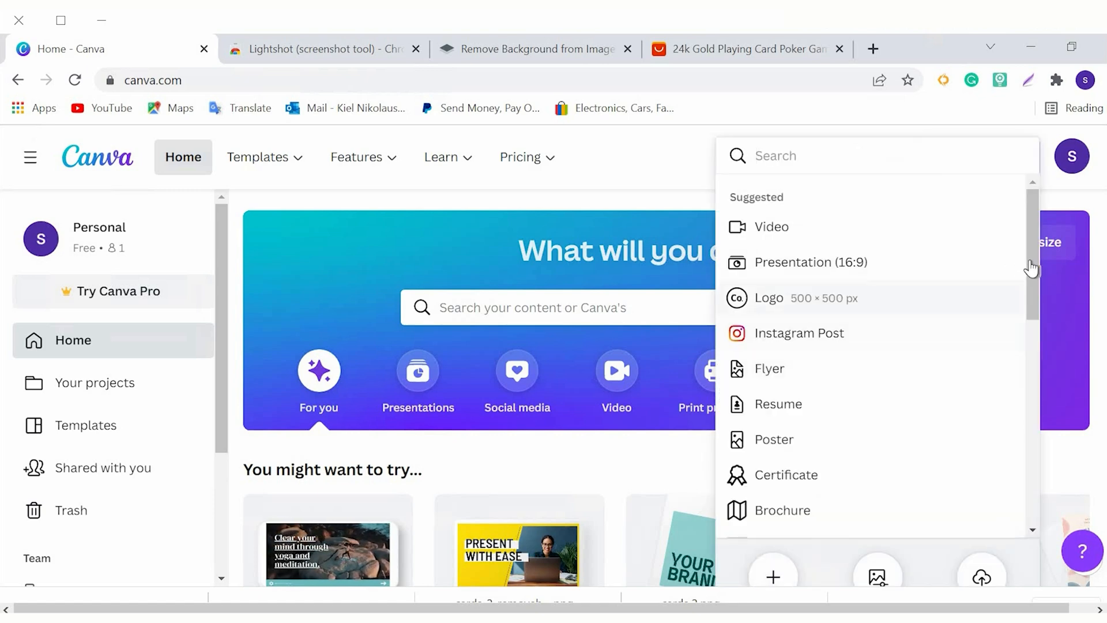
pyautogui.scroll(-3)
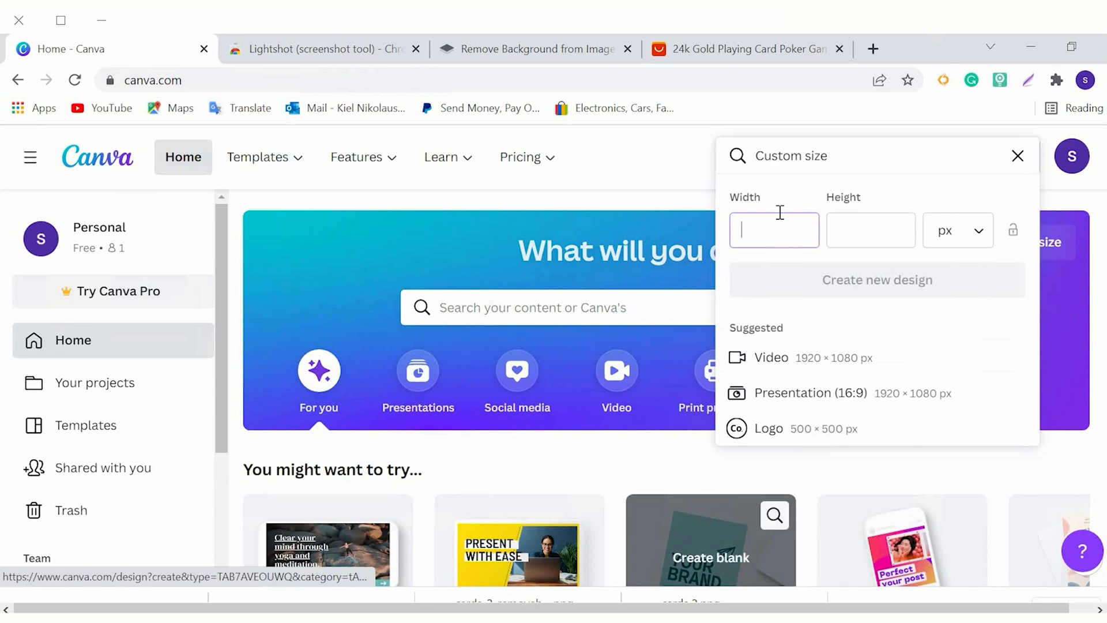
pyautogui.write('500')
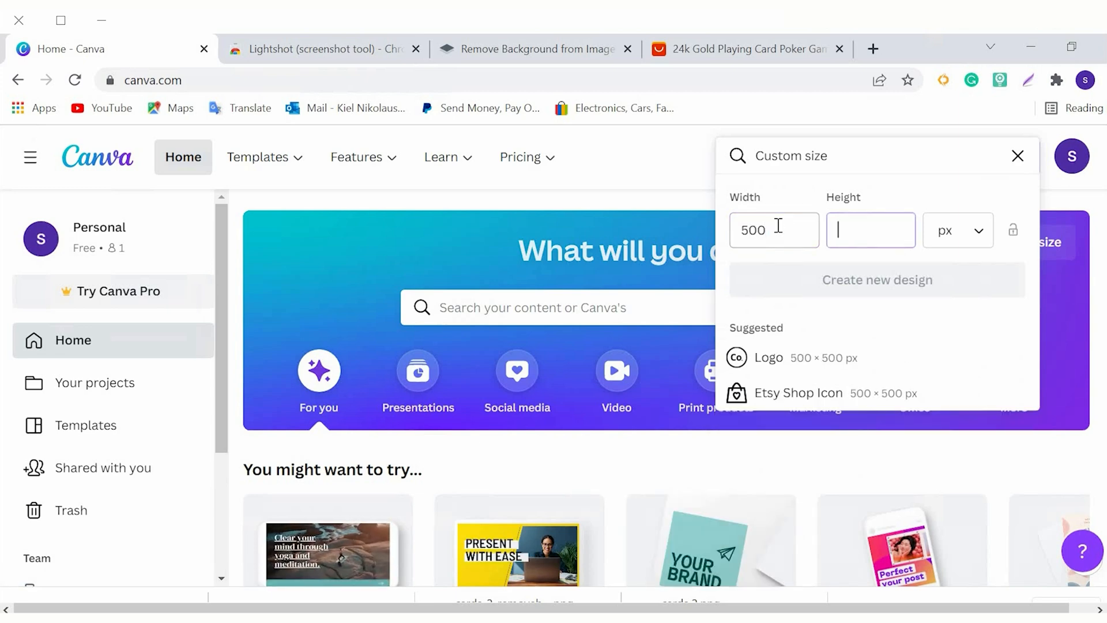
pyautogui.write('500')
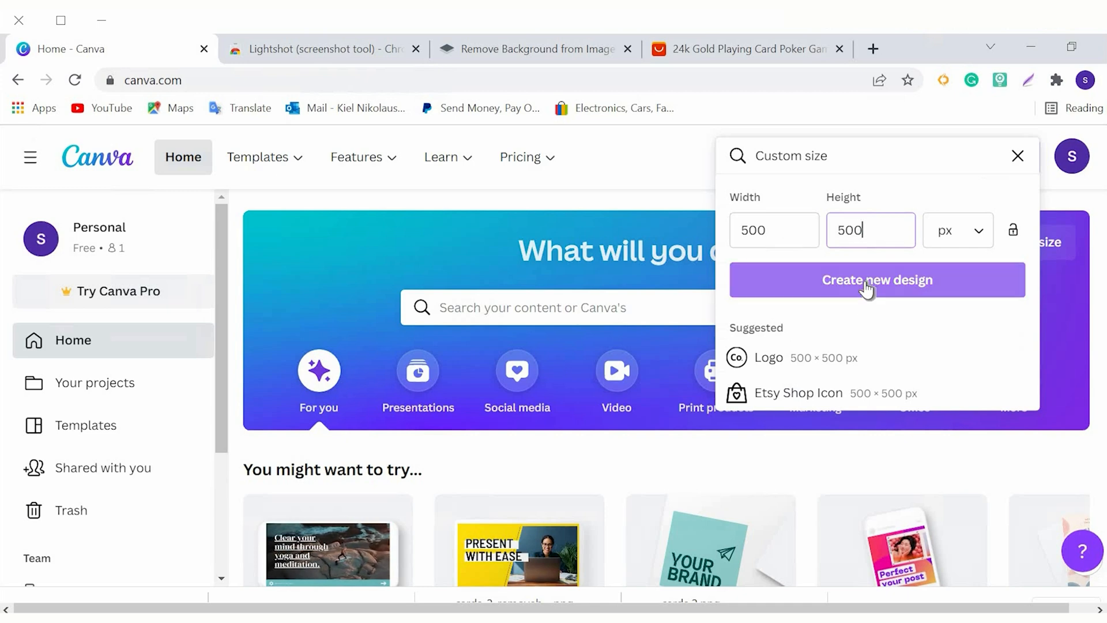
pyautogui.click(877, 279)
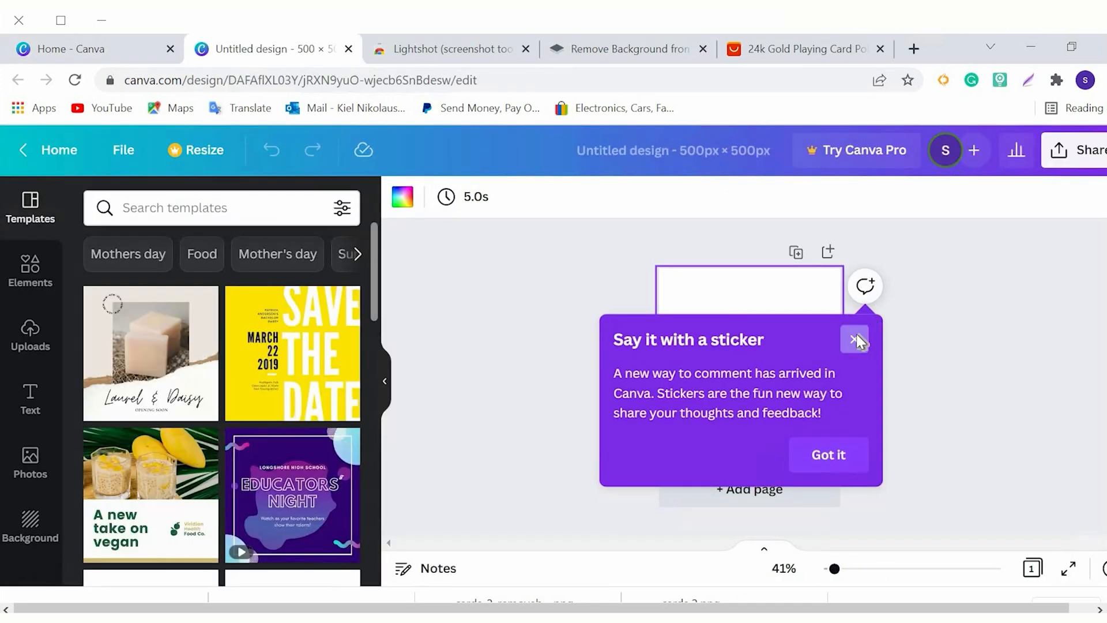
# Step: Search Canva's stock photo library for 'cards' and browse the results
pyautogui.click(857, 339)
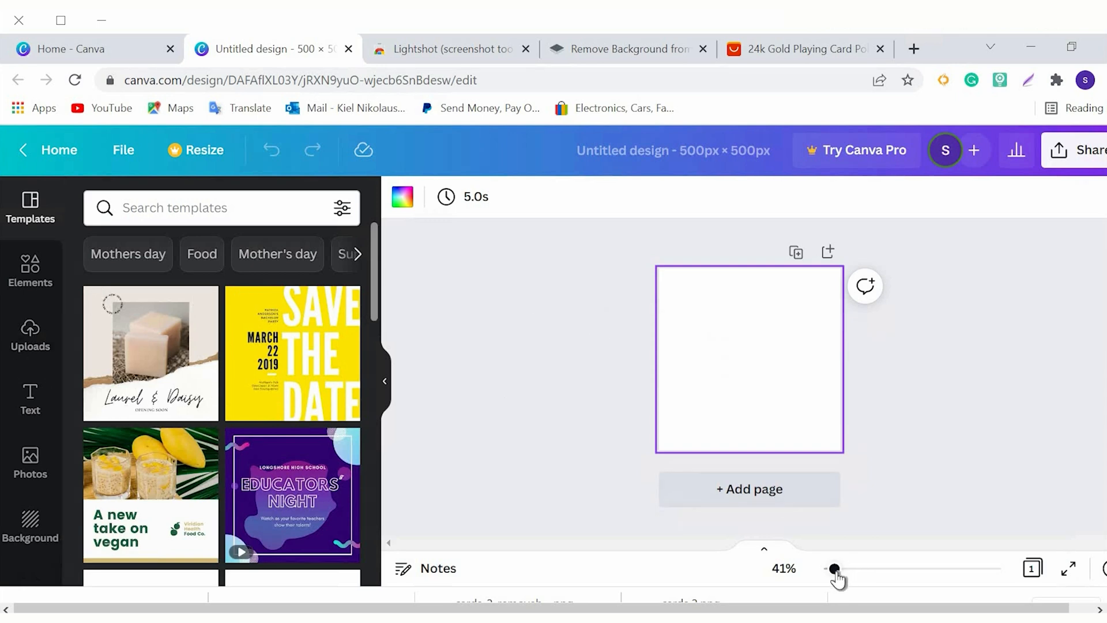
pyautogui.moveTo(838, 568); pyautogui.dragTo(848, 568)
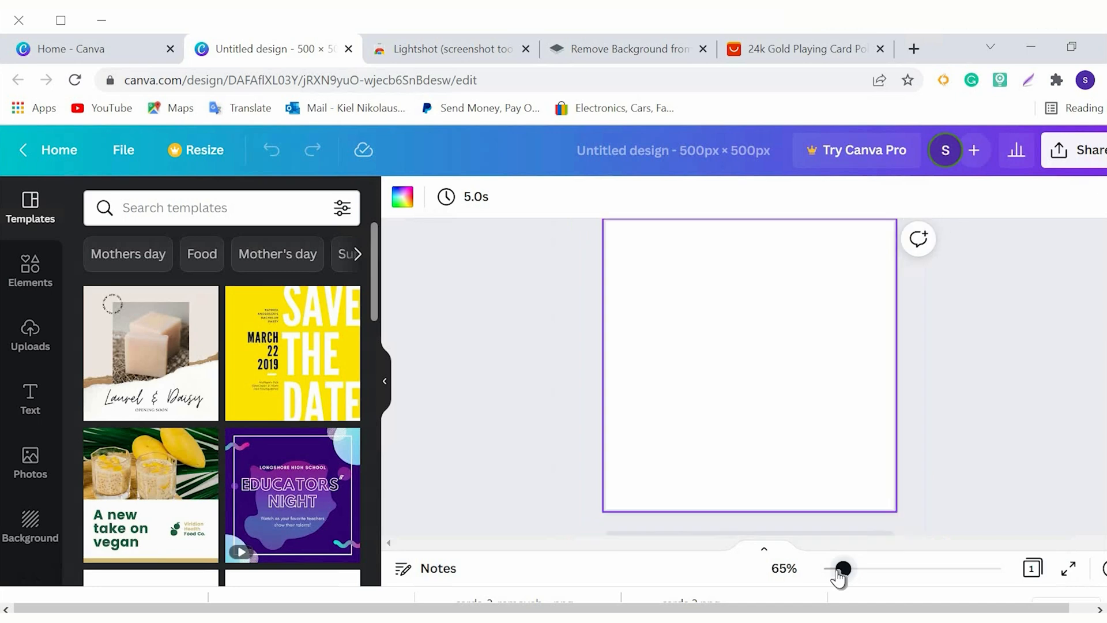
pyautogui.moveTo(839, 568); pyautogui.dragTo(837, 568)
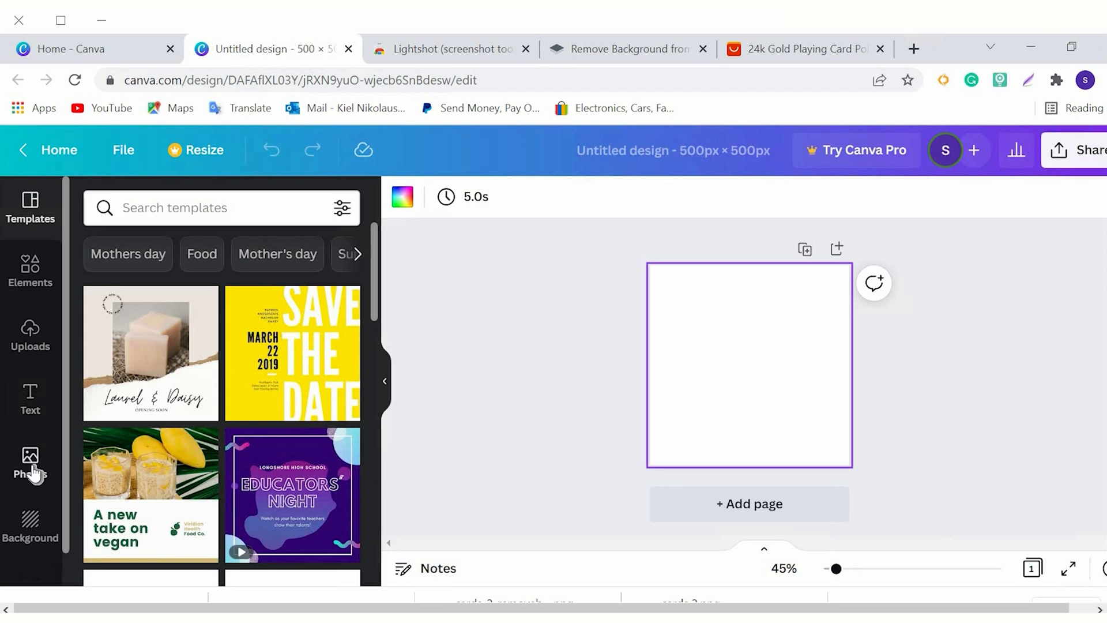
pyautogui.click(30, 466)
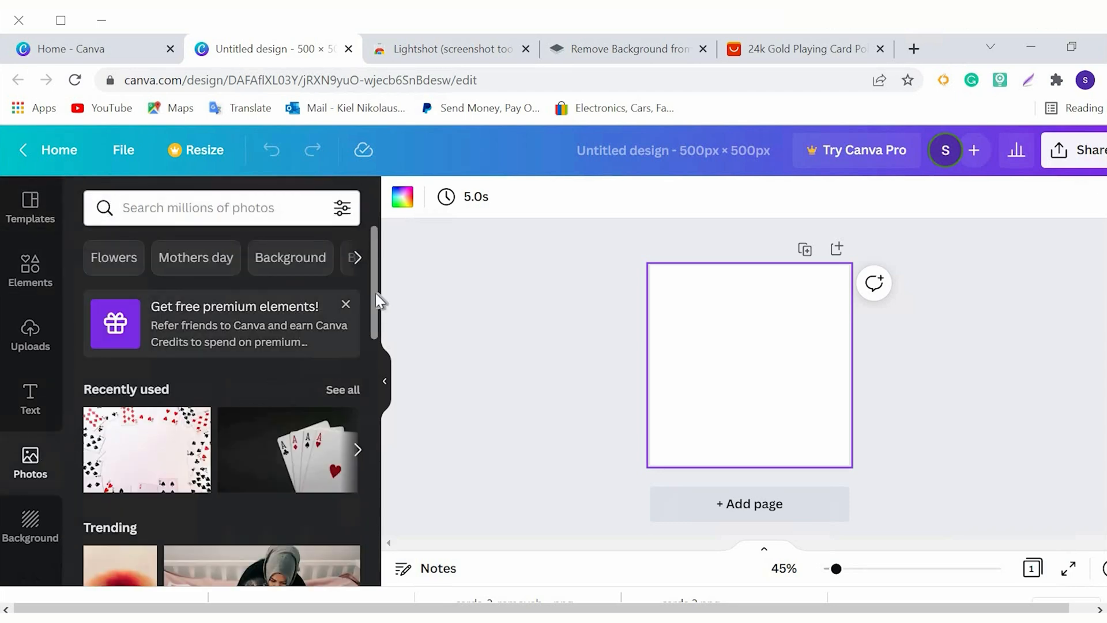
pyautogui.scroll(-3)
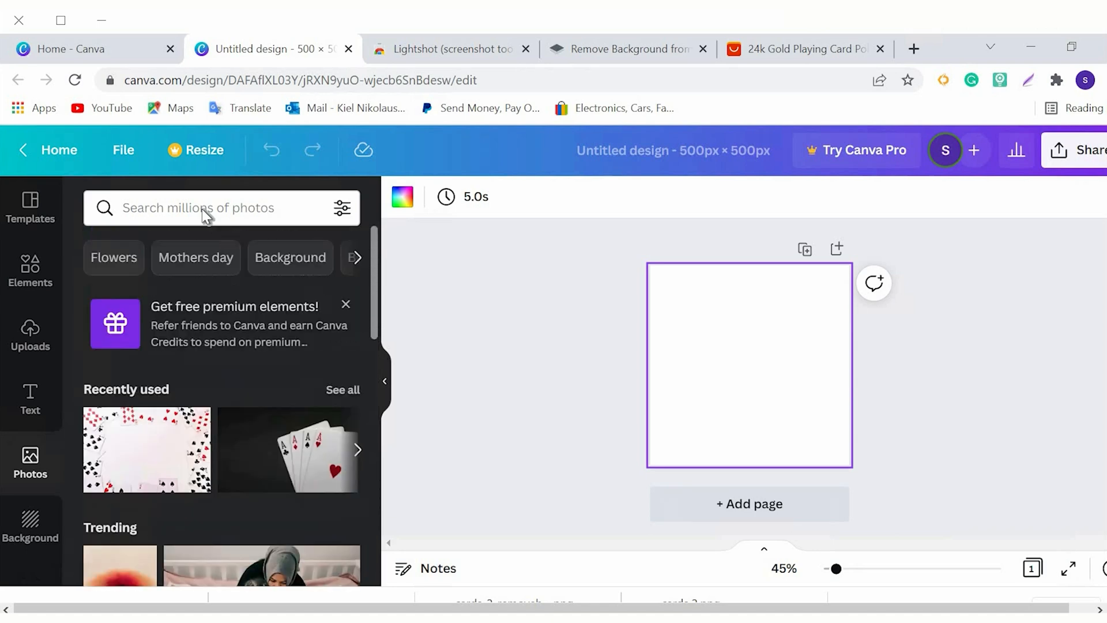
pyautogui.click(205, 207)
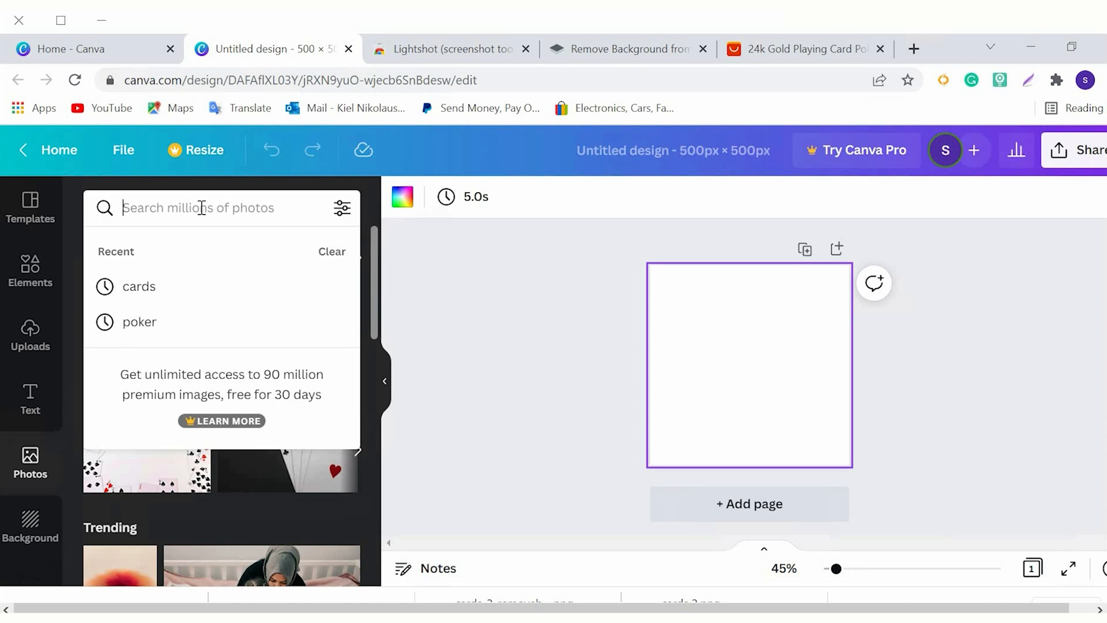
pyautogui.write('cards')
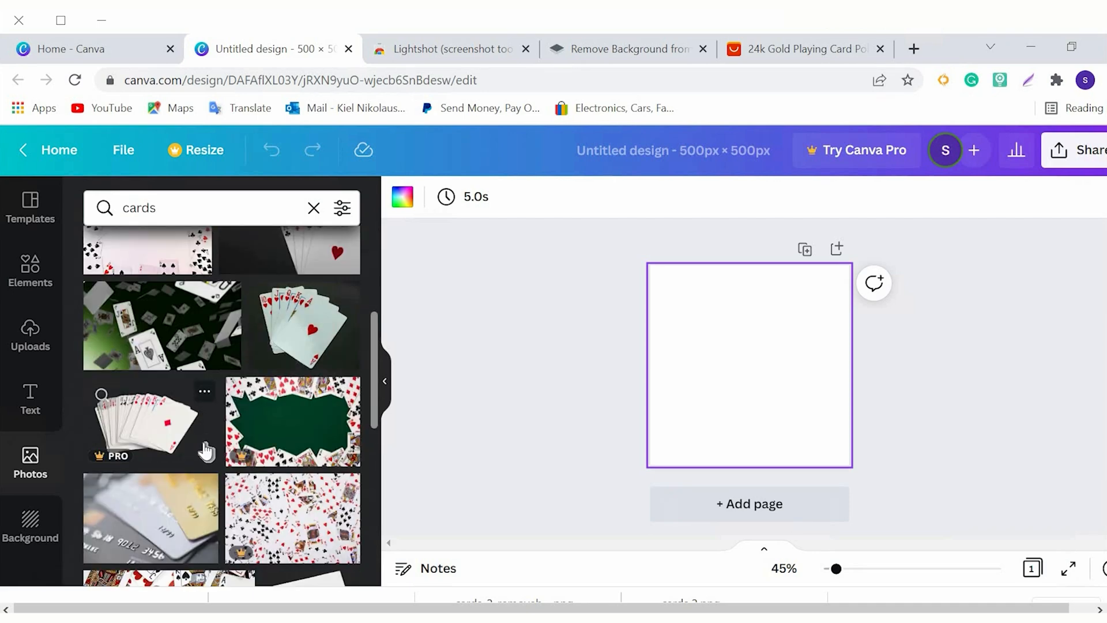
pyautogui.scroll(-3)
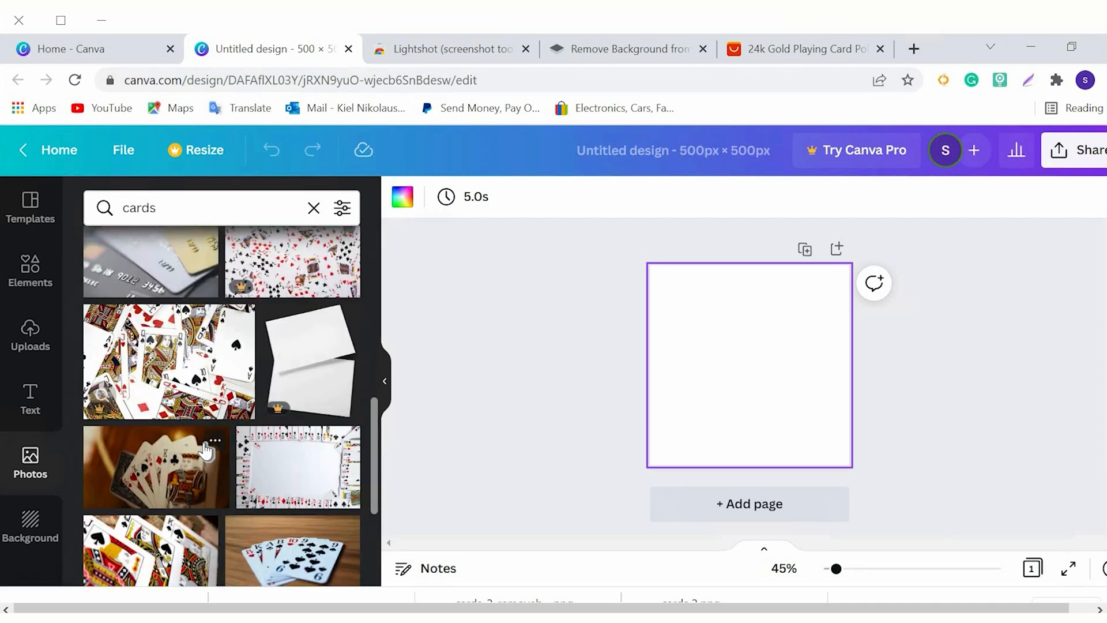
pyautogui.scroll(-3)
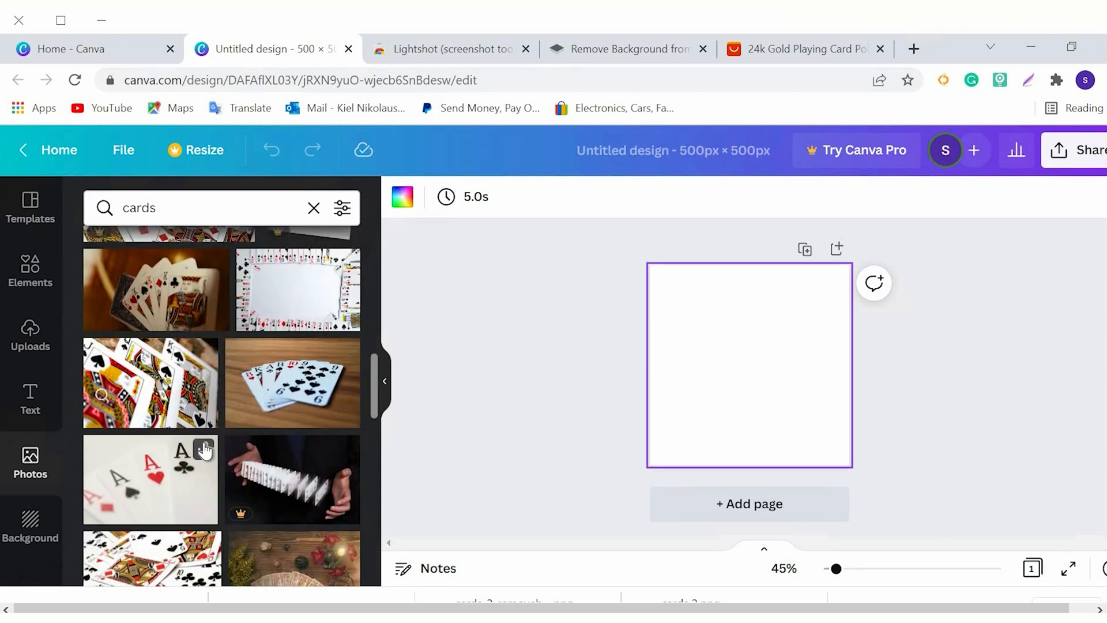
pyautogui.scroll(-3)
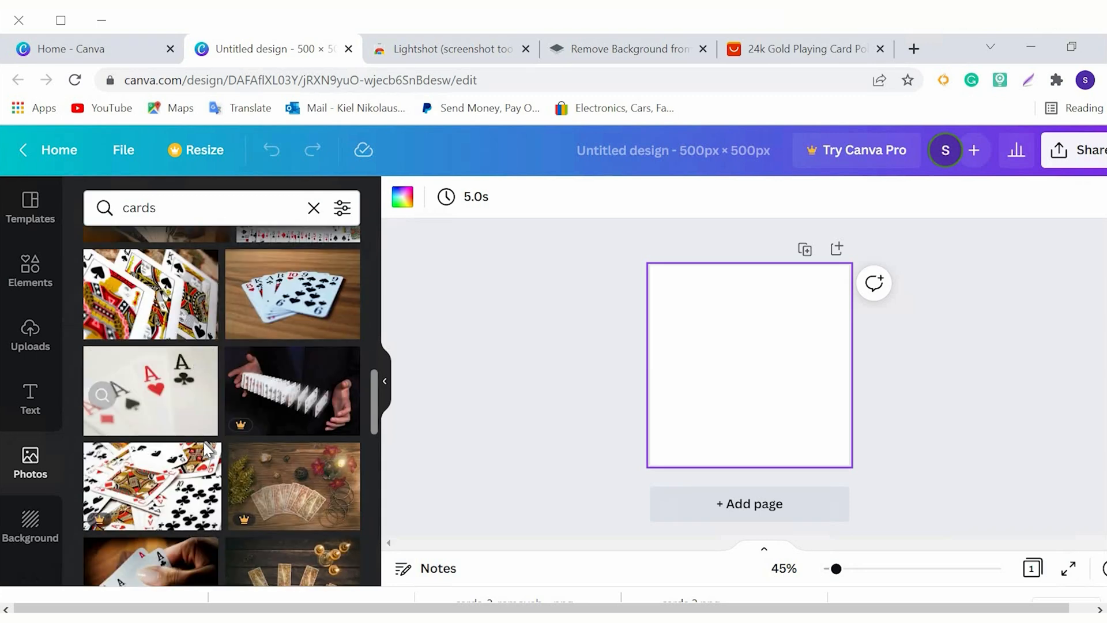
pyautogui.scroll(-3)
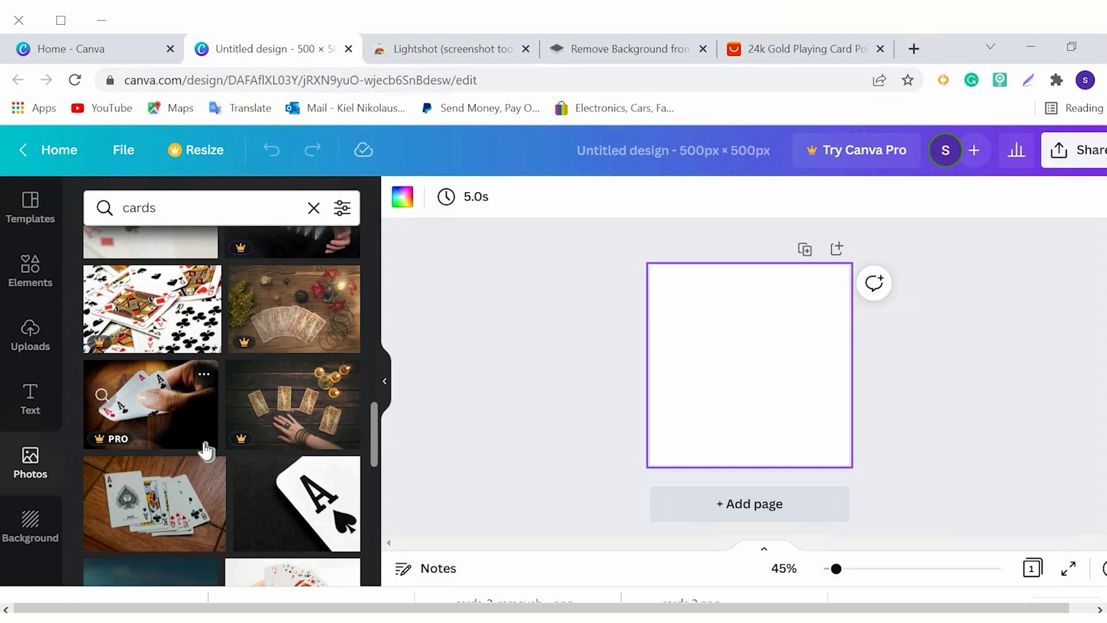
pyautogui.scroll(-3)
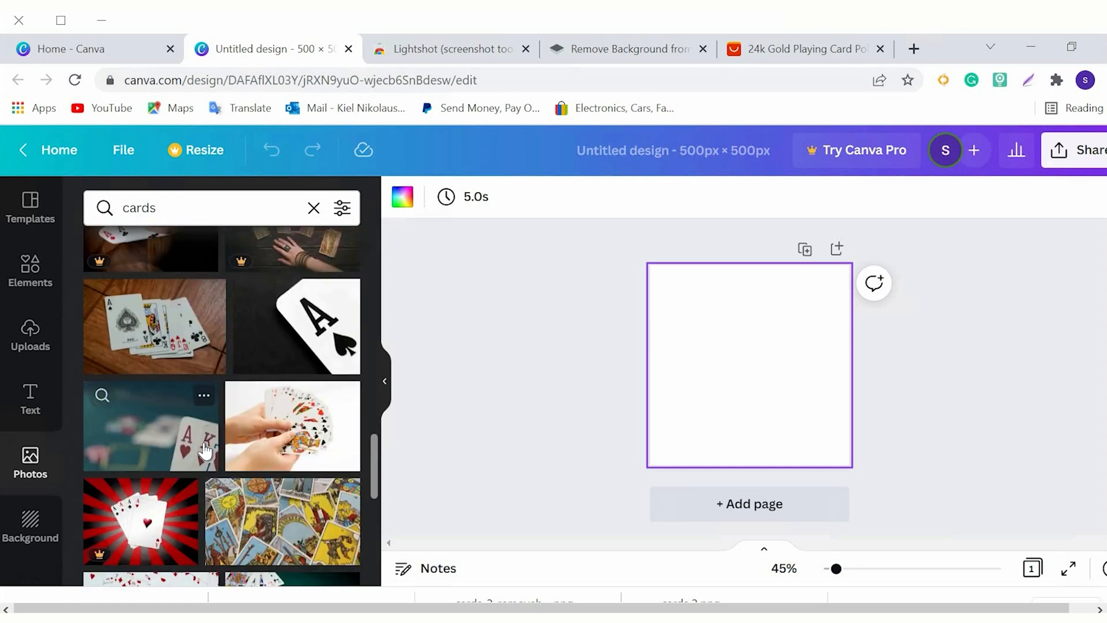
pyautogui.scroll(-3)
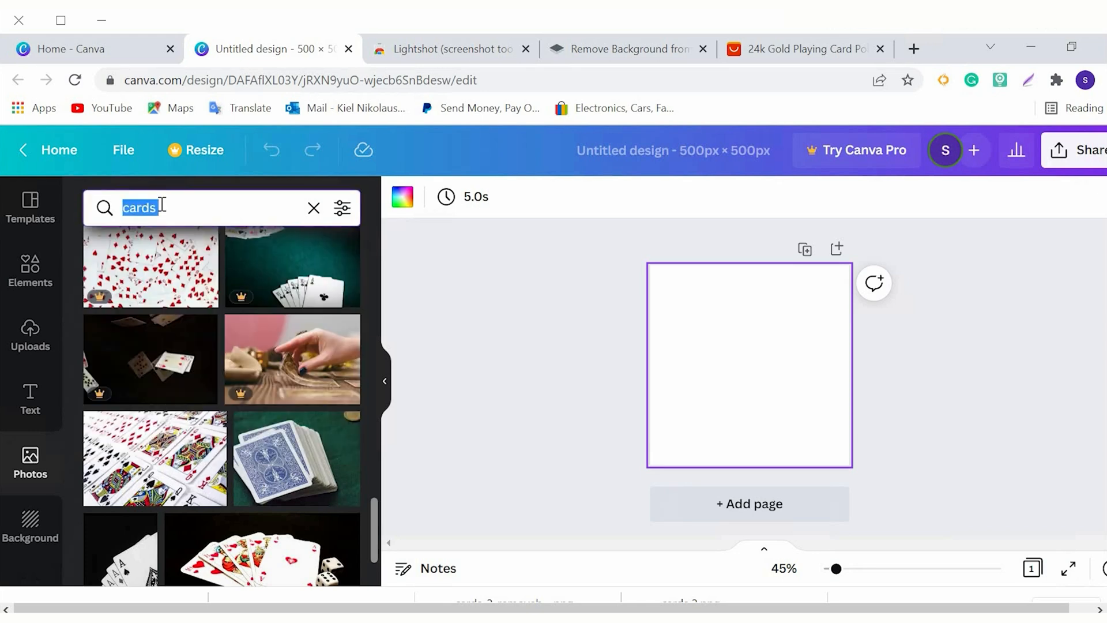
# Step: Search the photo library for 'marble' and browse marble texture results
pyautogui.write('marble desk')
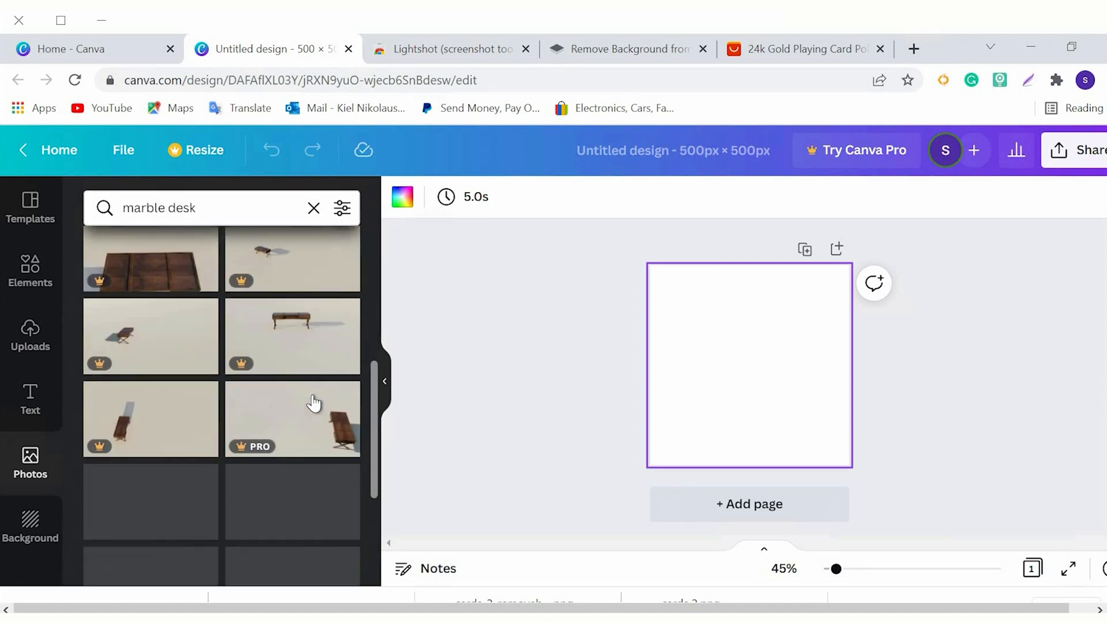
pyautogui.scroll(-3)
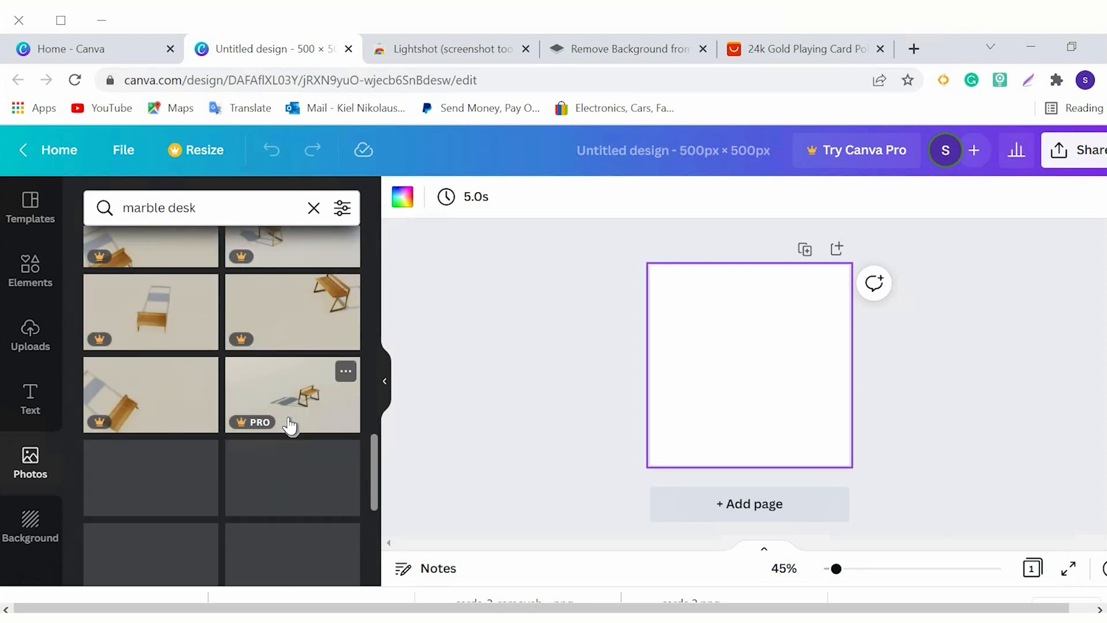
pyautogui.scroll(-3)
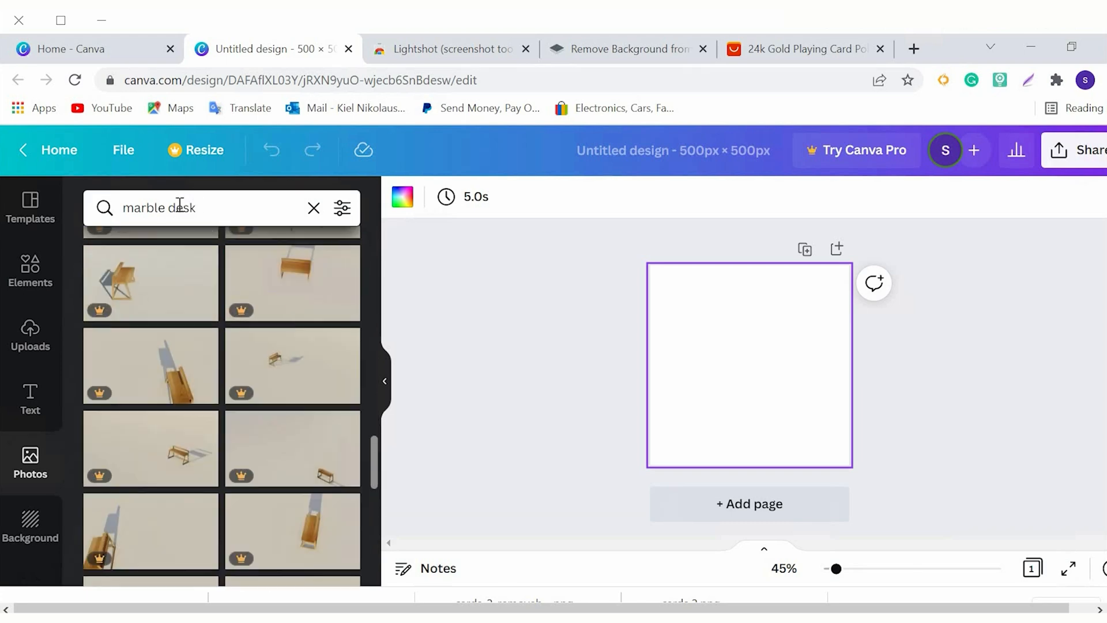
pyautogui.write('marble')
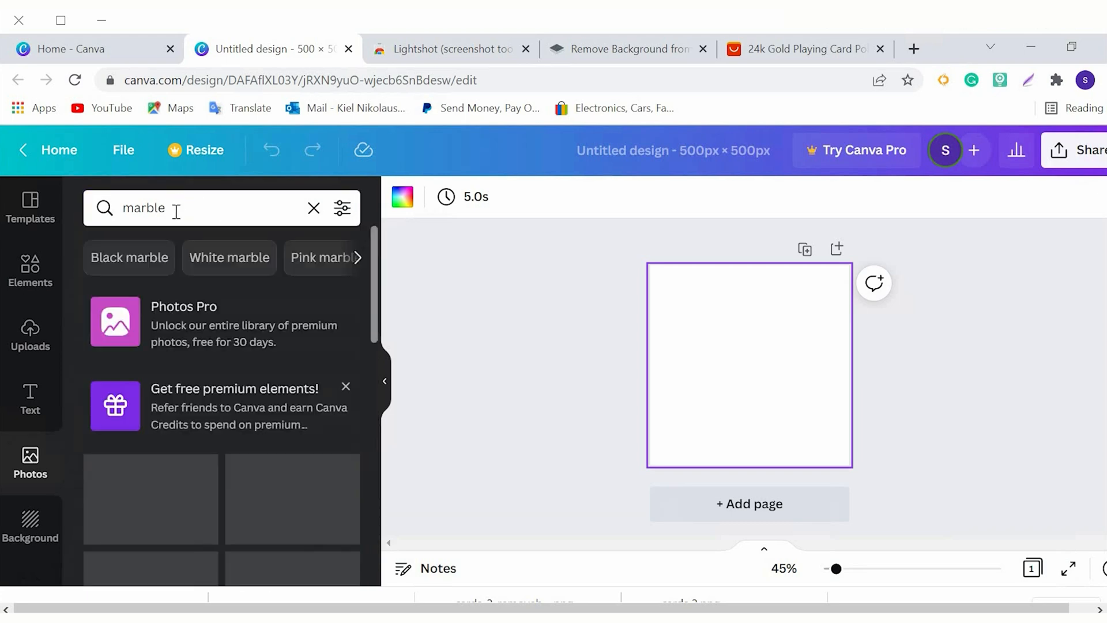
pyautogui.scroll(-3)
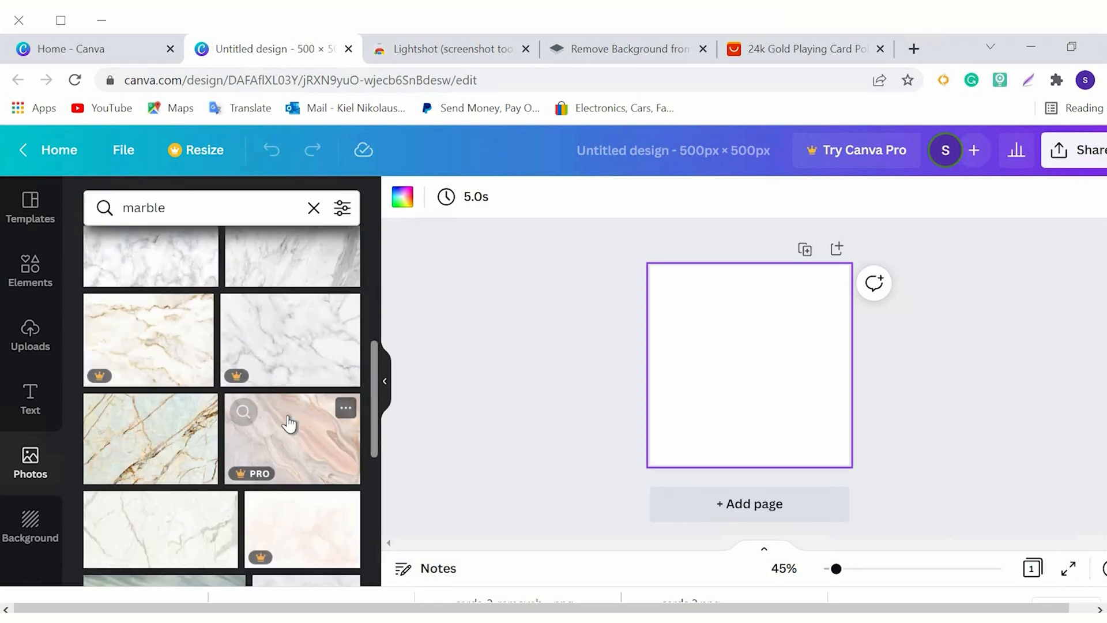
pyautogui.scroll(-3)
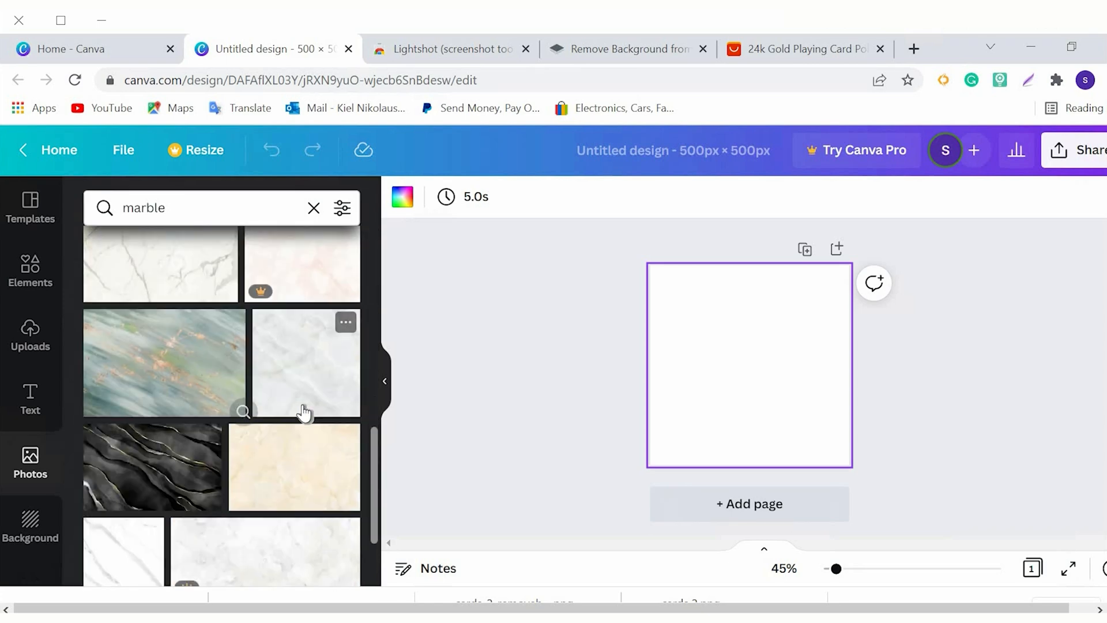
pyautogui.scroll(-3)
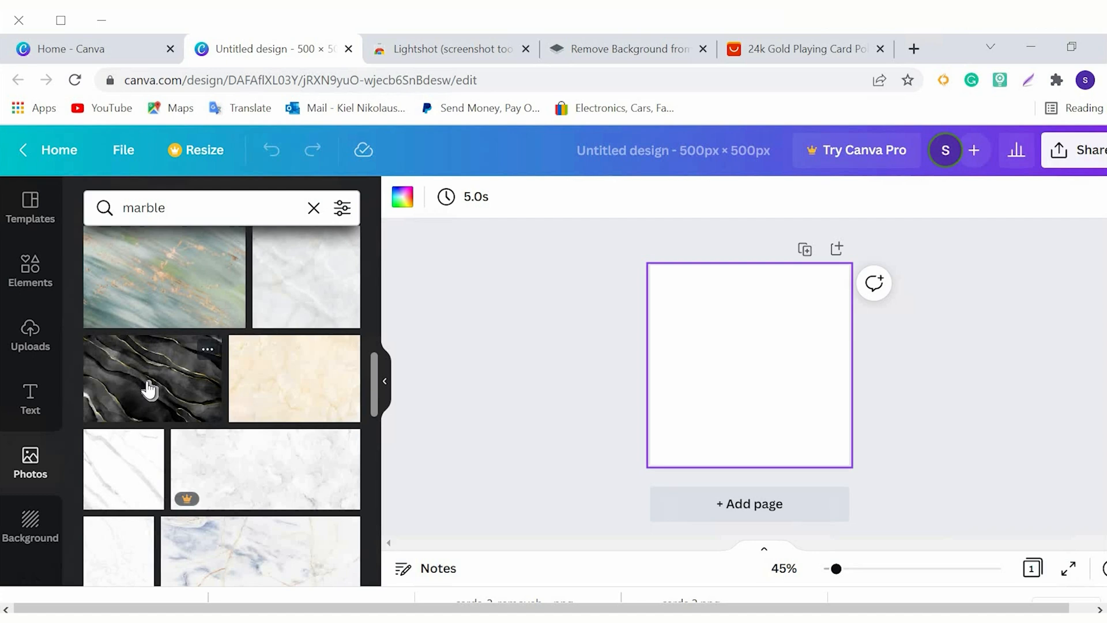
# Step: Add the dark gold-veined marble photo and resize it to cover the whole 500 × 500 page
pyautogui.click(152, 379)
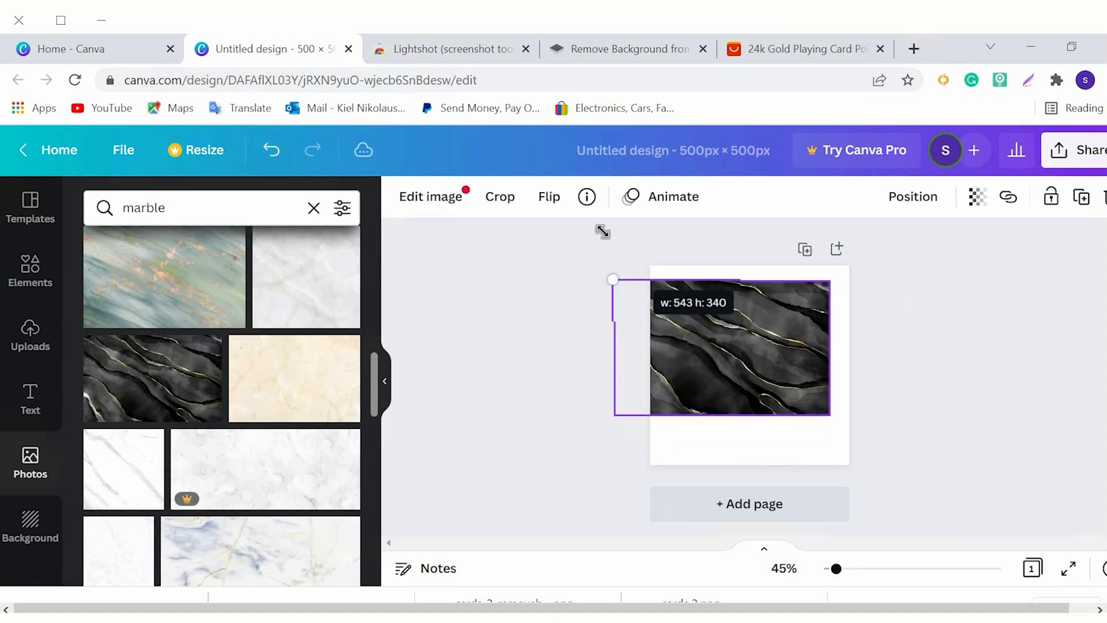
pyautogui.moveTo(613, 279); pyautogui.dragTo(575, 257)
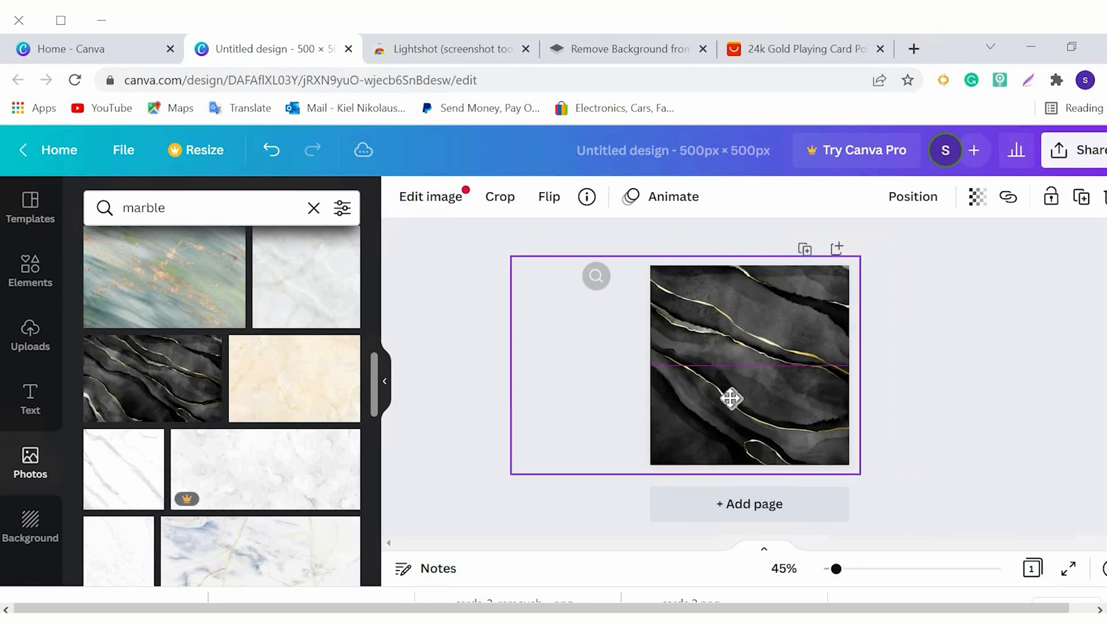
pyautogui.moveTo(732, 400); pyautogui.dragTo(851, 406)
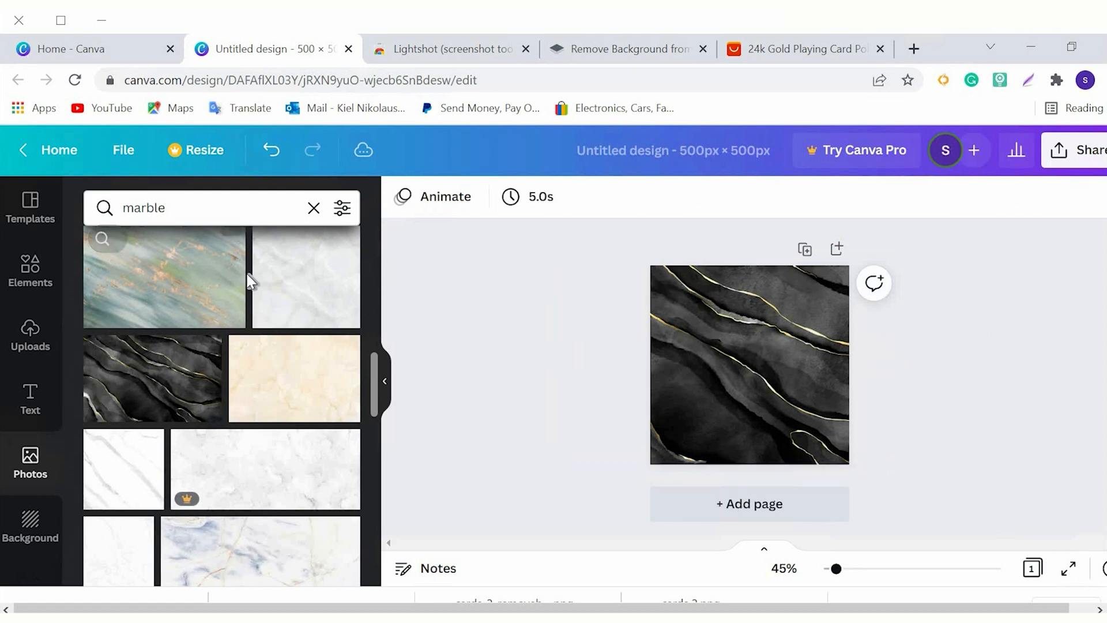
pyautogui.moveTo(92, 262)
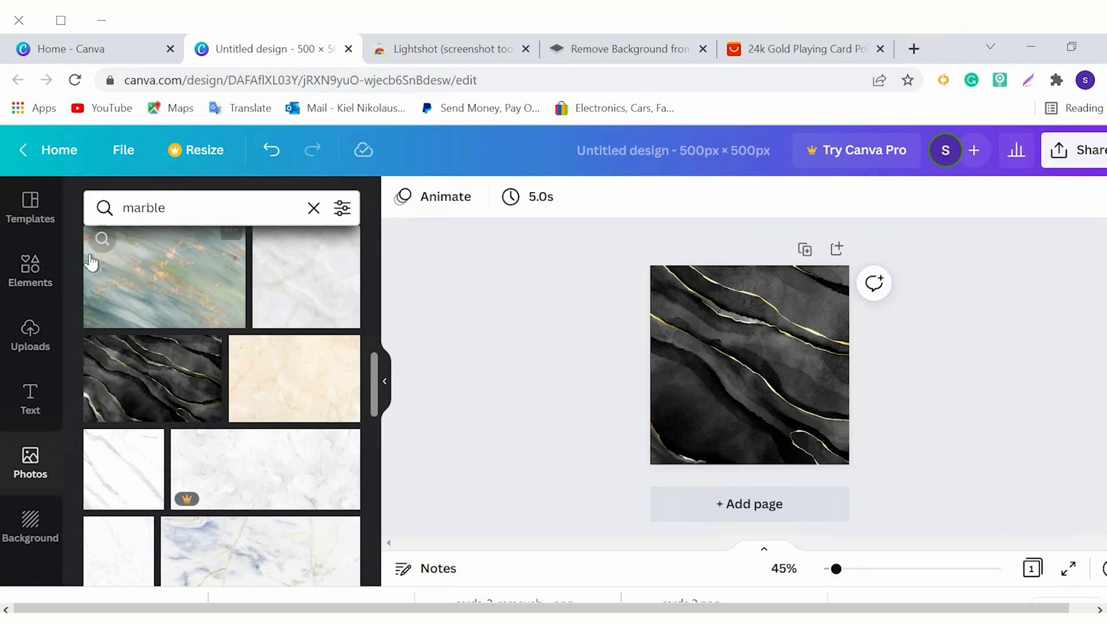
pyautogui.click(30, 334)
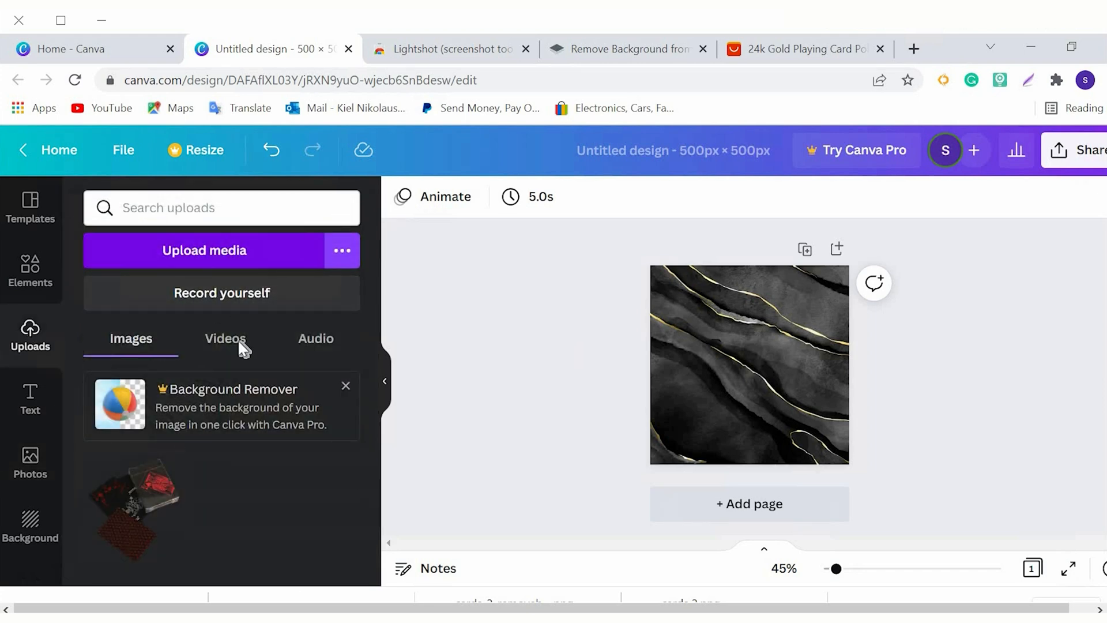
# Step: Upload the cards-removebg-preview image from Downloads onto the marble page
pyautogui.click(204, 250)
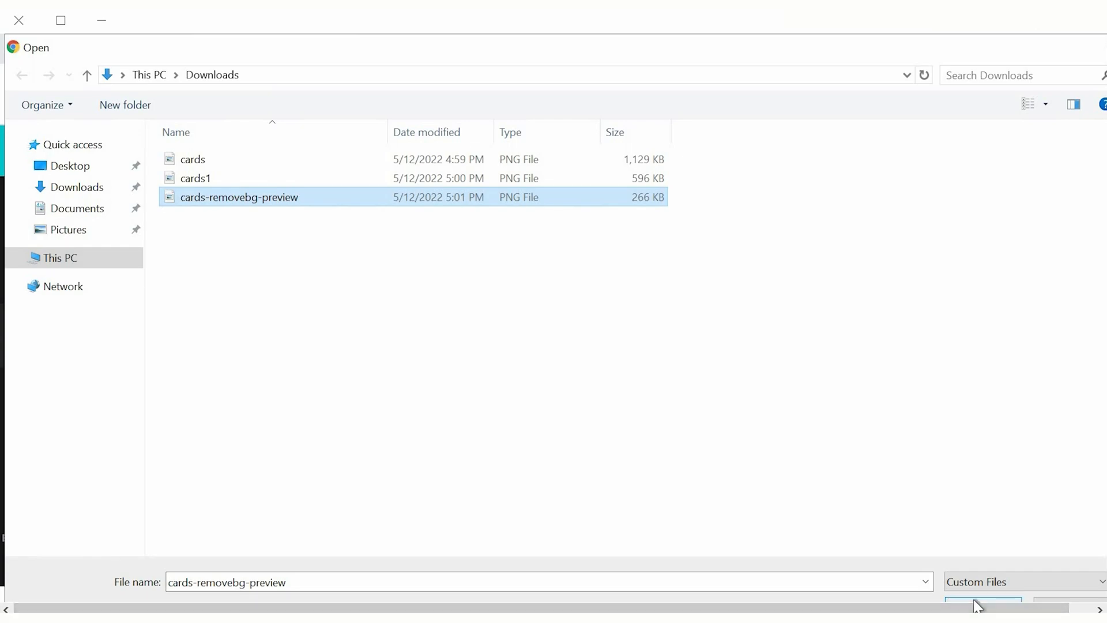
pyautogui.click(982, 606)
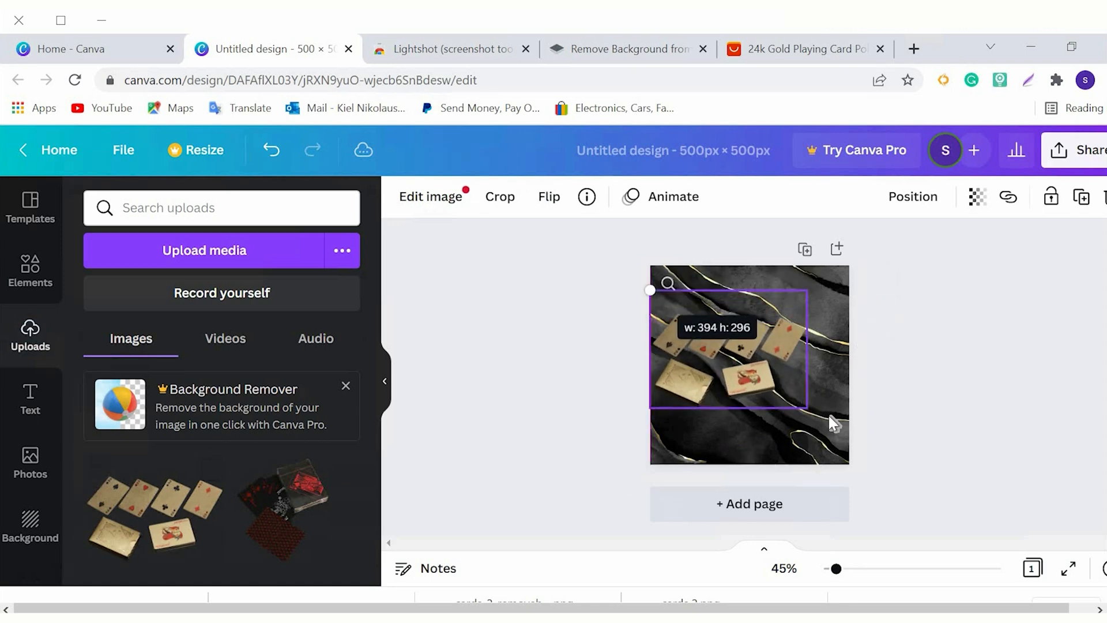
# Step: Enlarge the gold cards to nearly span the page and tilt them diagonally
pyautogui.moveTo(808, 412); pyautogui.dragTo(841, 431)
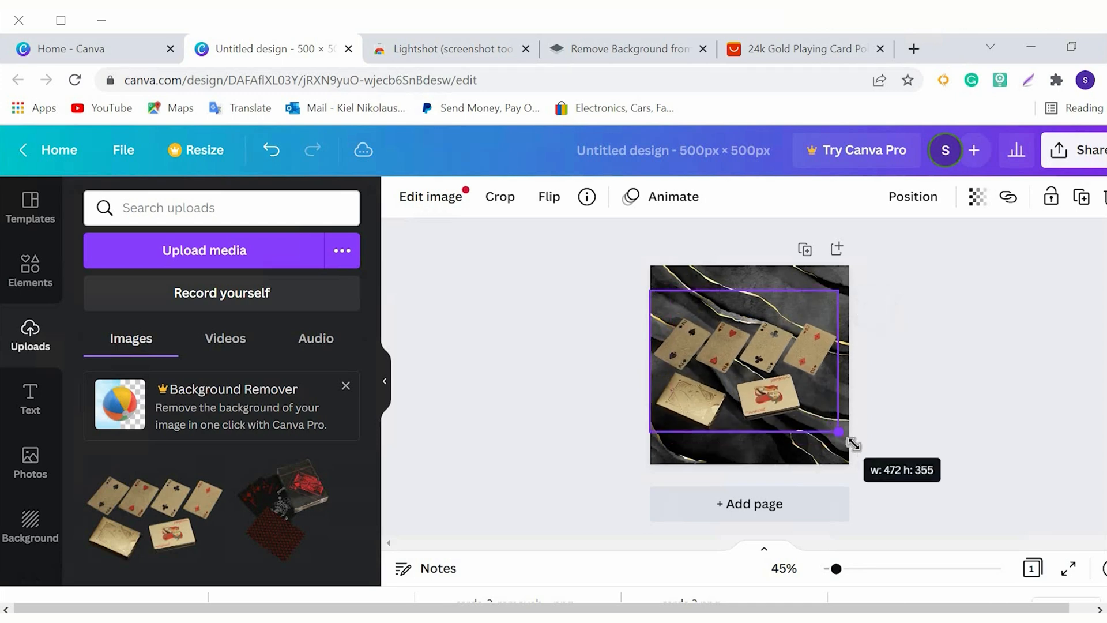
pyautogui.moveTo(840, 432); pyautogui.dragTo(840, 436)
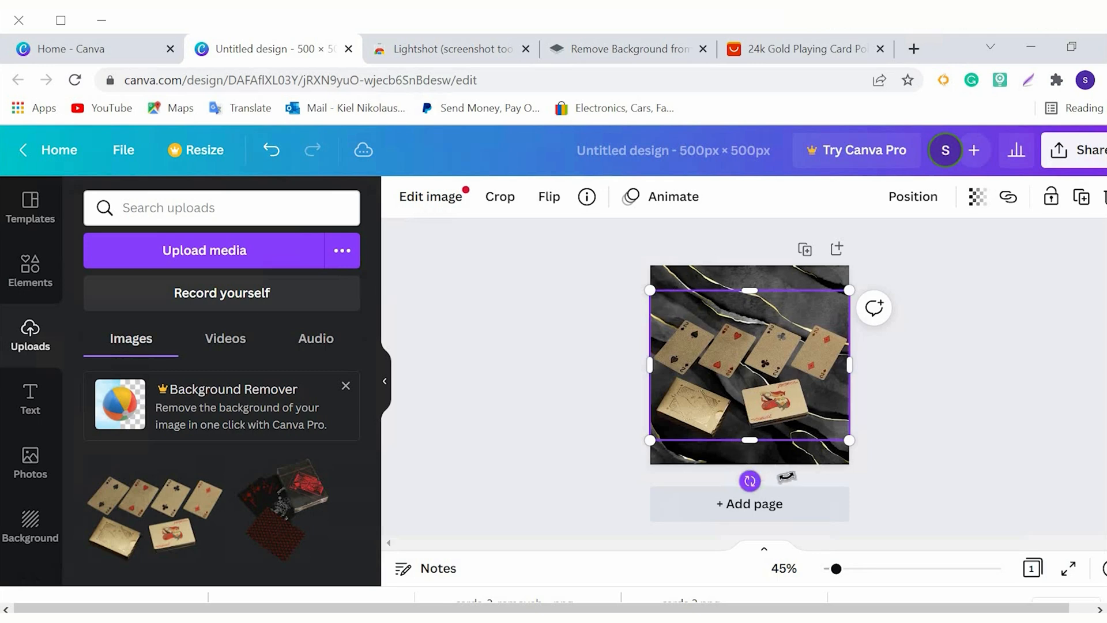
pyautogui.moveTo(750, 481); pyautogui.dragTo(838, 476)
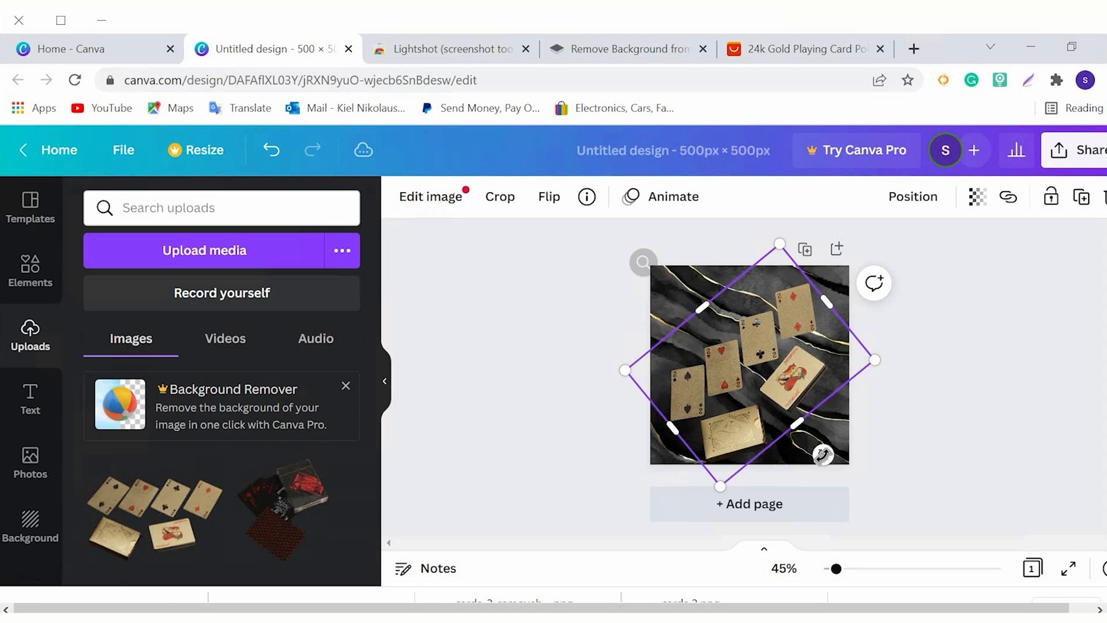
pyautogui.moveTo(823, 456); pyautogui.dragTo(773, 466)
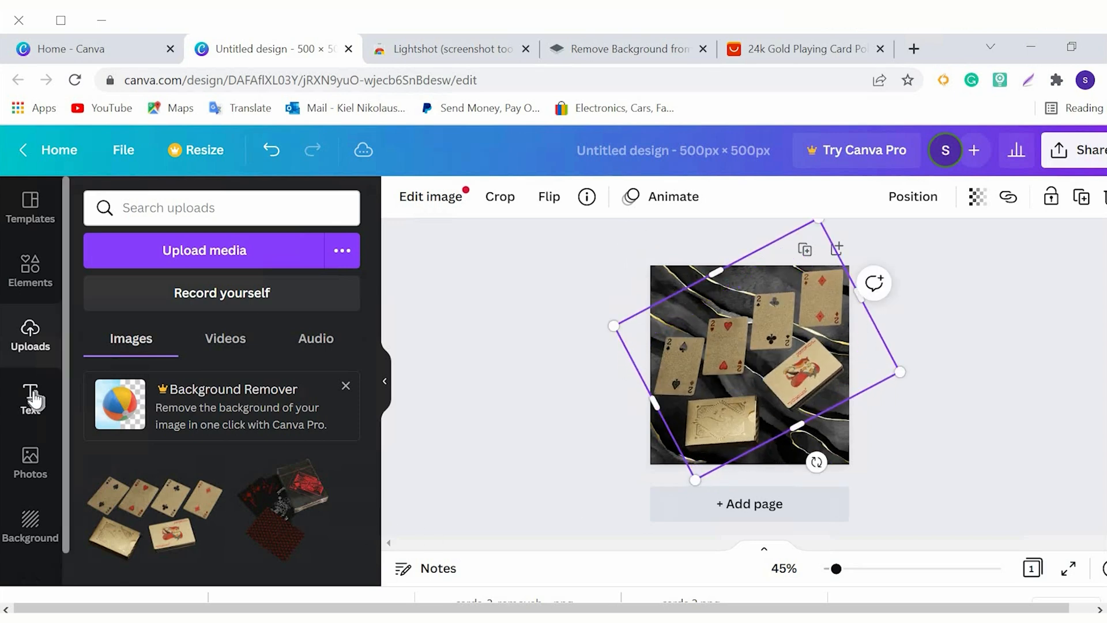
# Step: Add a subheading text box to the page for the 'hot sale!!!' caption
pyautogui.click(30, 399)
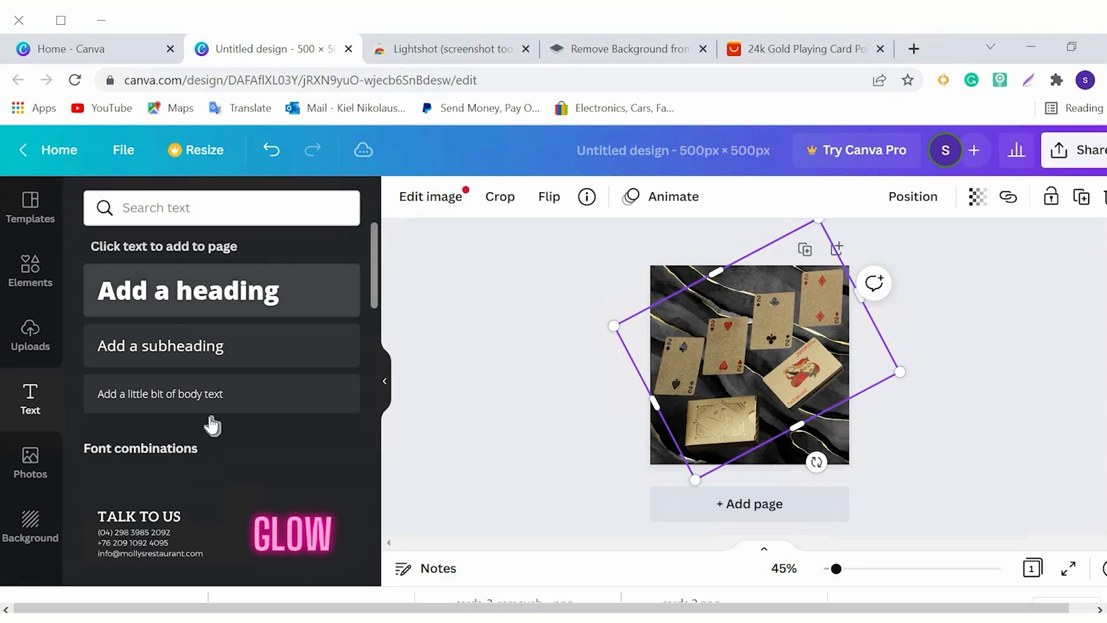
pyautogui.scroll(-3)
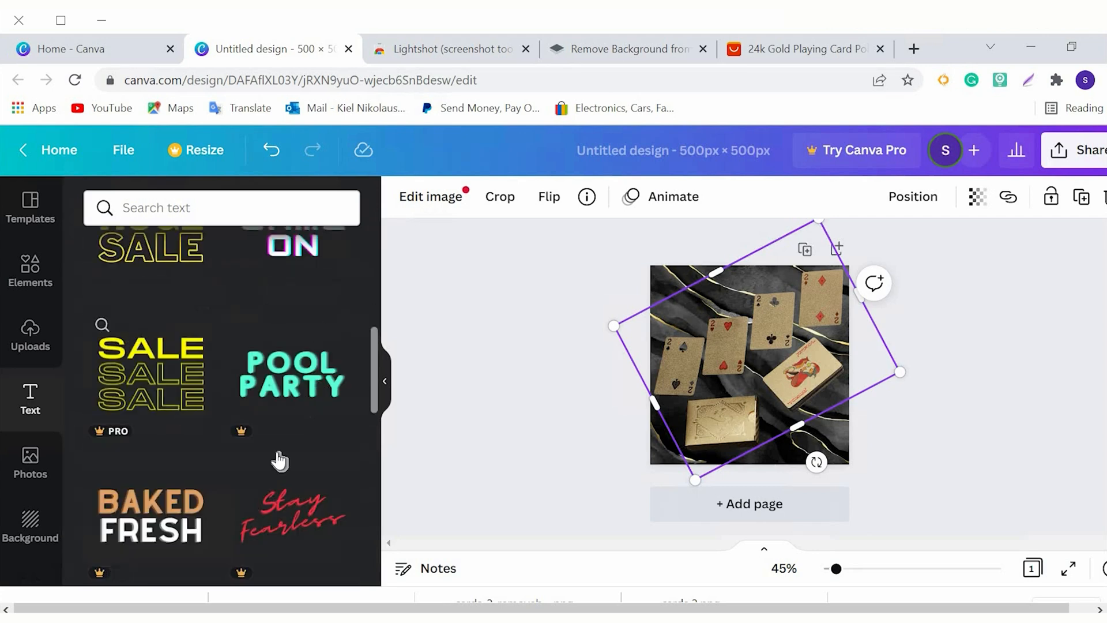
pyautogui.moveTo(258, 466)
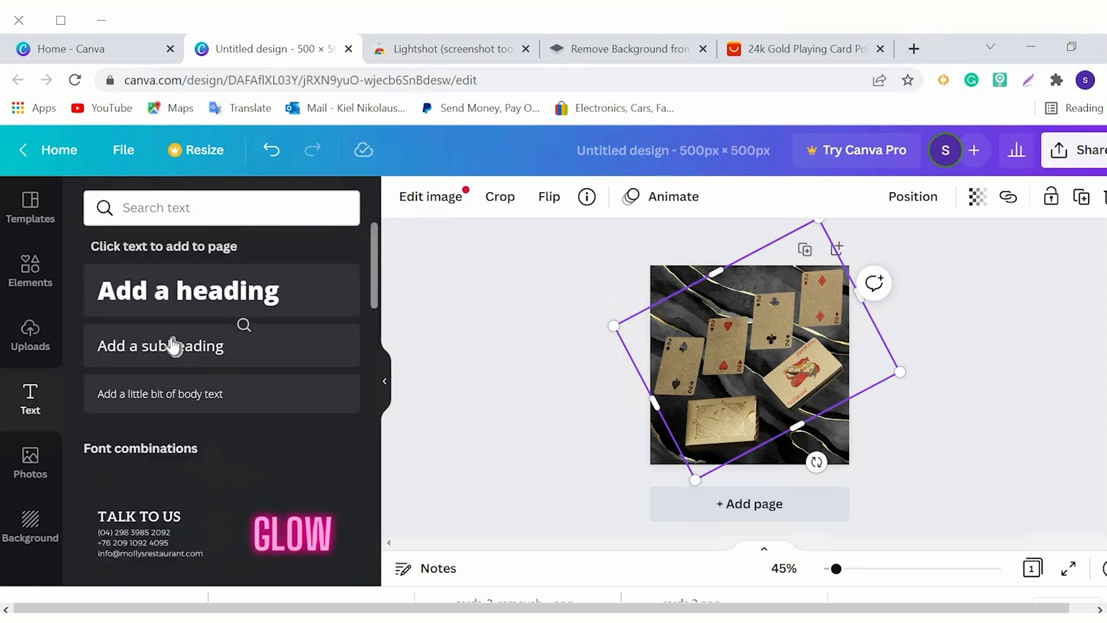
pyautogui.click(187, 291)
pyautogui.write('hot sale')
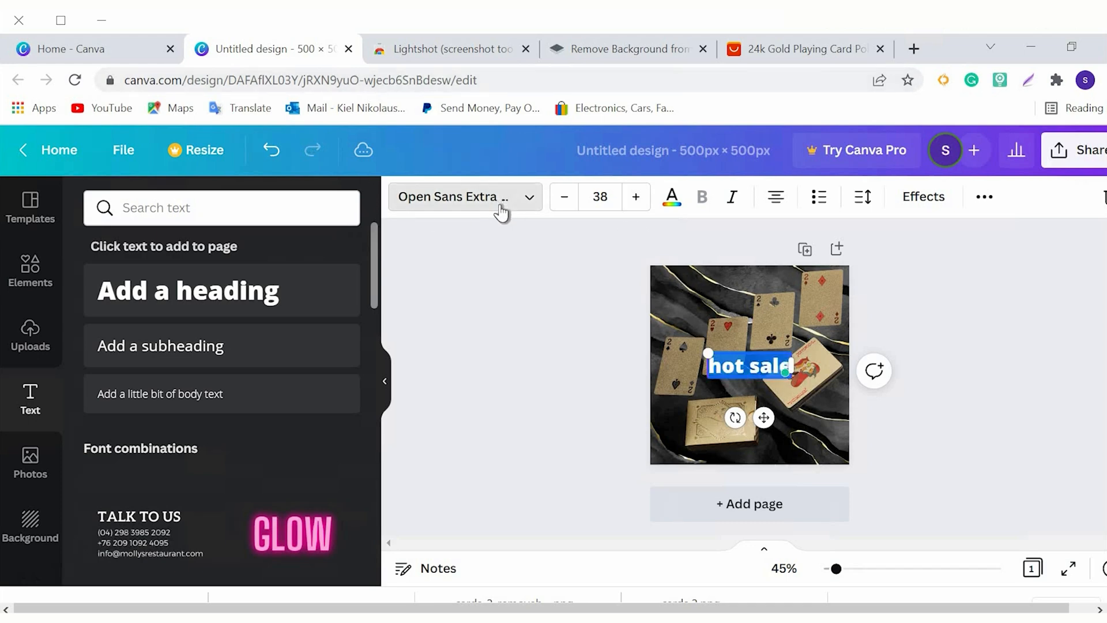
# Step: Set the caption font to Anton and give the 'hot sale!!!' text a red colour
pyautogui.click(459, 197)
pyautogui.write('!!!')
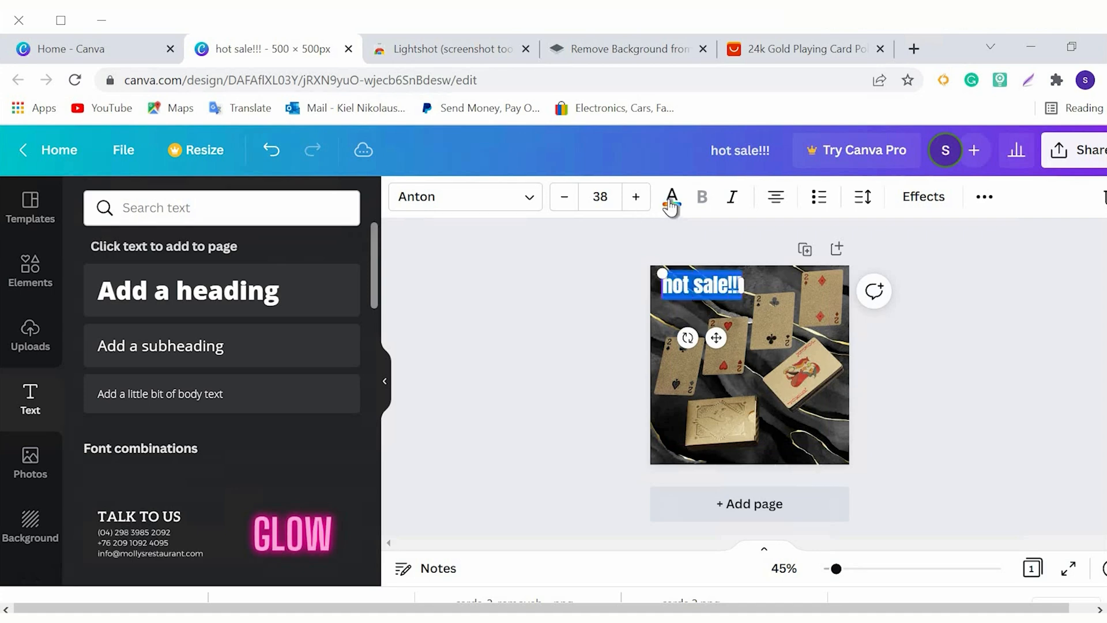
pyautogui.click(670, 196)
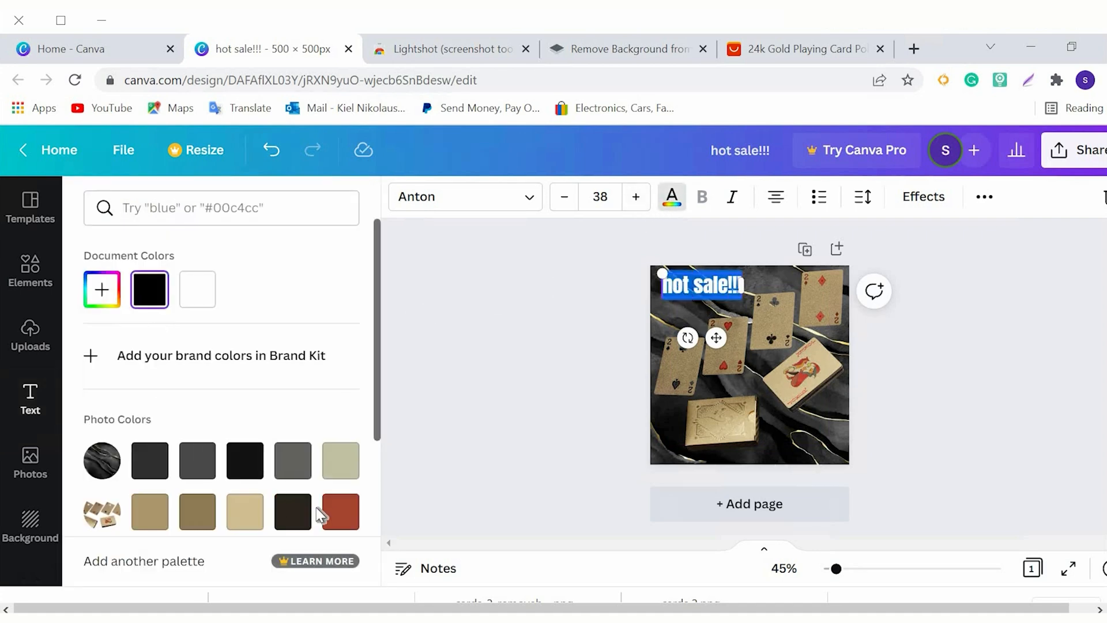
pyautogui.click(339, 511)
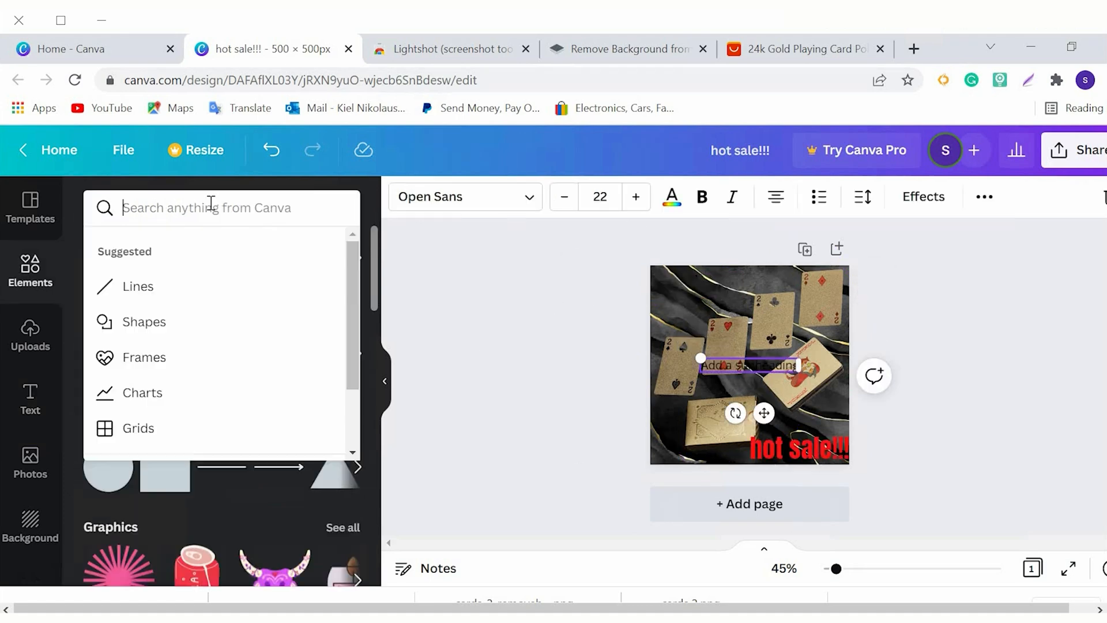
# Step: Search the Elements library for 'free' shipping graphics
pyautogui.write('free shipping')
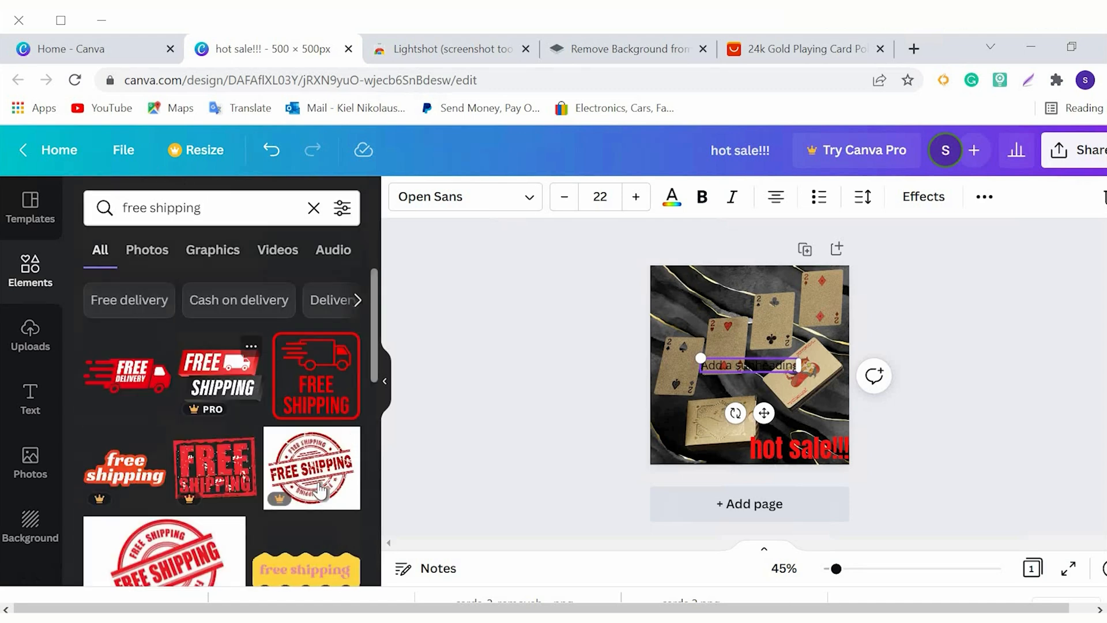
pyautogui.moveTo(196, 420)
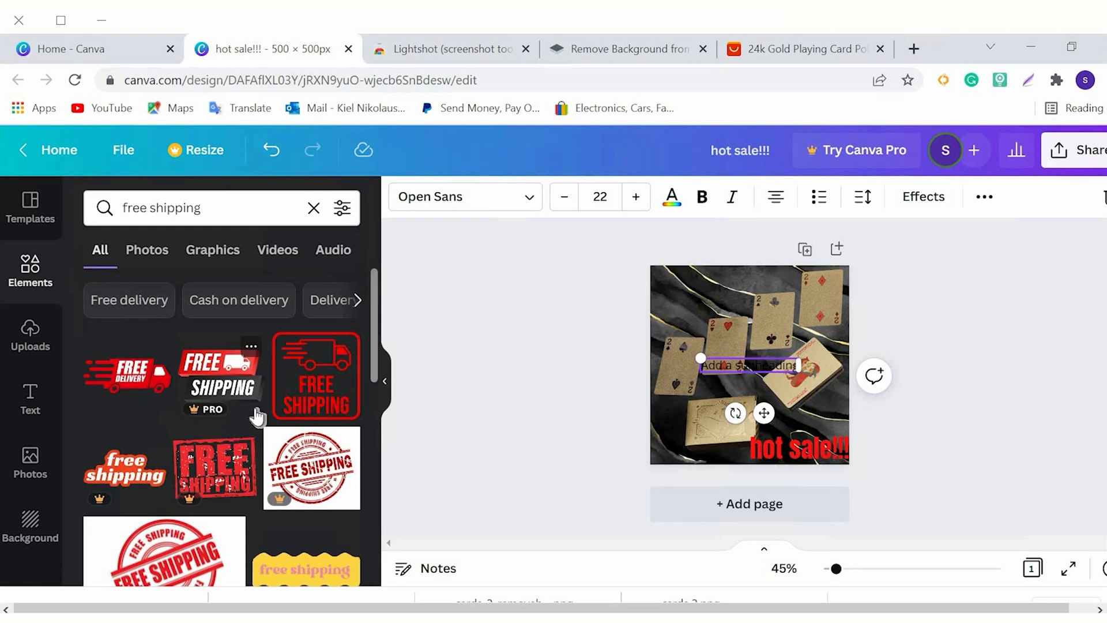
pyautogui.moveTo(147, 543)
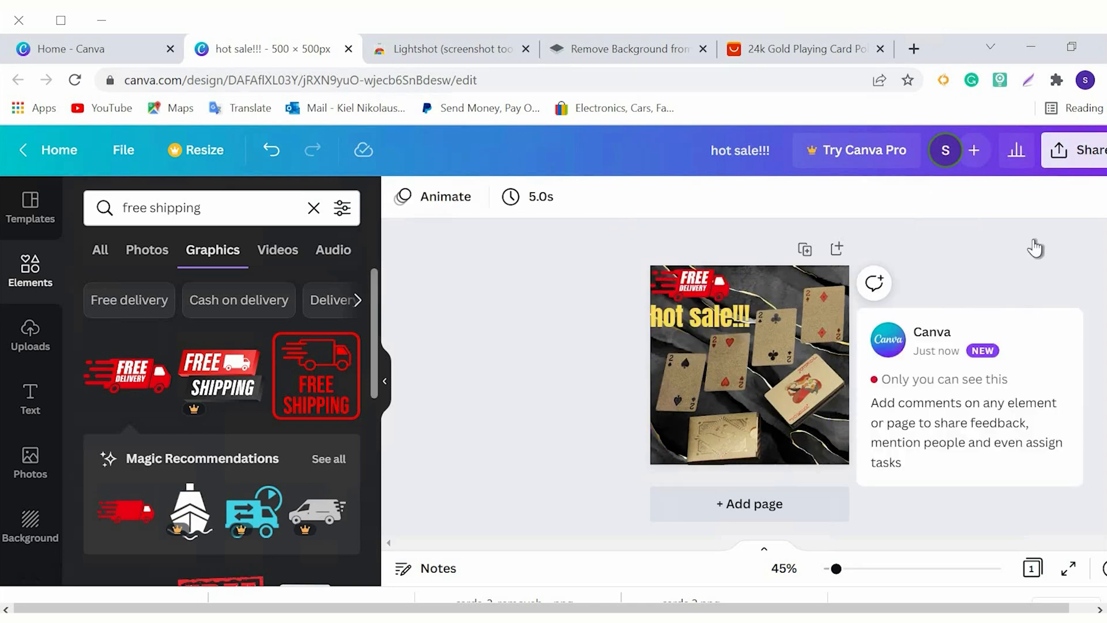
# Step: Download the design as a JPG via Share > Download
pyautogui.click(1091, 150)
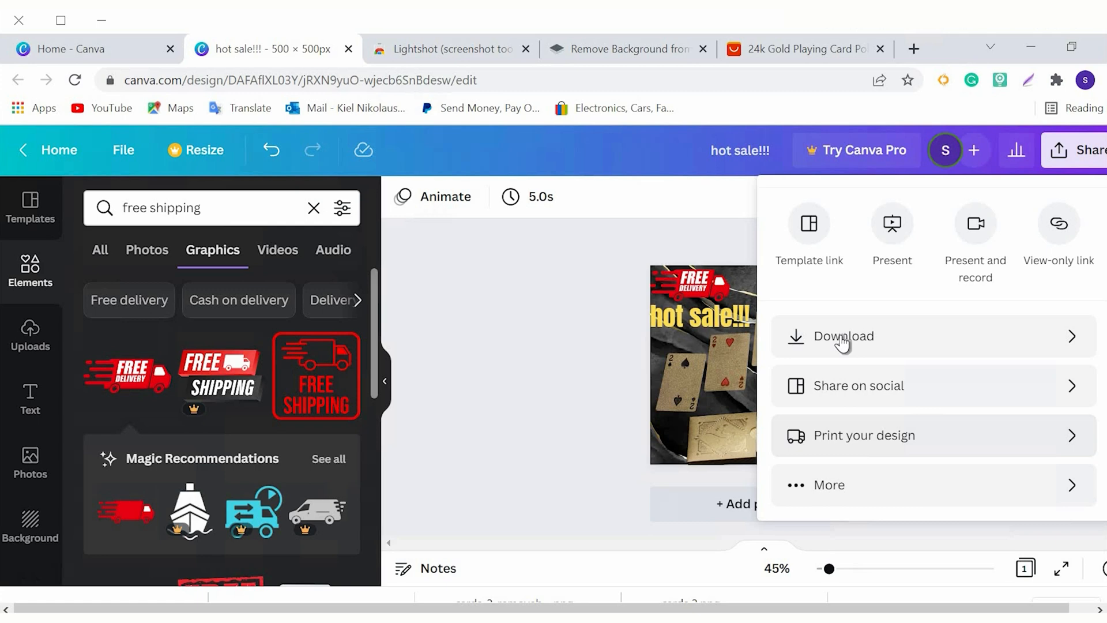
pyautogui.click(843, 335)
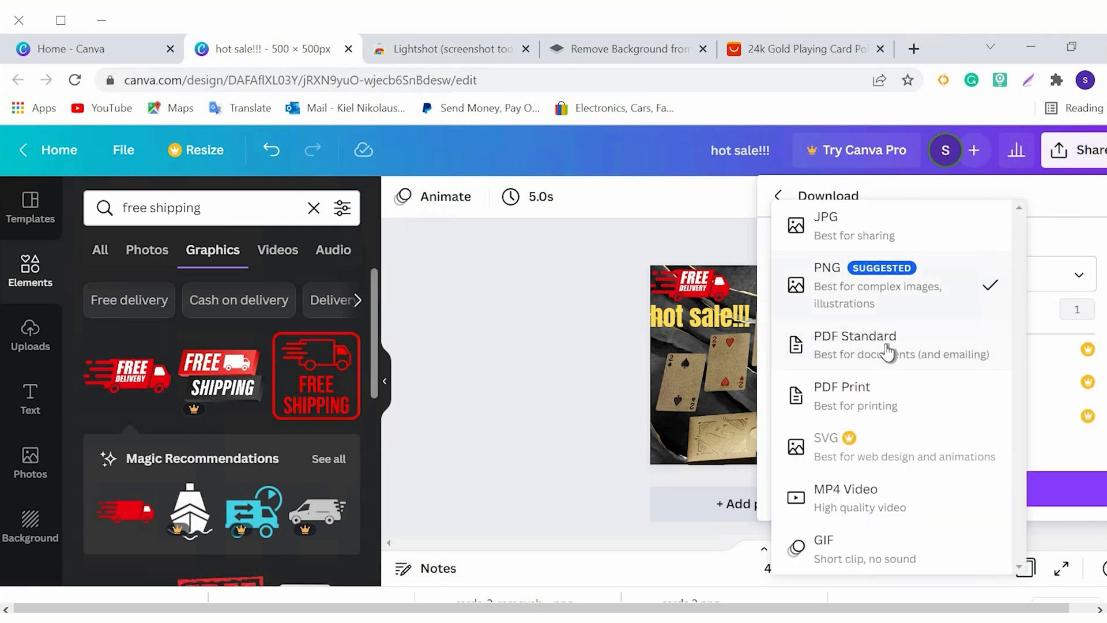
pyautogui.moveTo(935, 554)
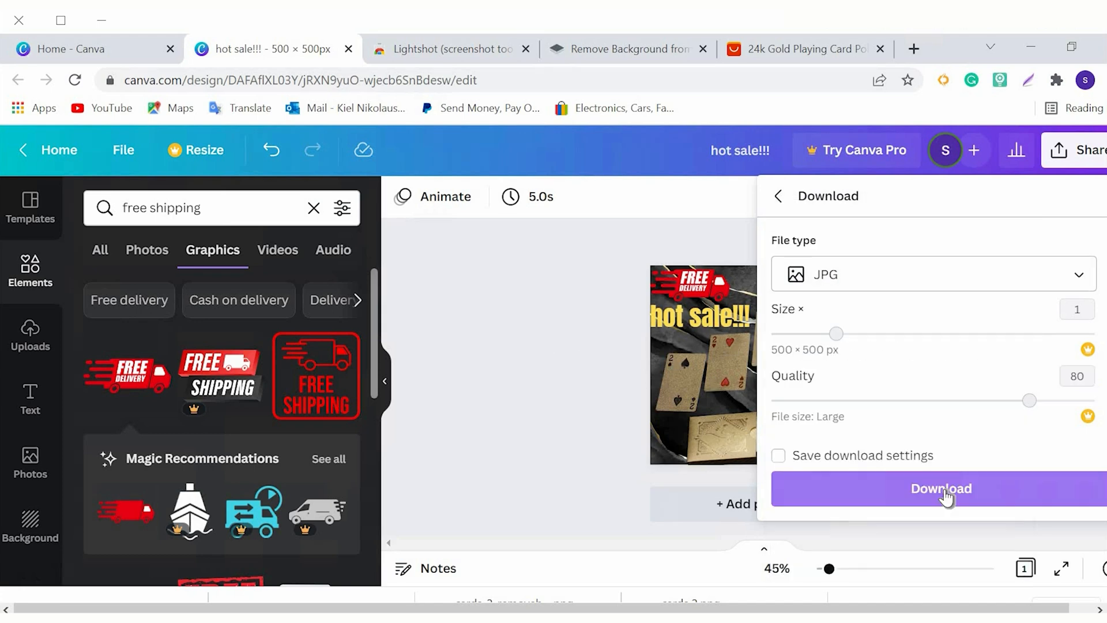
pyautogui.click(941, 488)
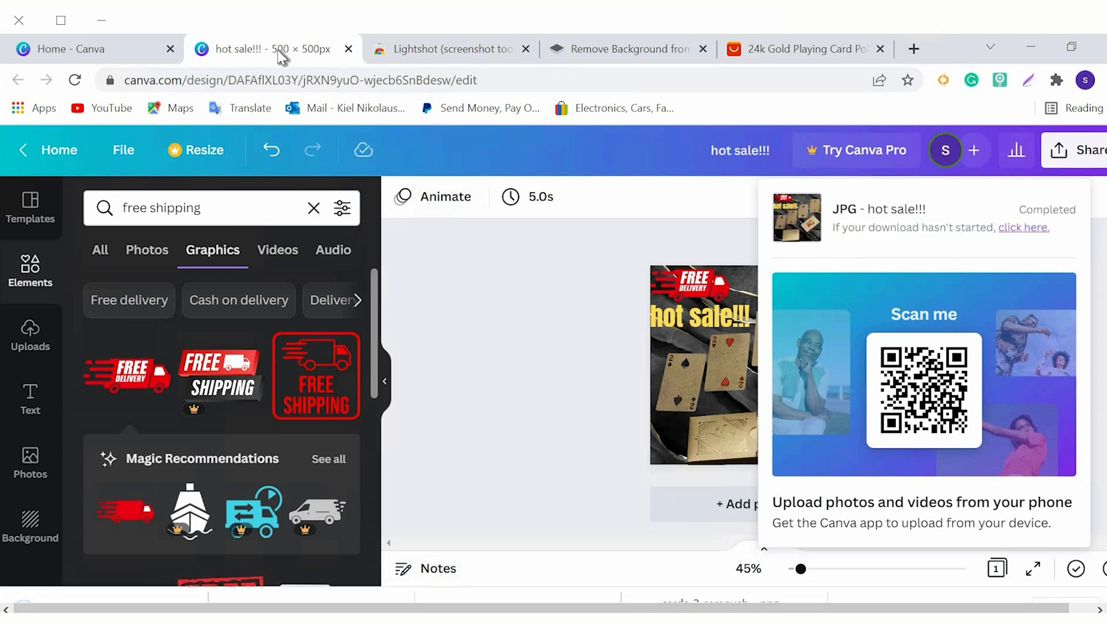
pyautogui.moveTo(1028, 233)
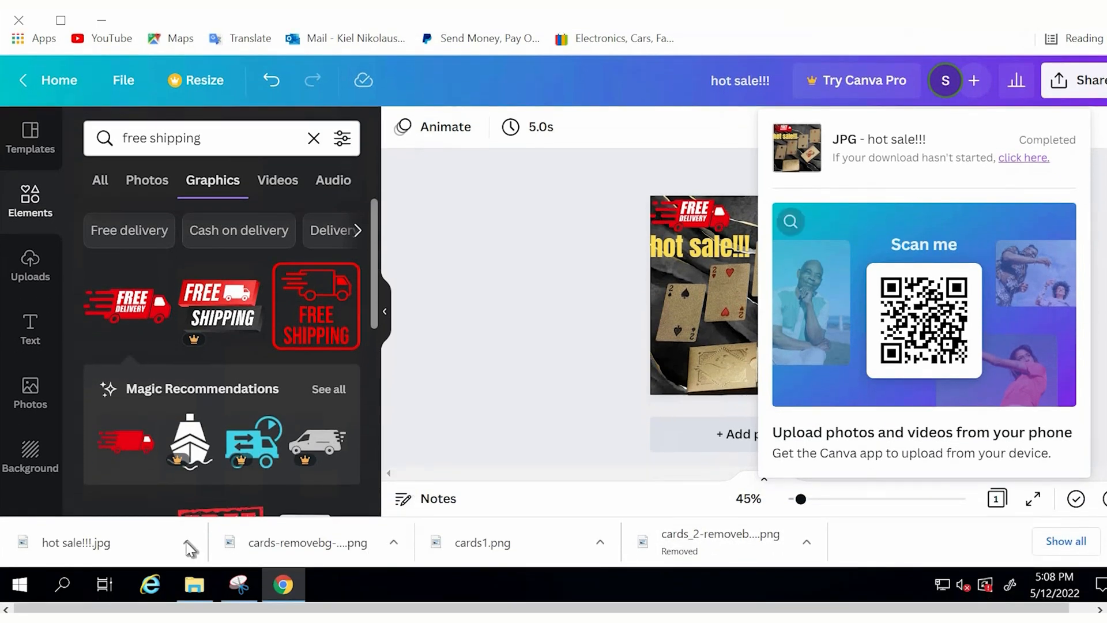
# Step: Open the downloaded hot sale!!!.jpg from Chrome's download bar in Paint
pyautogui.click(78, 542)
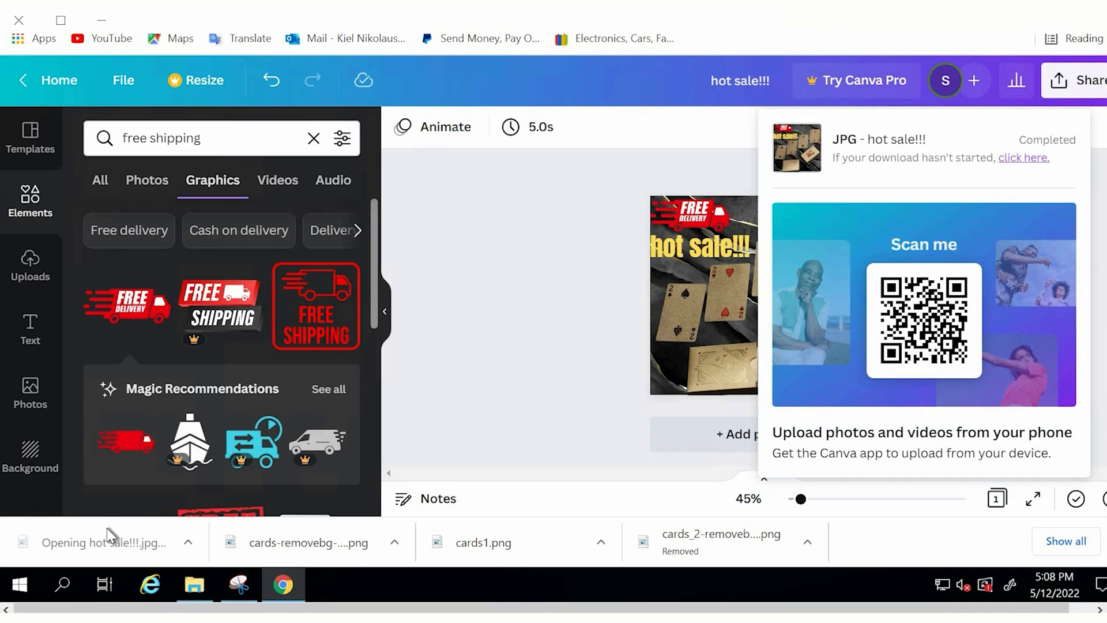
pyautogui.click(326, 585)
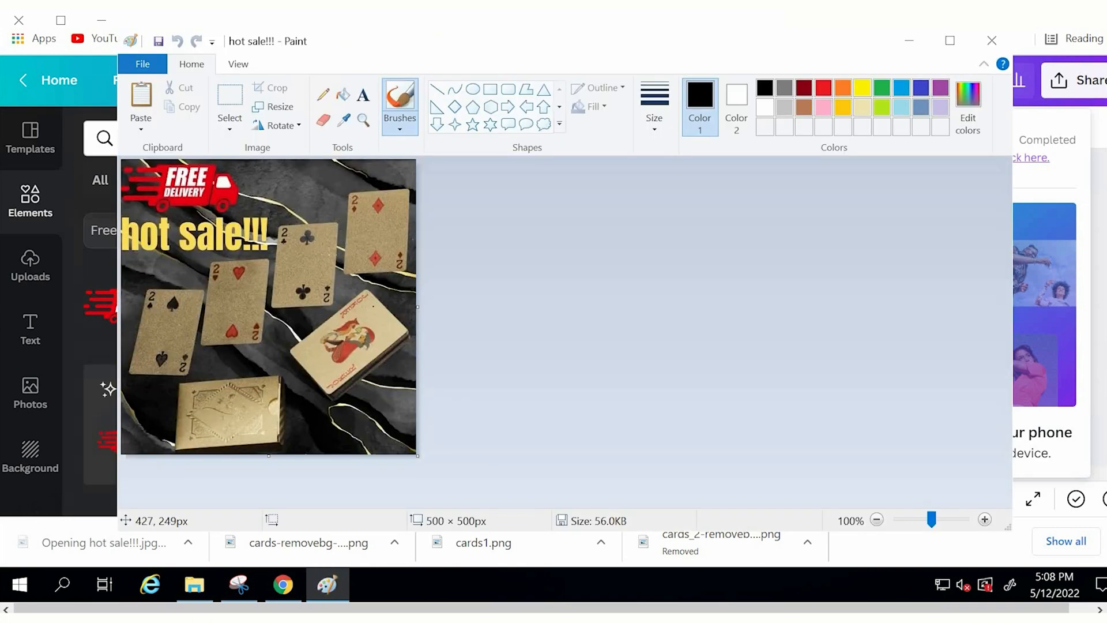